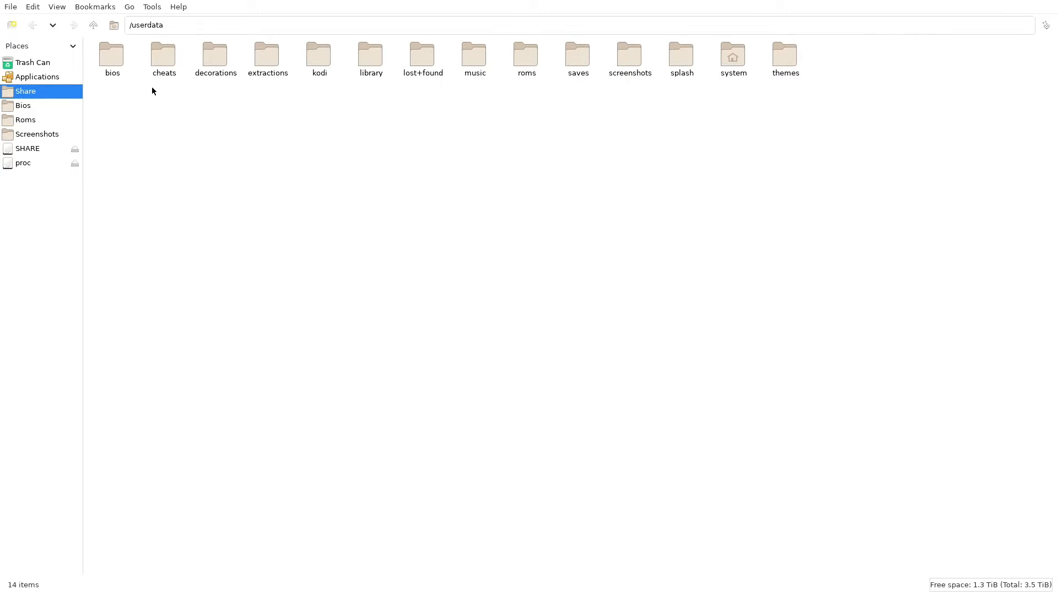
mouse_move(140, 121)
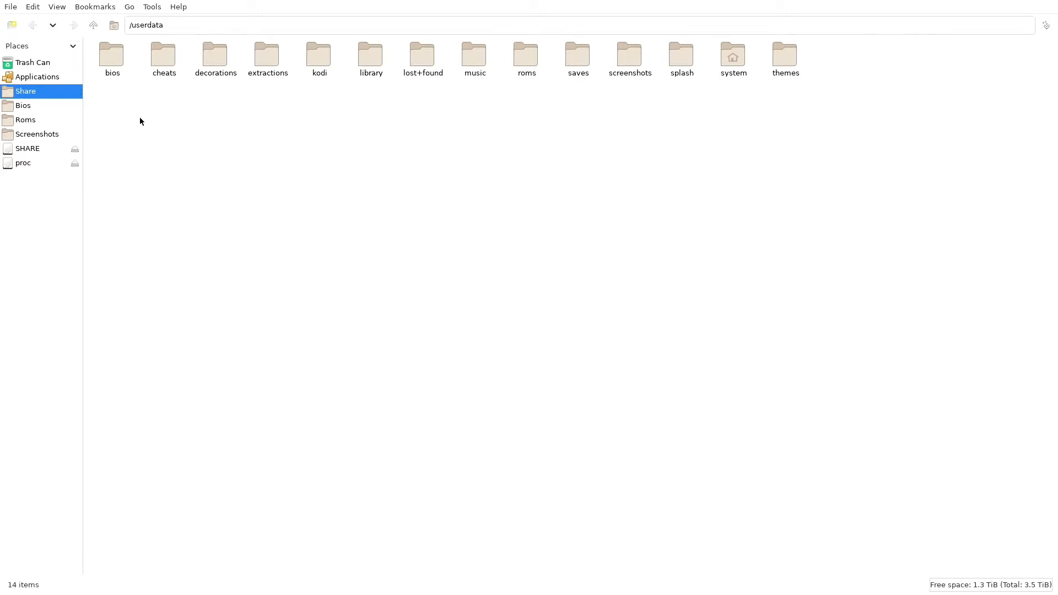
mouse_move(124, 129)
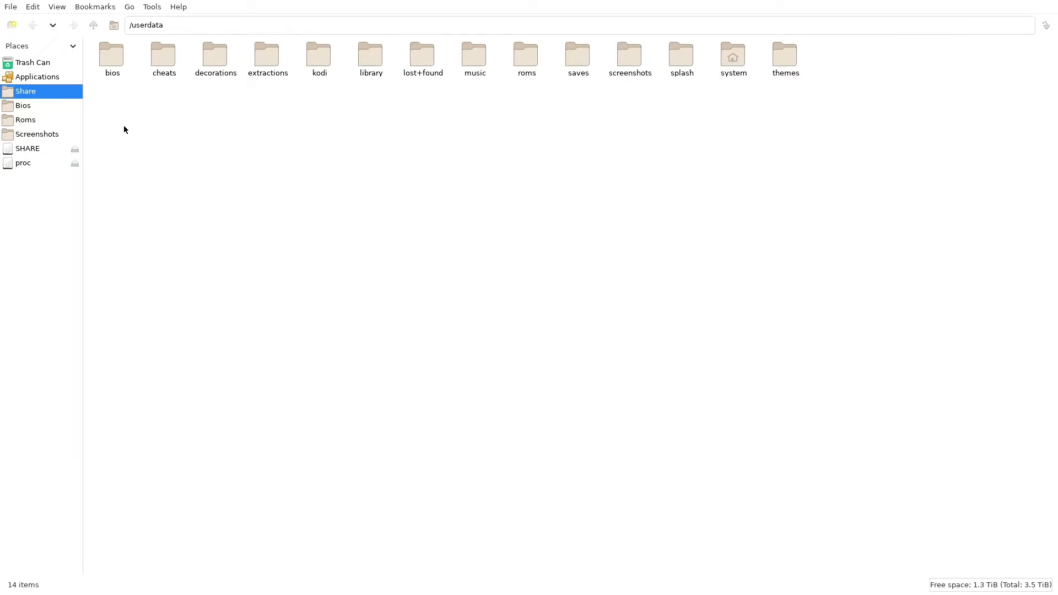
mouse_move(38, 81)
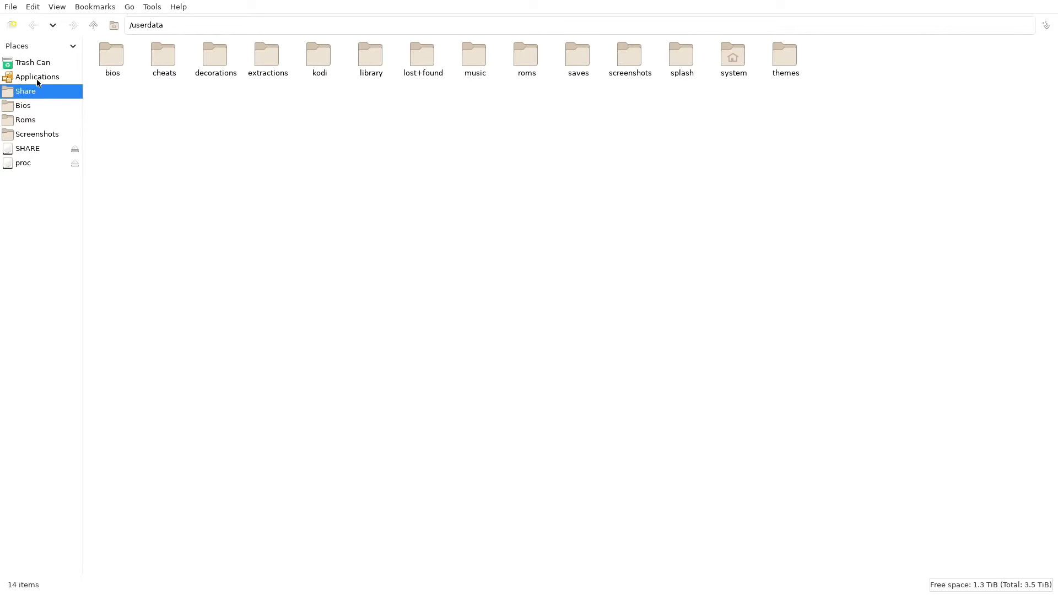
Show the Applications location listing the emulator configuration launchers and rpcs3-config.
click(37, 77)
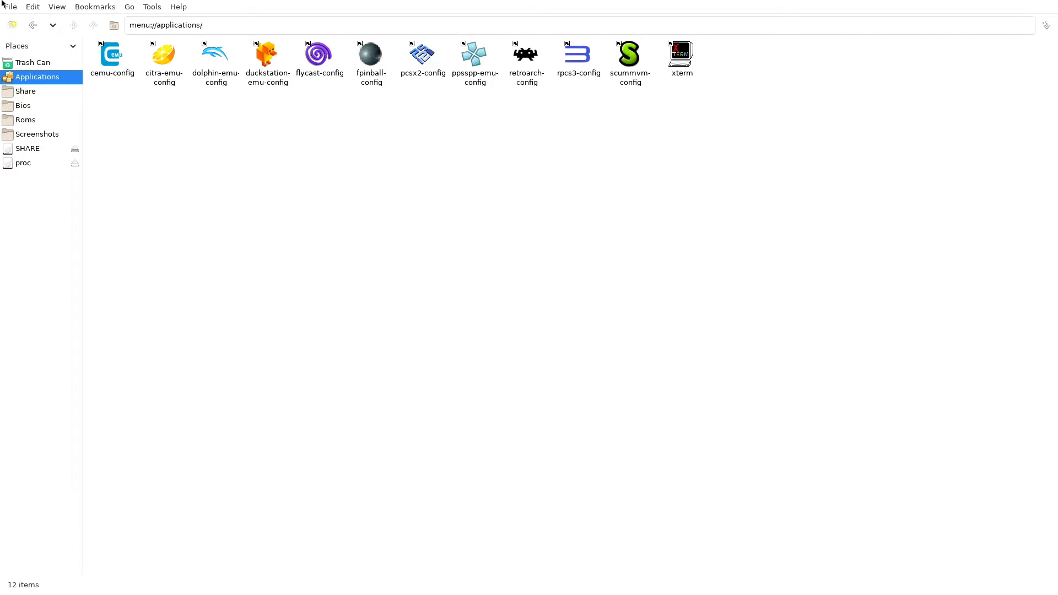
mouse_move(10, 200)
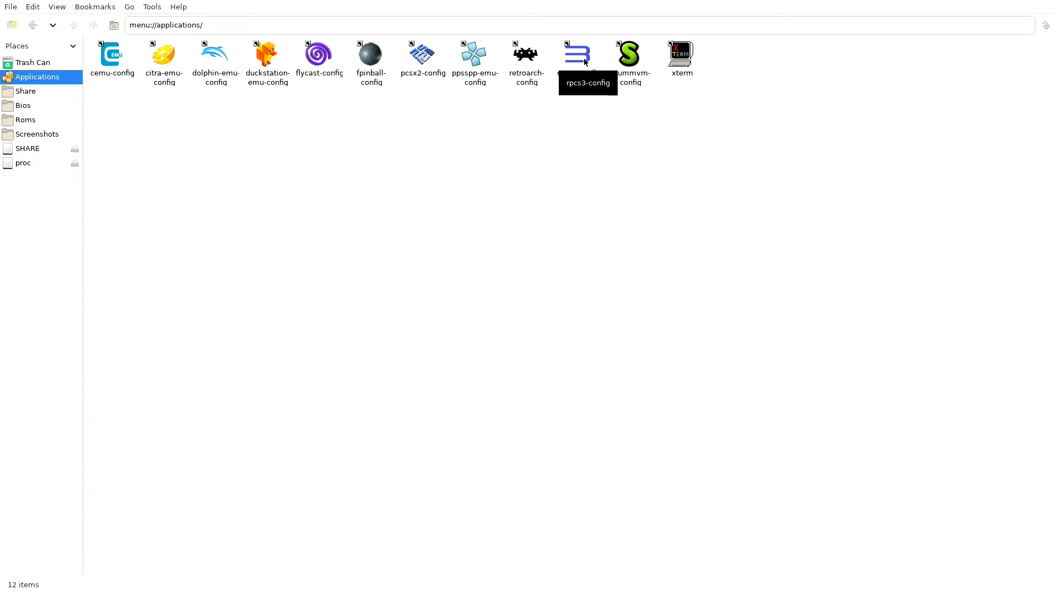
Launch rpcs3-config and bring up the Configuration menu over the game list.
double_click(579, 54)
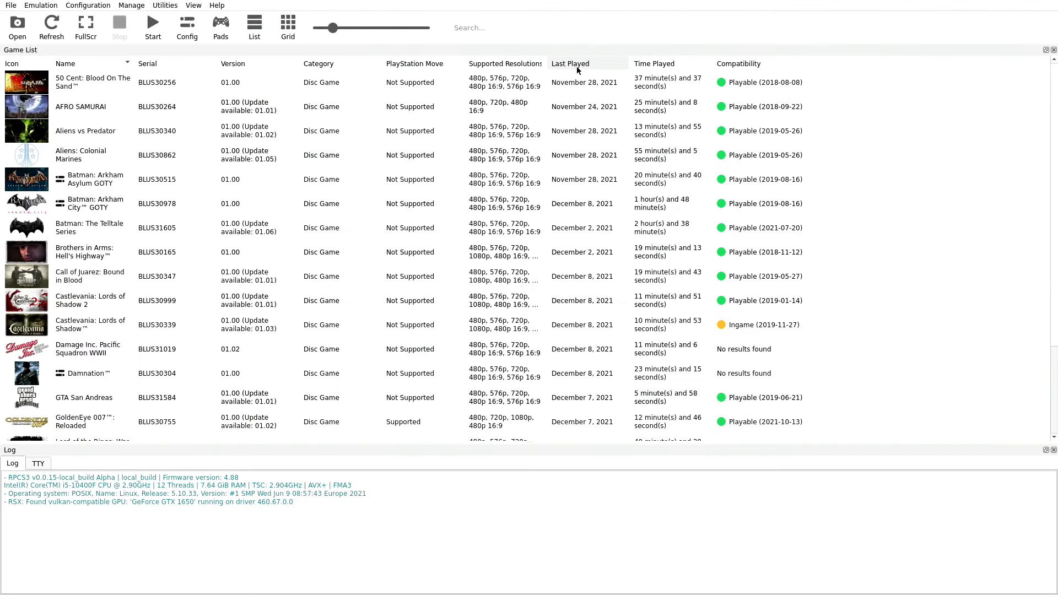
mouse_move(548, 120)
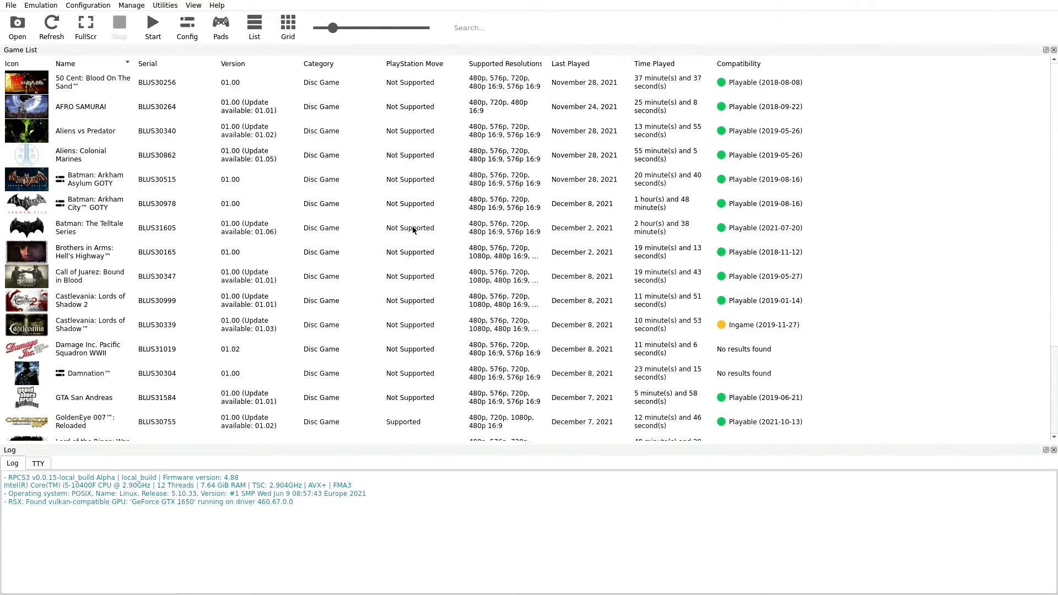
mouse_move(85, 4)
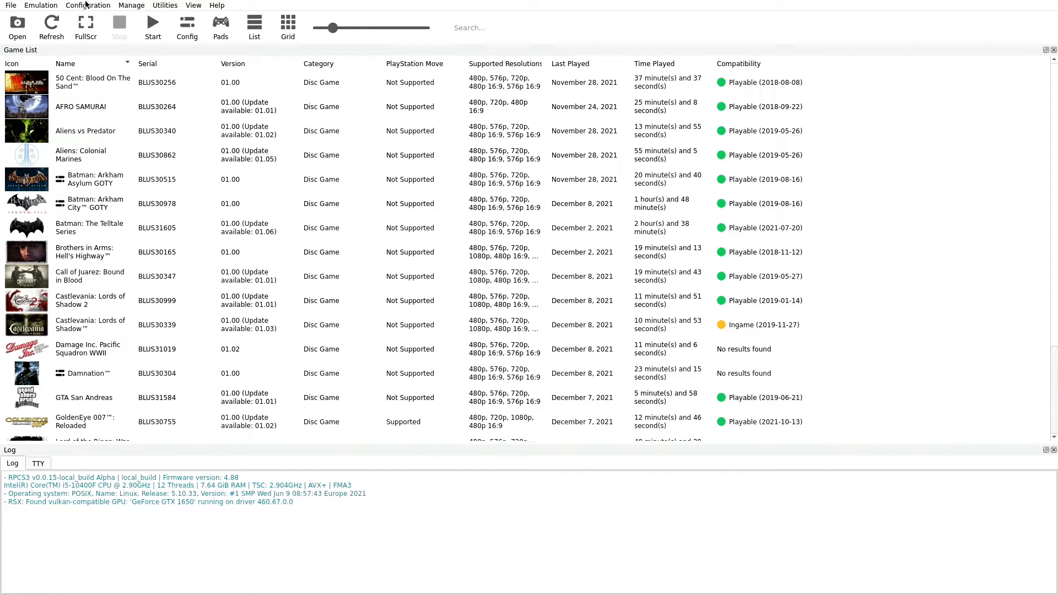
click(87, 4)
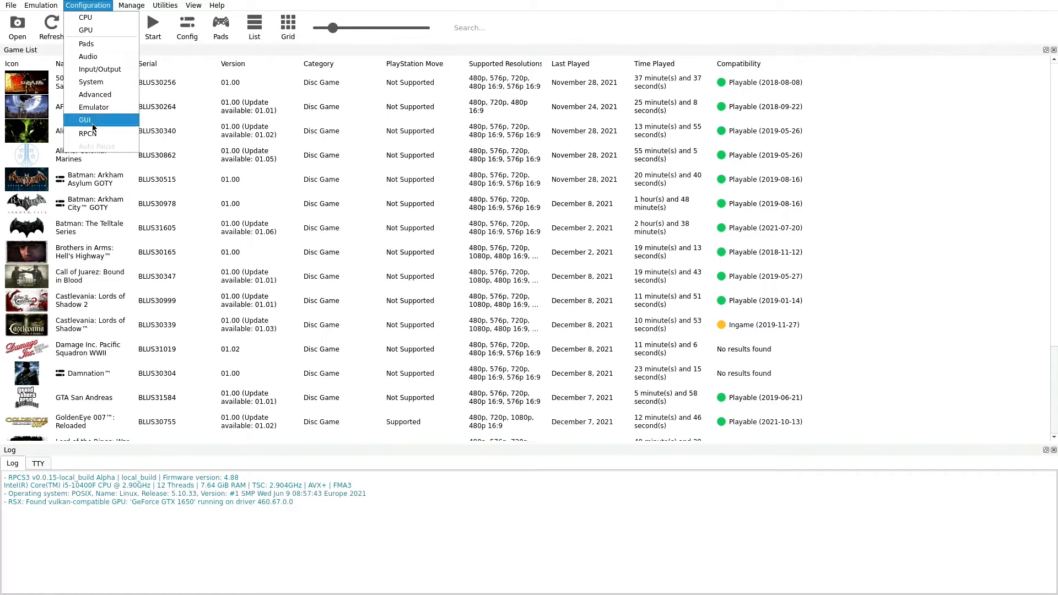
mouse_move(86, 17)
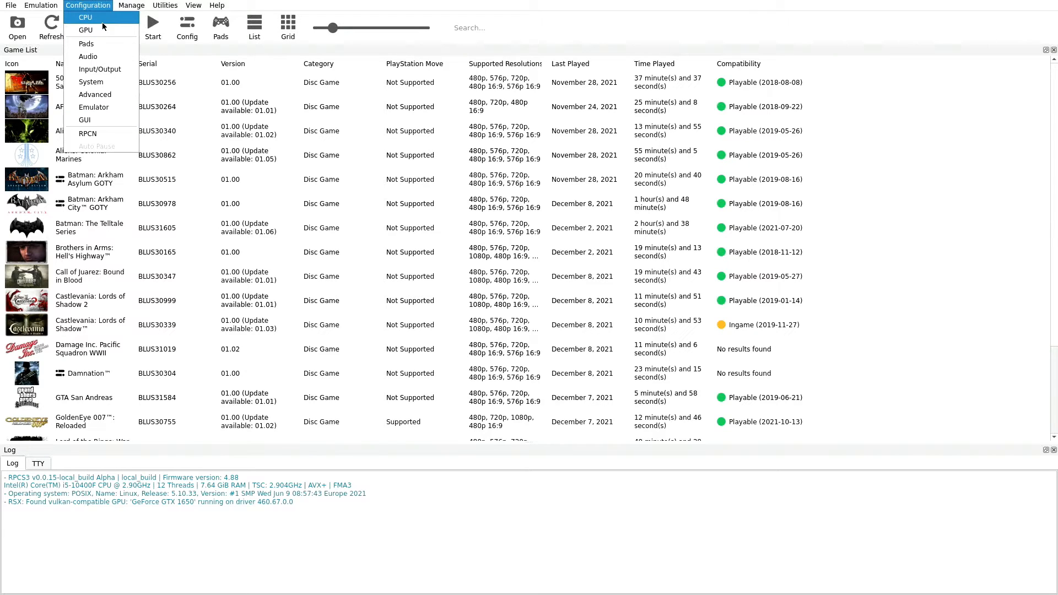
Bring up the CPU settings showing PPU and SPU decoders on Recompiler (LLVM).
click(86, 16)
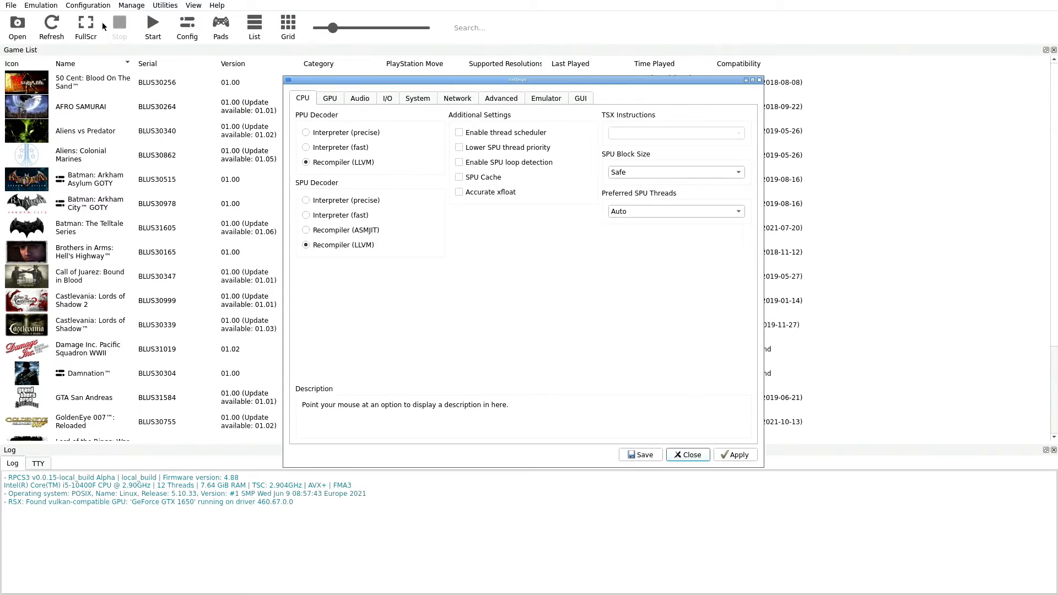
mouse_move(565, 448)
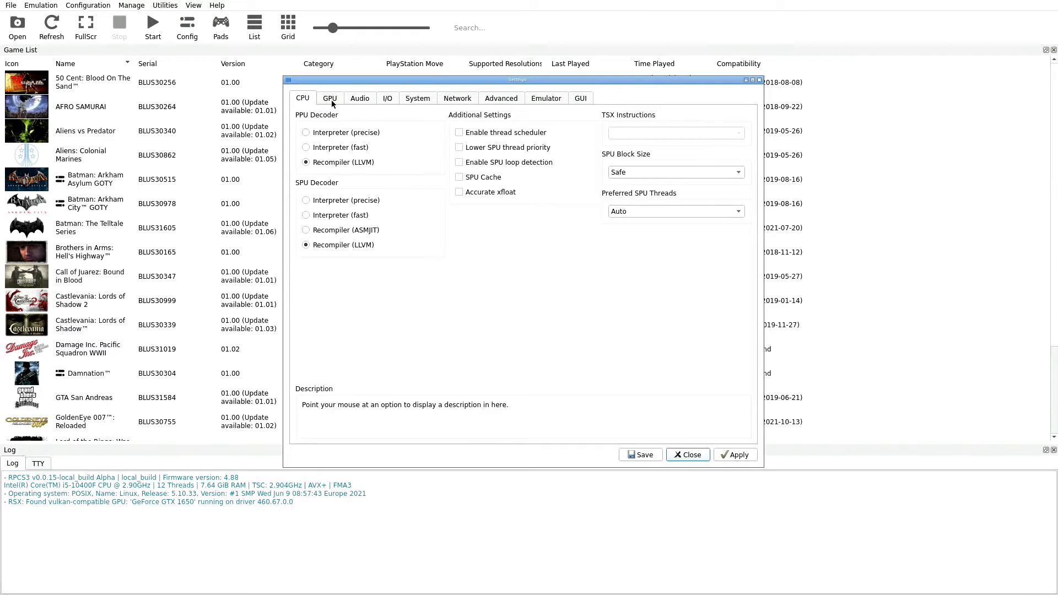
mouse_move(556, 108)
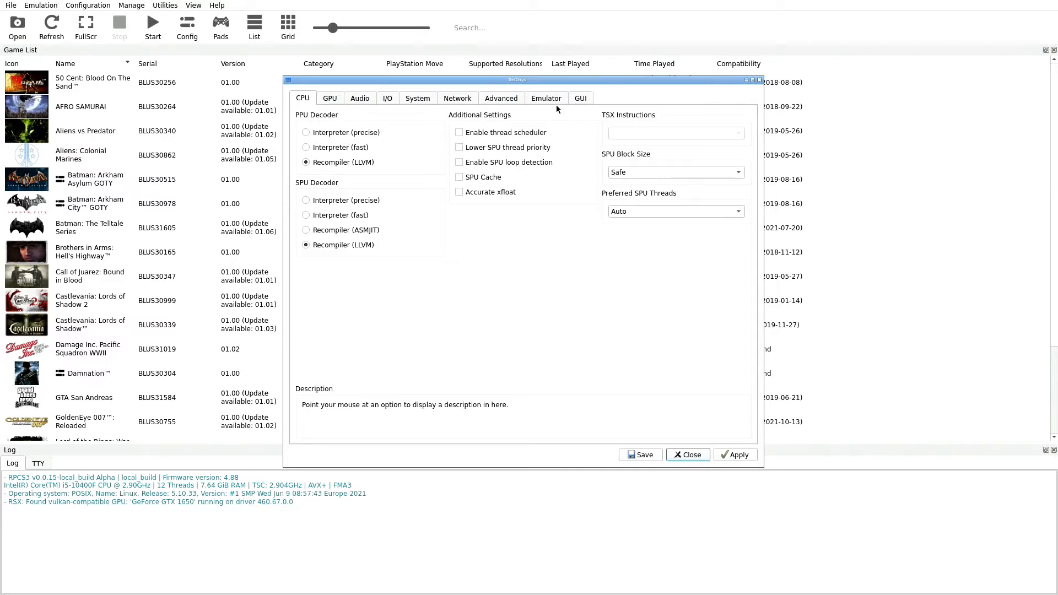
mouse_move(577, 105)
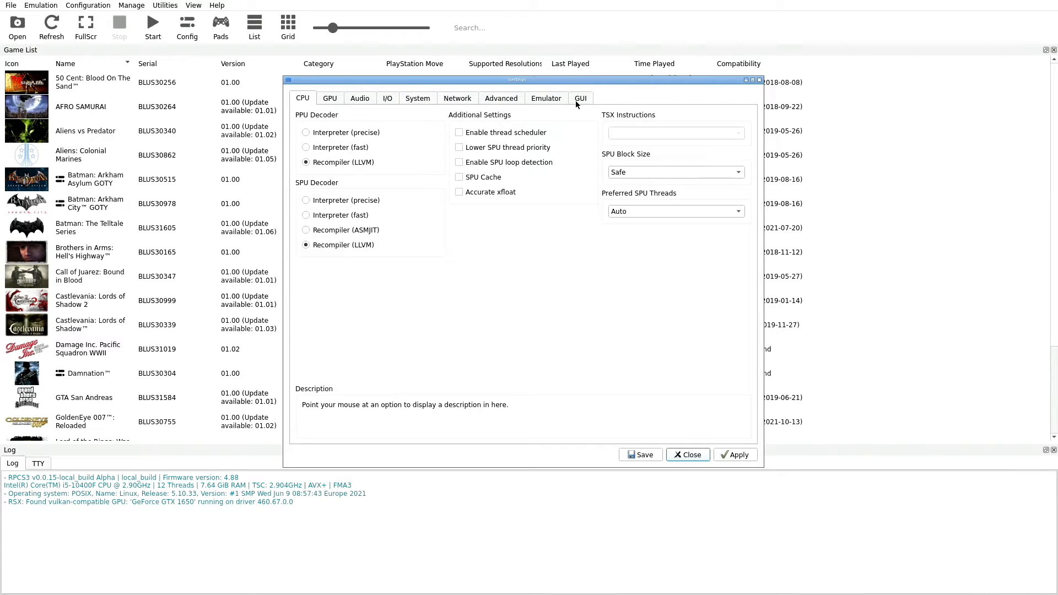
mouse_move(382, 182)
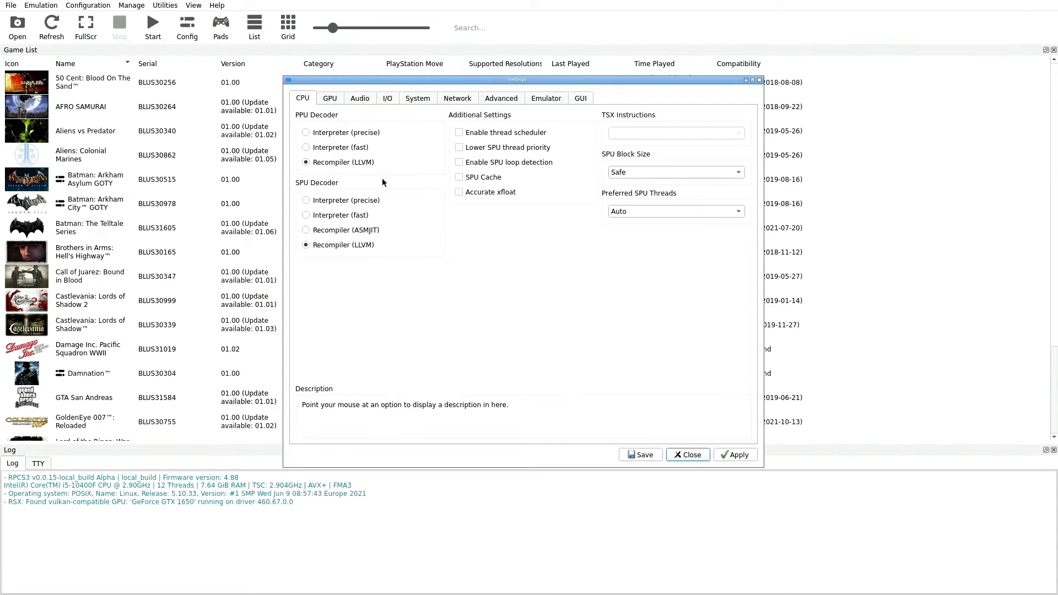
mouse_move(318, 130)
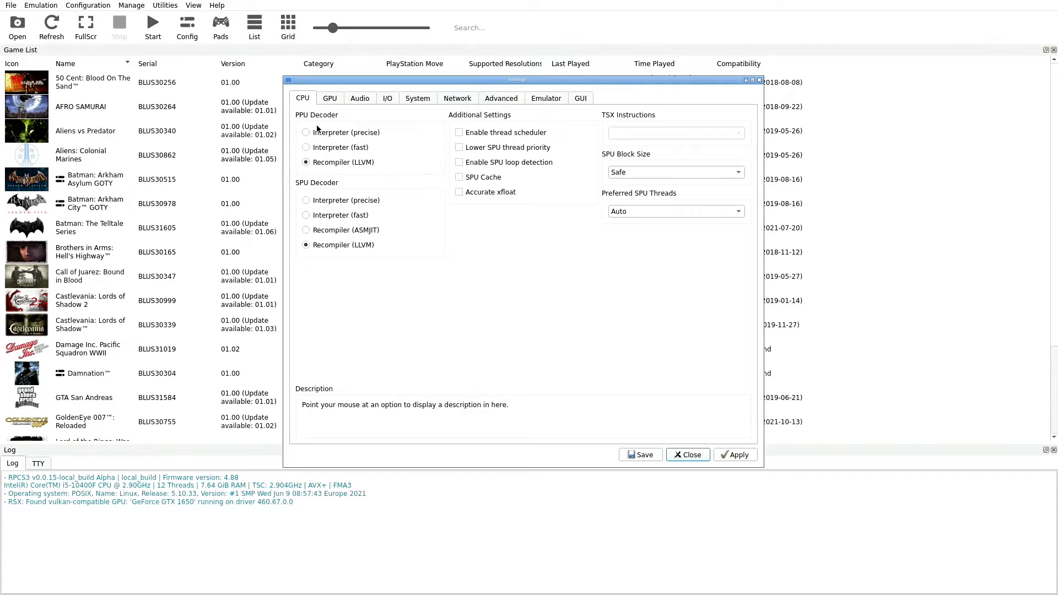
mouse_move(344, 162)
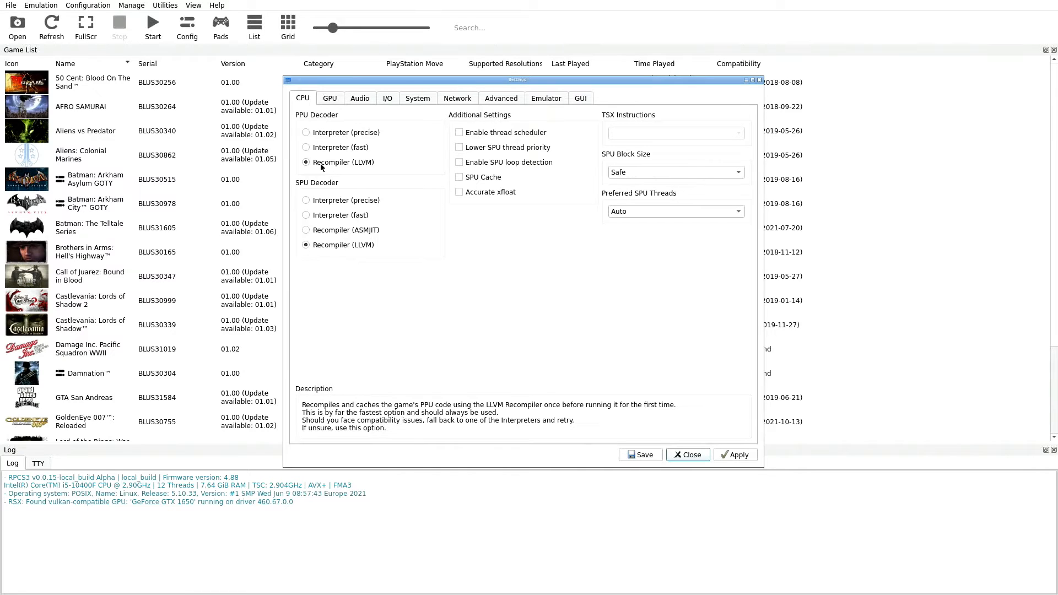
mouse_move(365, 169)
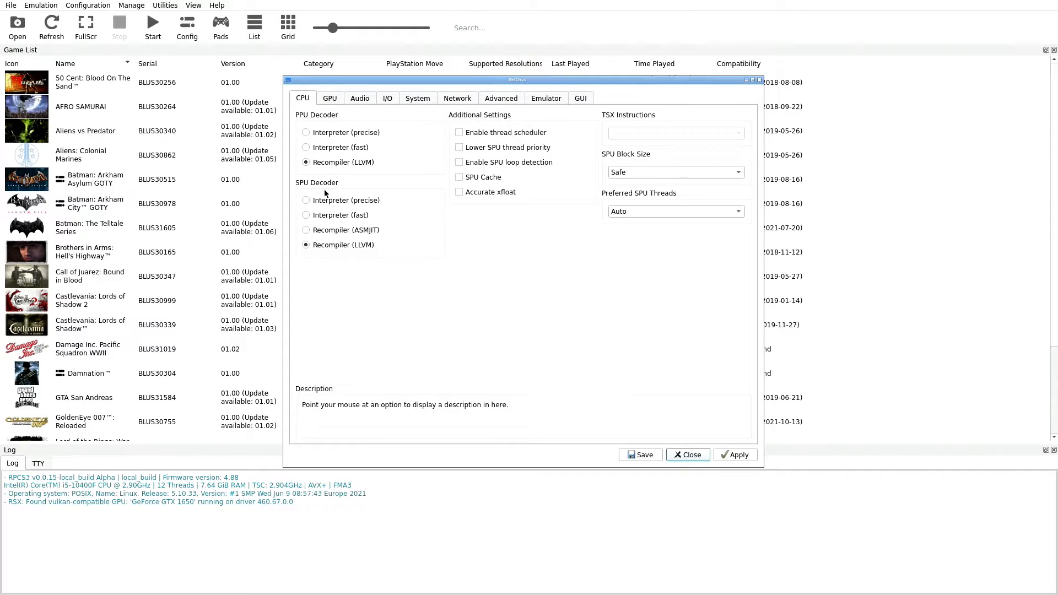
mouse_move(343, 245)
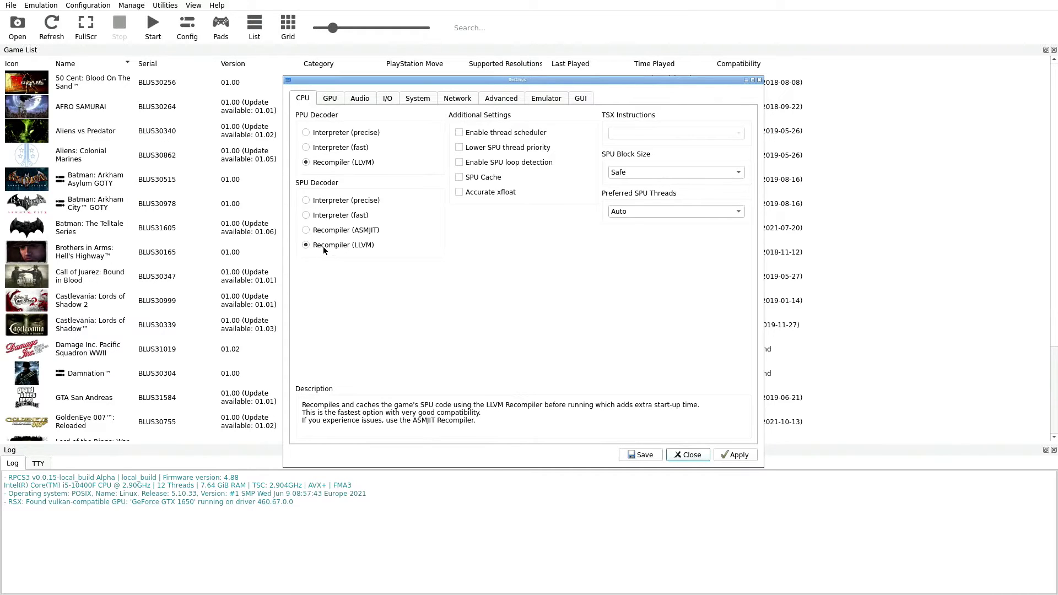
mouse_move(351, 252)
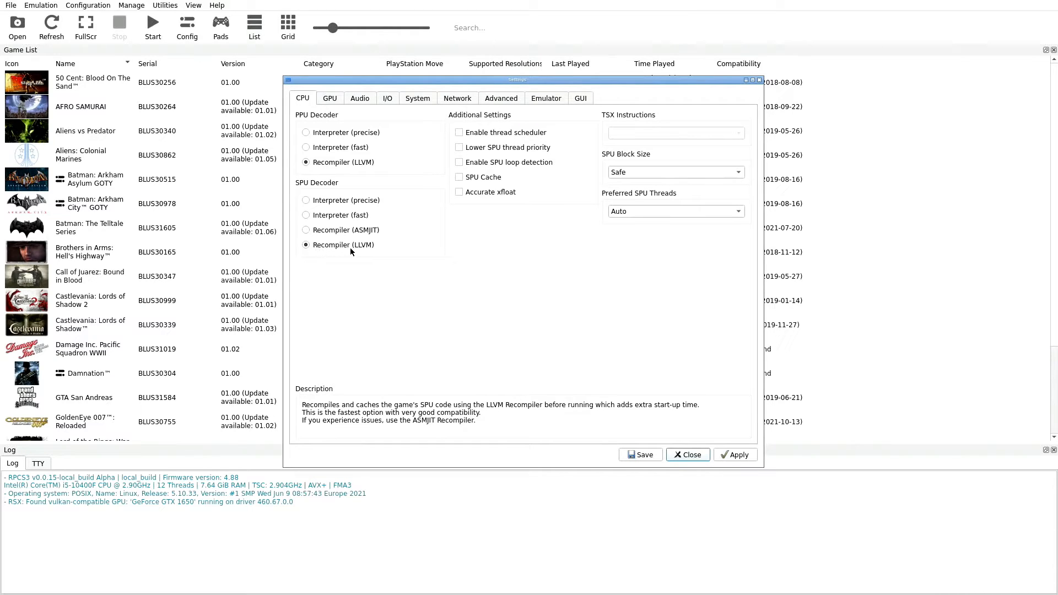
mouse_move(365, 271)
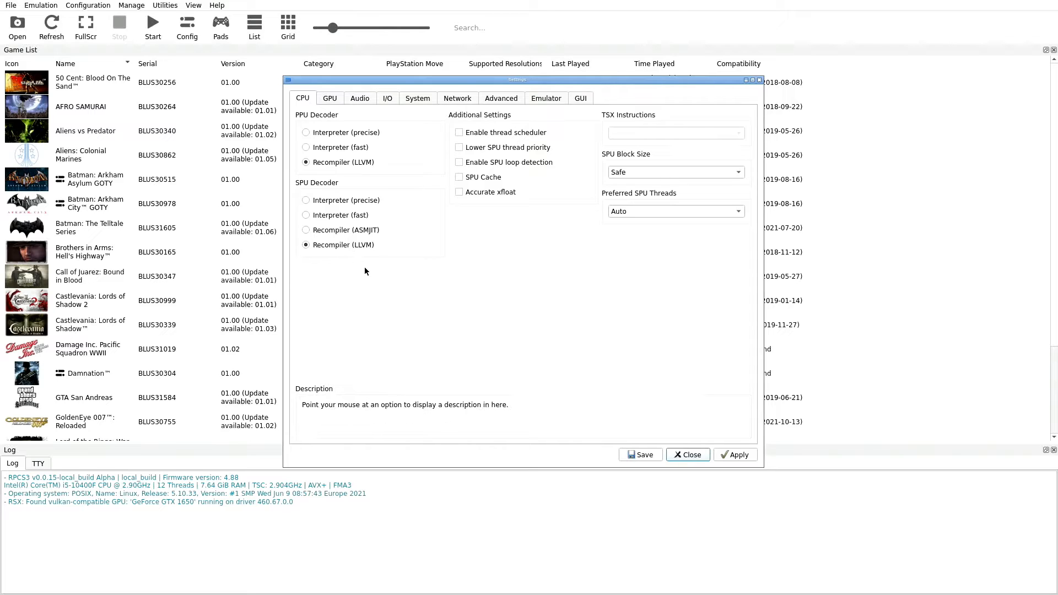
mouse_move(460, 192)
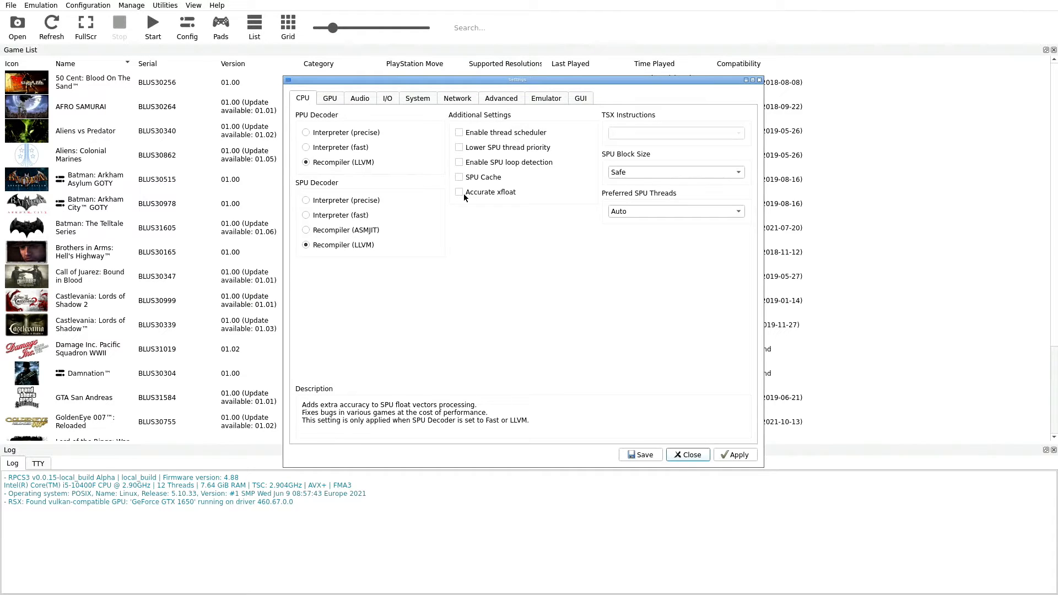
mouse_move(489, 143)
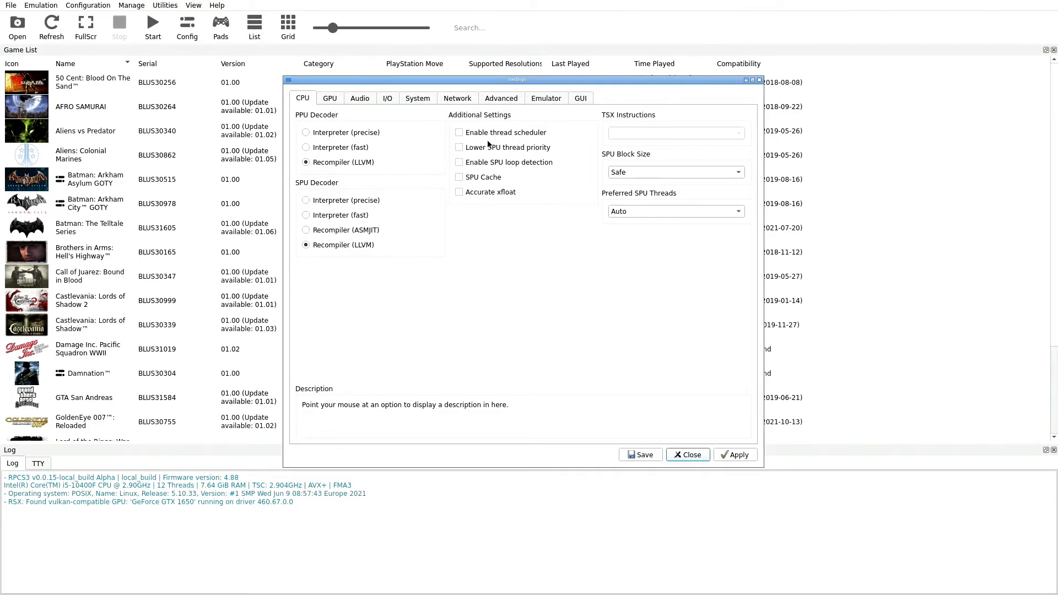
mouse_move(482, 215)
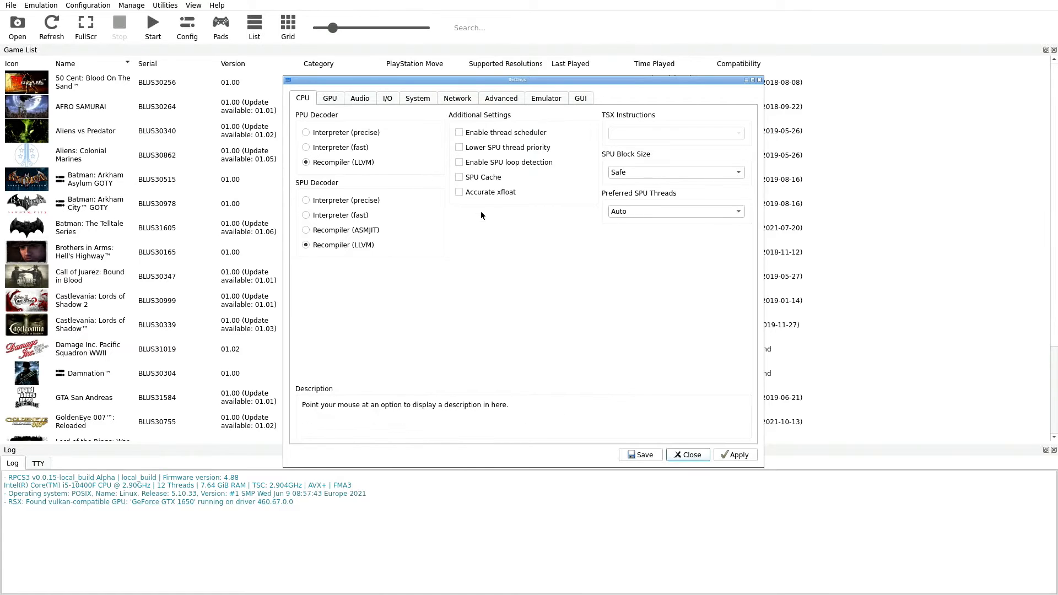
mouse_move(504, 262)
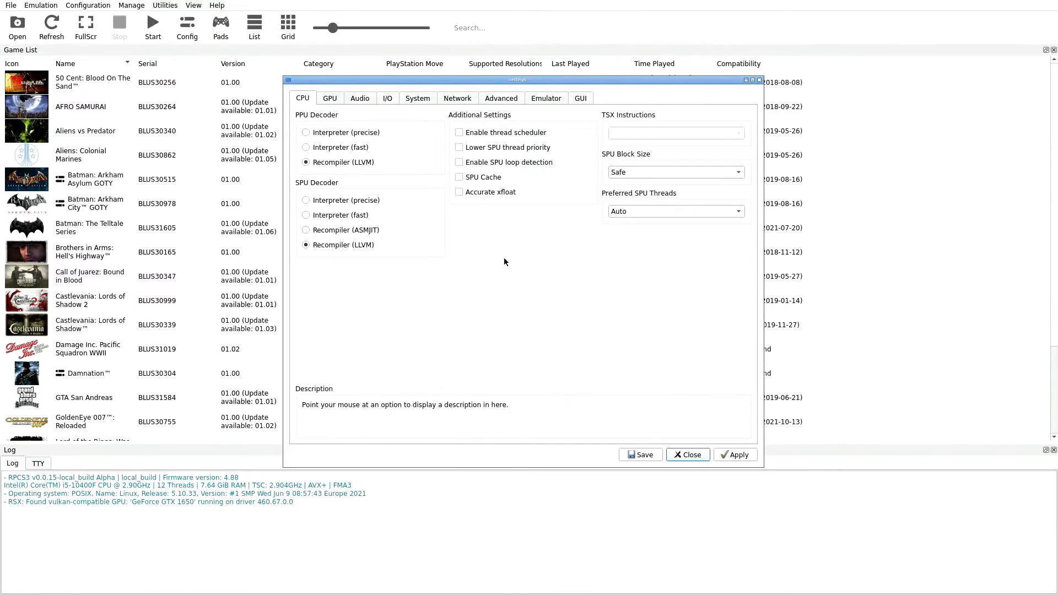
mouse_move(615, 240)
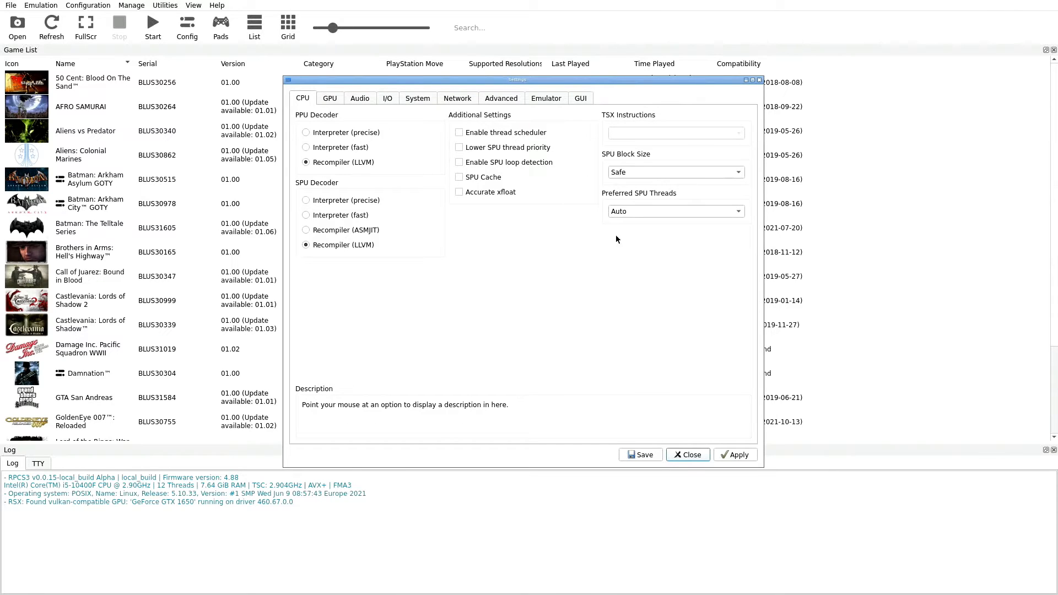
mouse_move(531, 223)
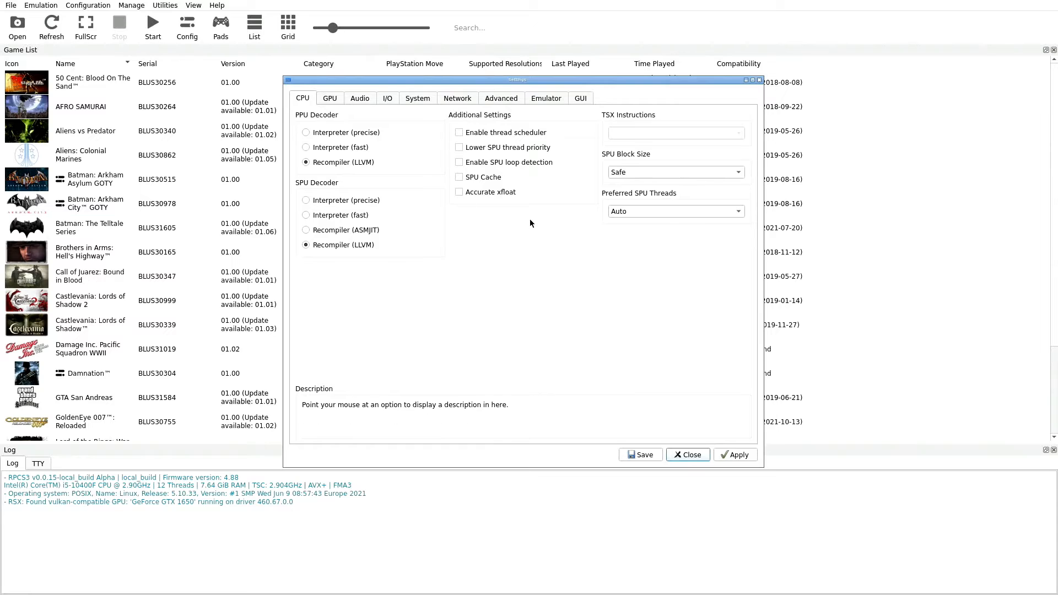
mouse_move(658, 122)
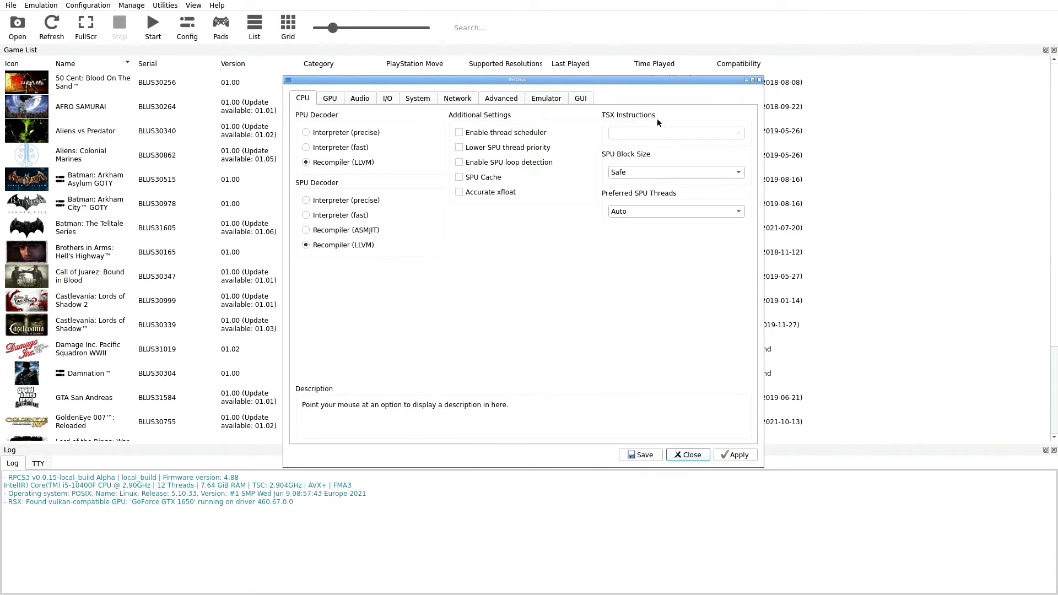
mouse_move(618, 115)
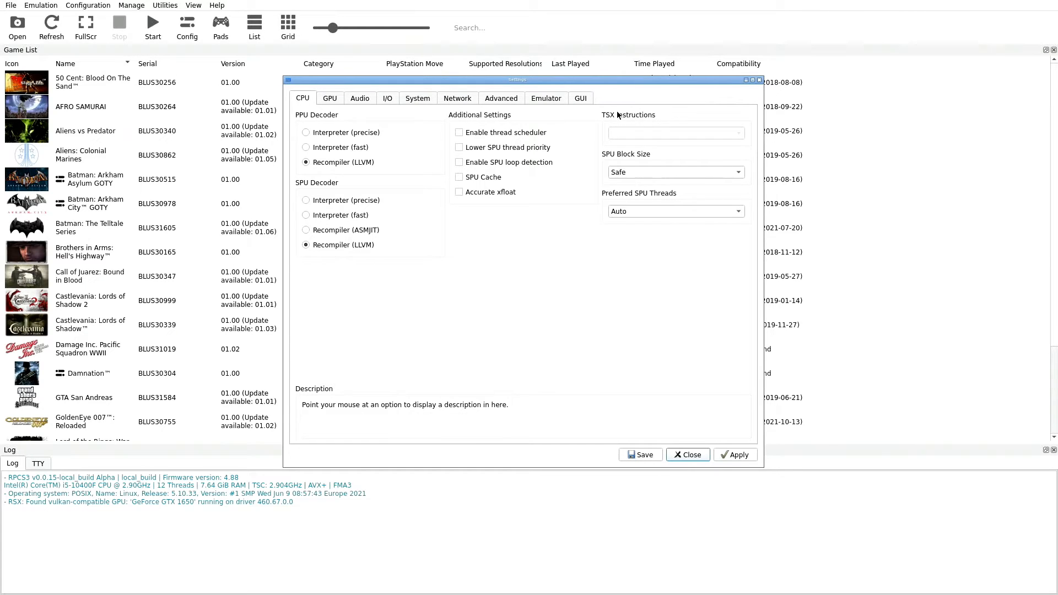
mouse_move(675, 132)
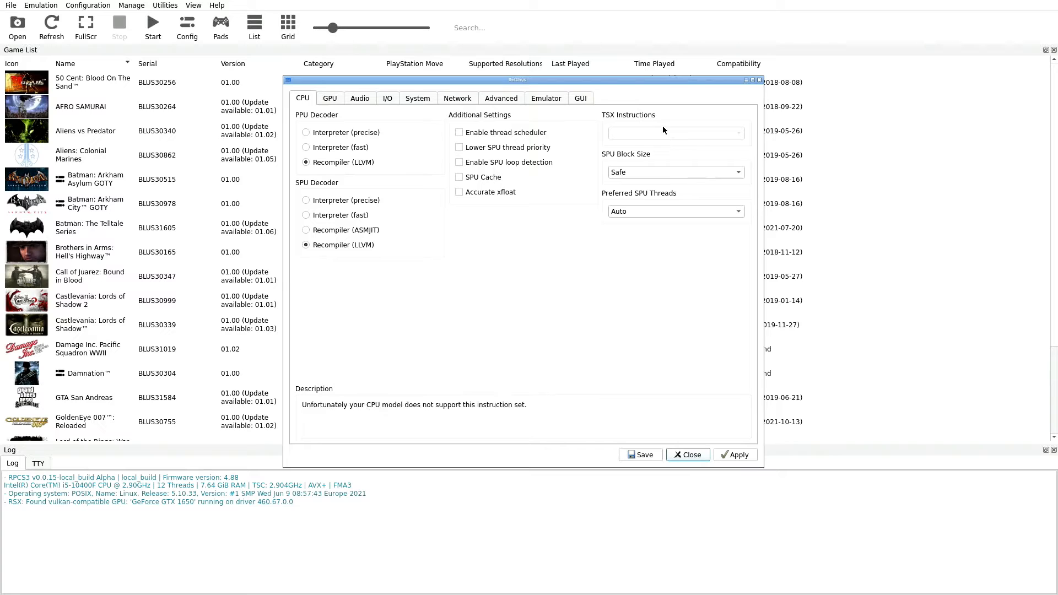
mouse_move(648, 138)
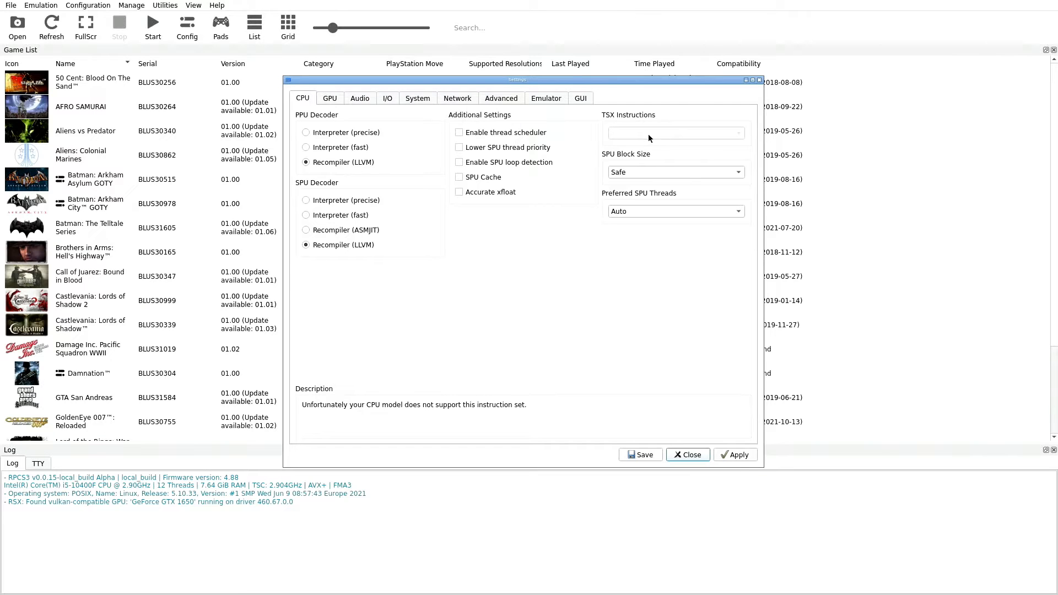
mouse_move(597, 116)
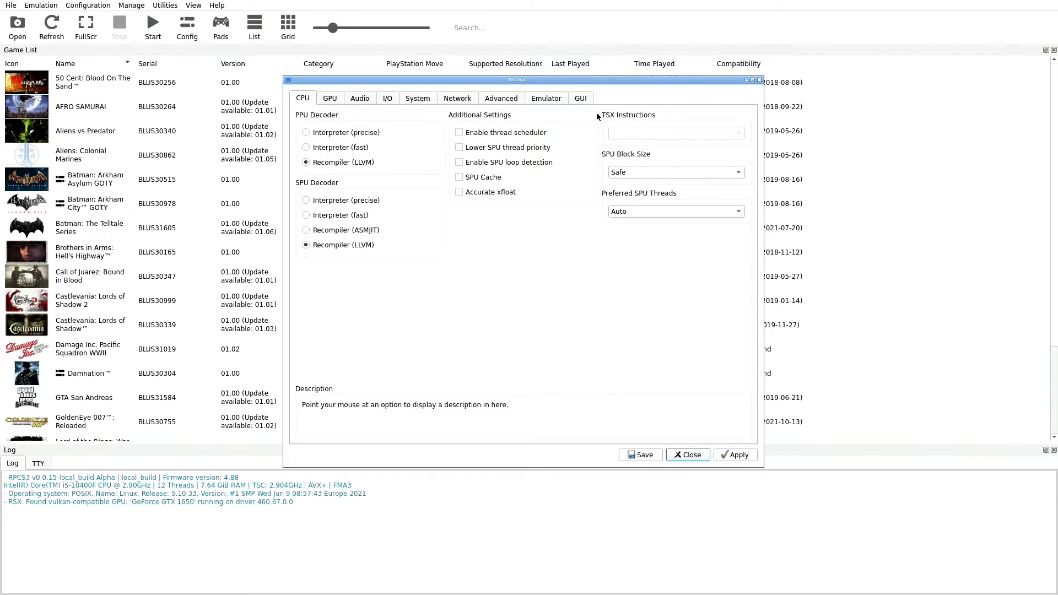
mouse_move(654, 149)
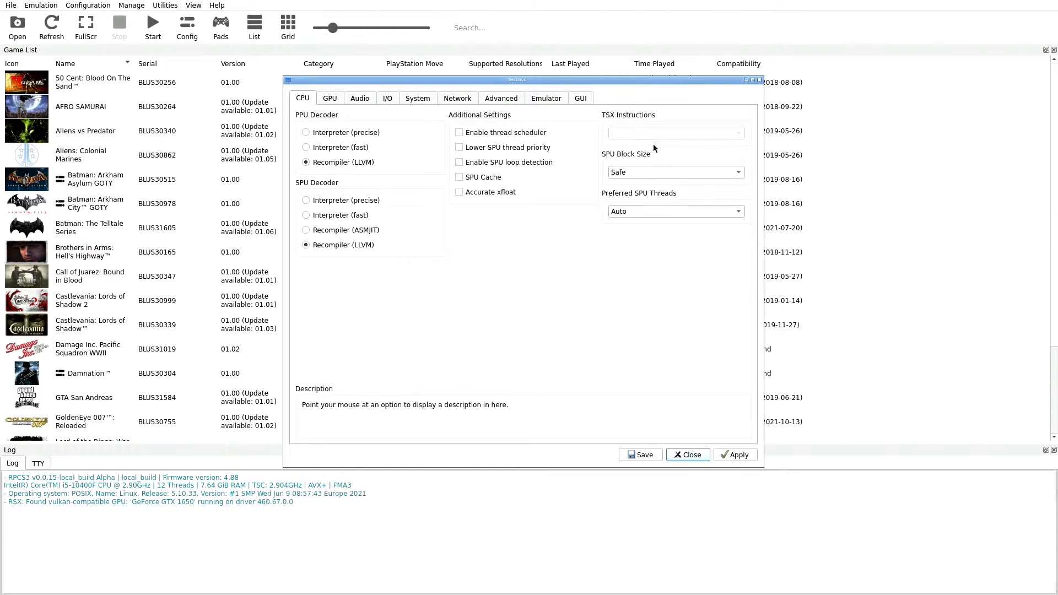
mouse_move(674, 133)
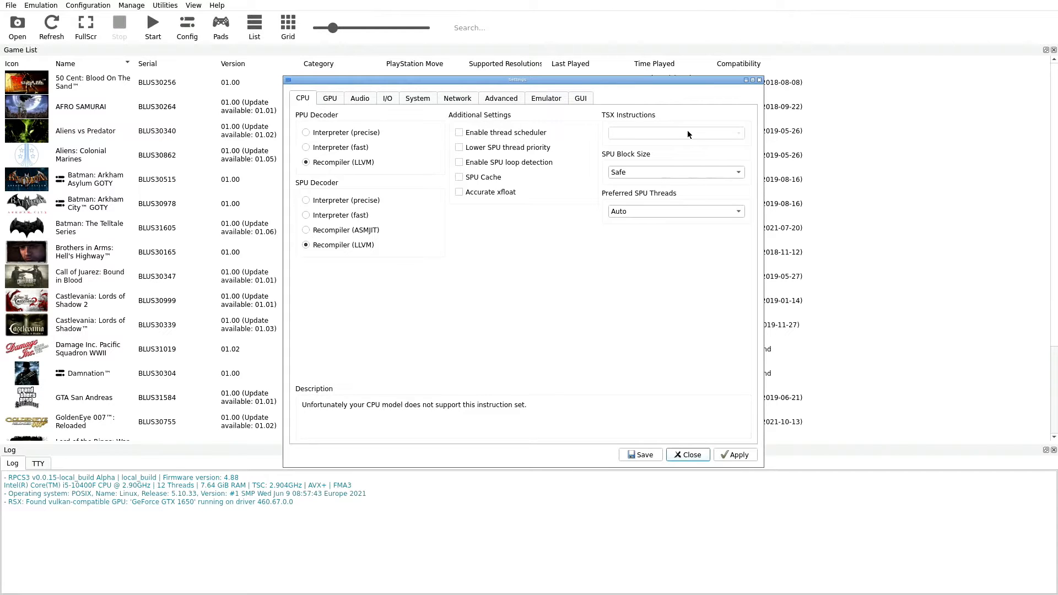
mouse_move(616, 166)
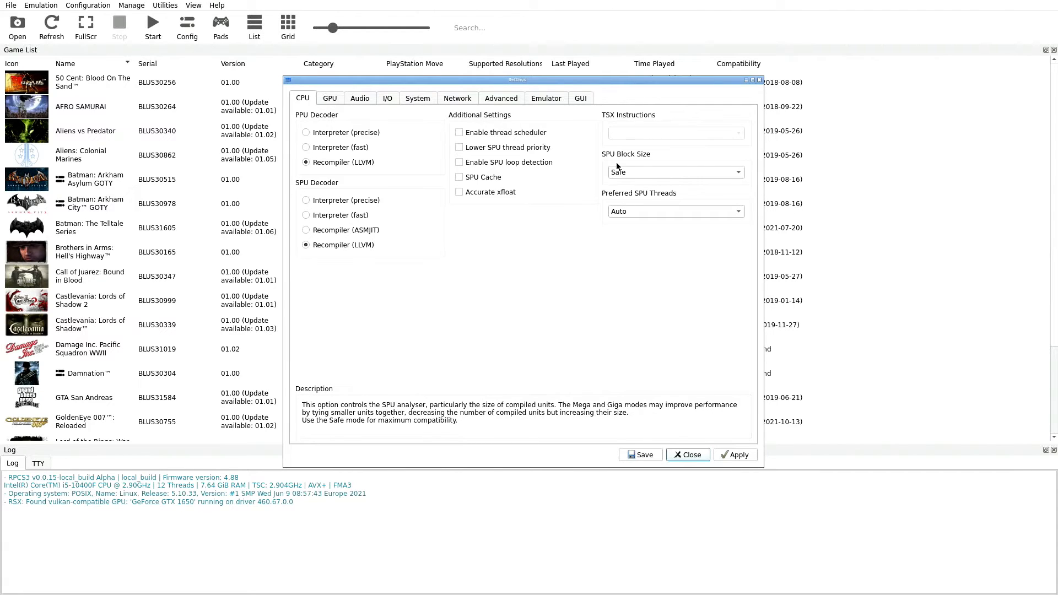
mouse_move(640, 182)
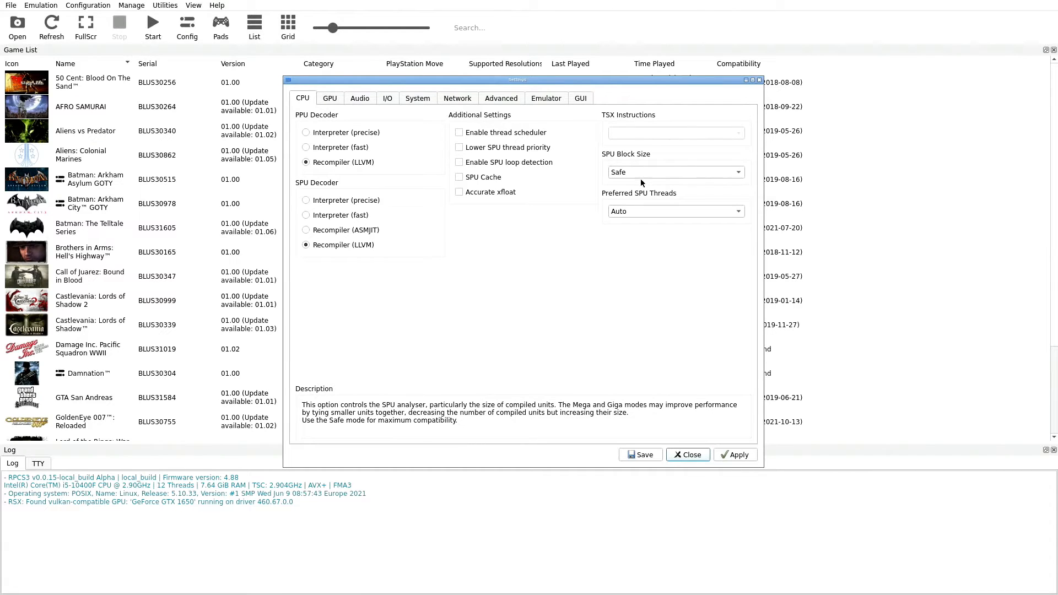
Keep the SPU block size at Safe and move to the GPU settings (Vulkan, GTX 1650, 1280x720).
click(675, 172)
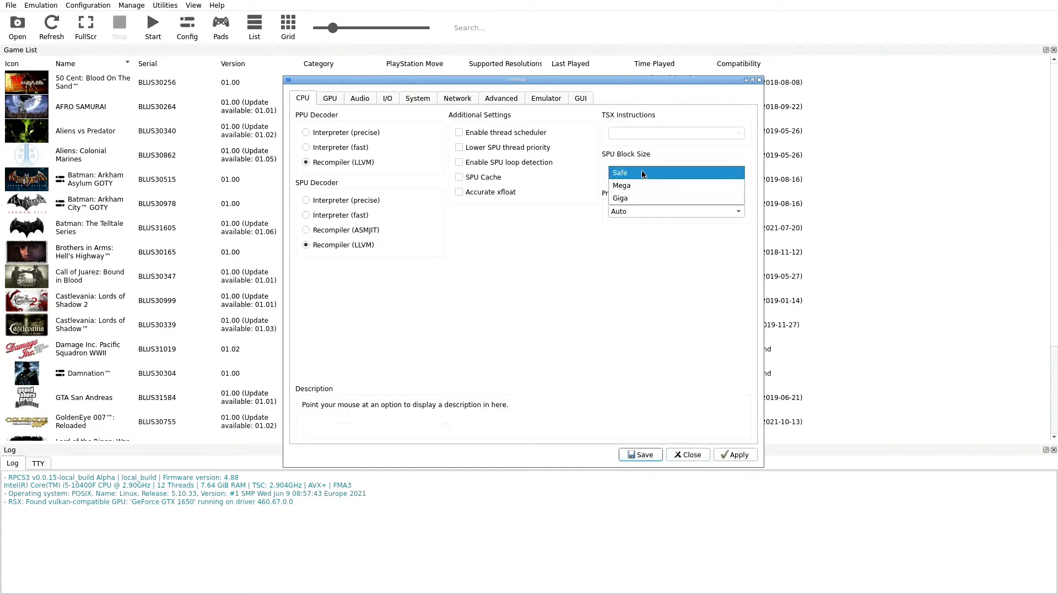
click(618, 172)
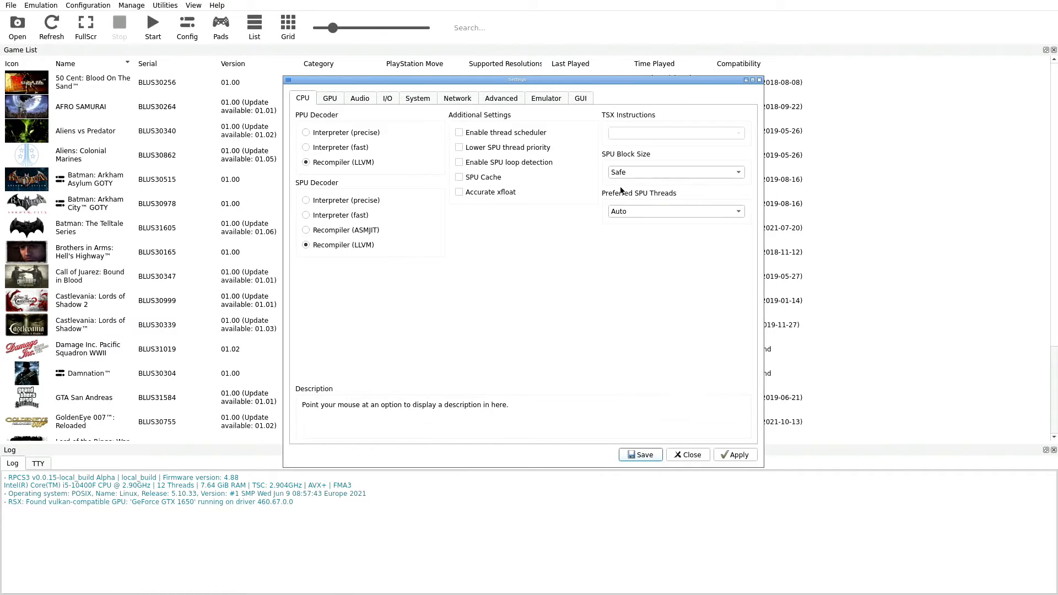
mouse_move(639, 193)
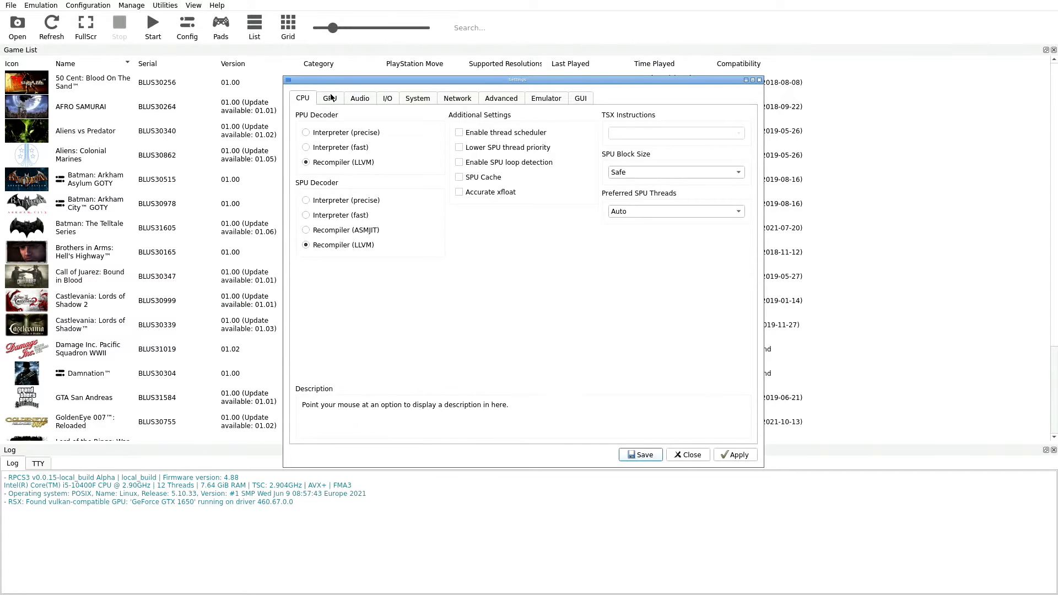
click(330, 98)
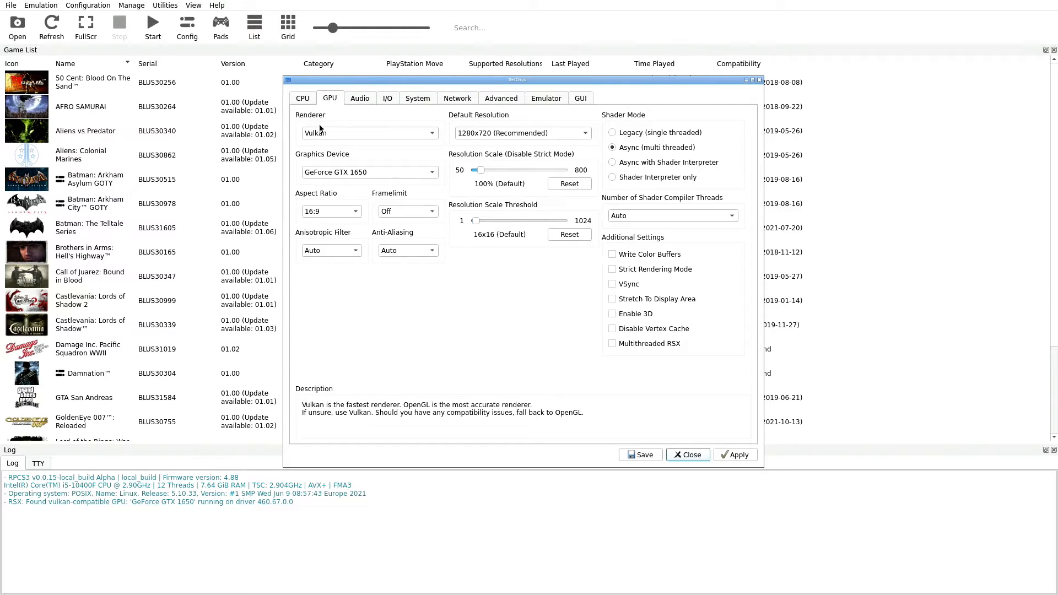
click(369, 133)
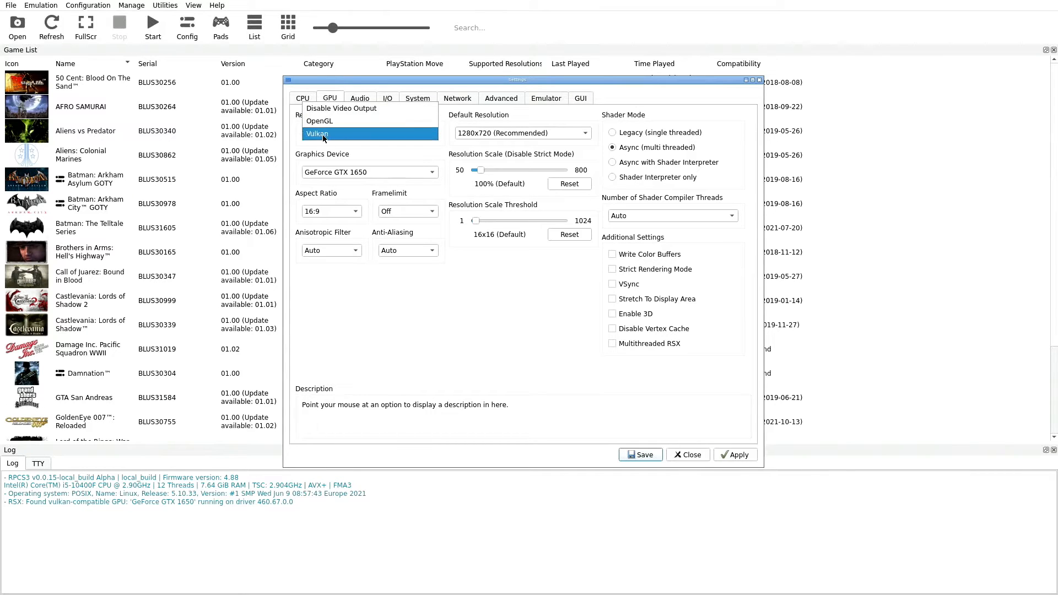
click(317, 134)
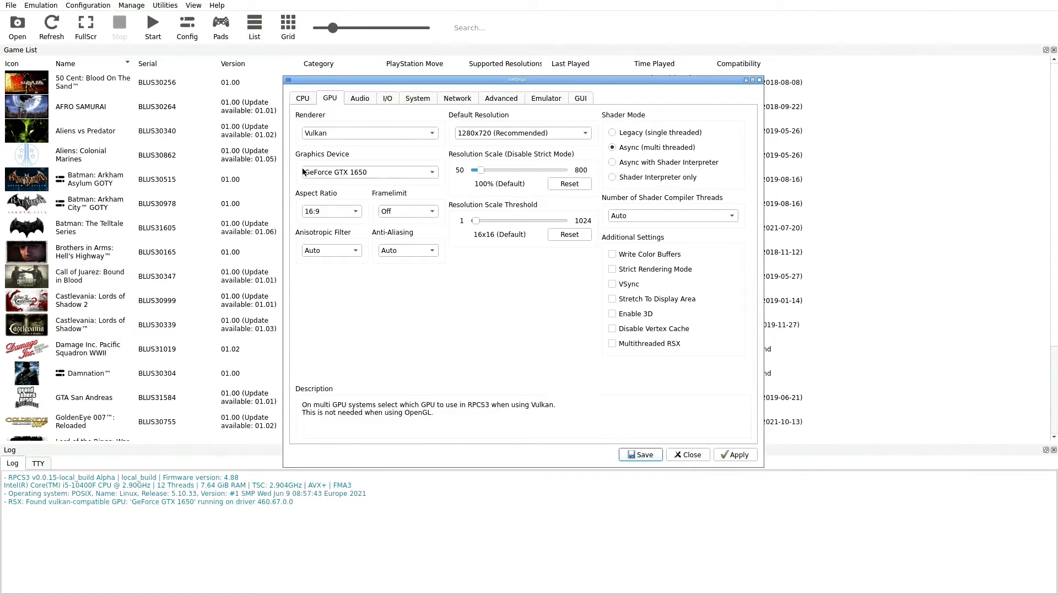
mouse_move(351, 179)
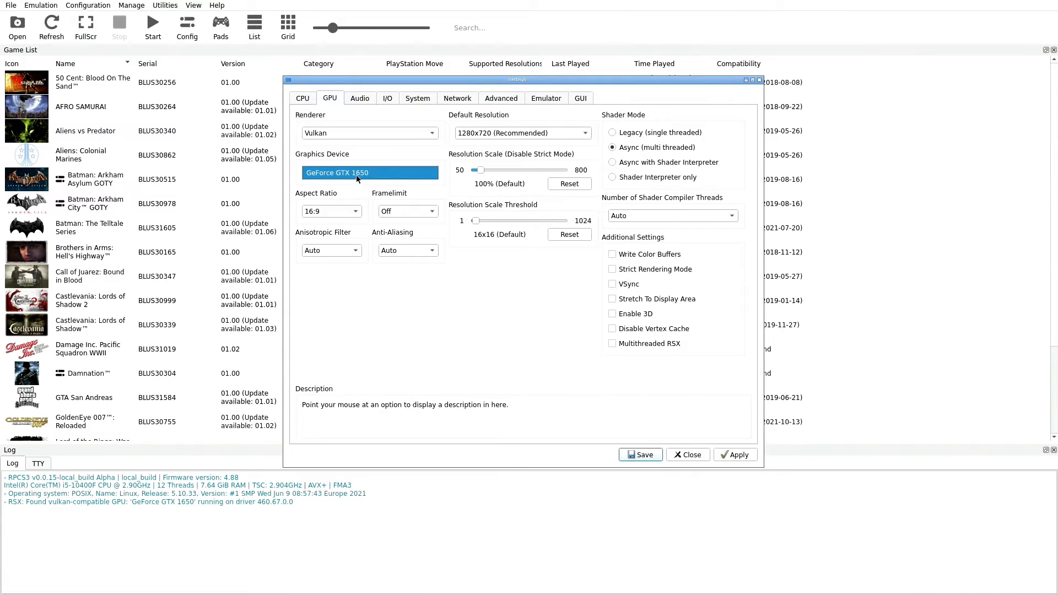
mouse_move(353, 191)
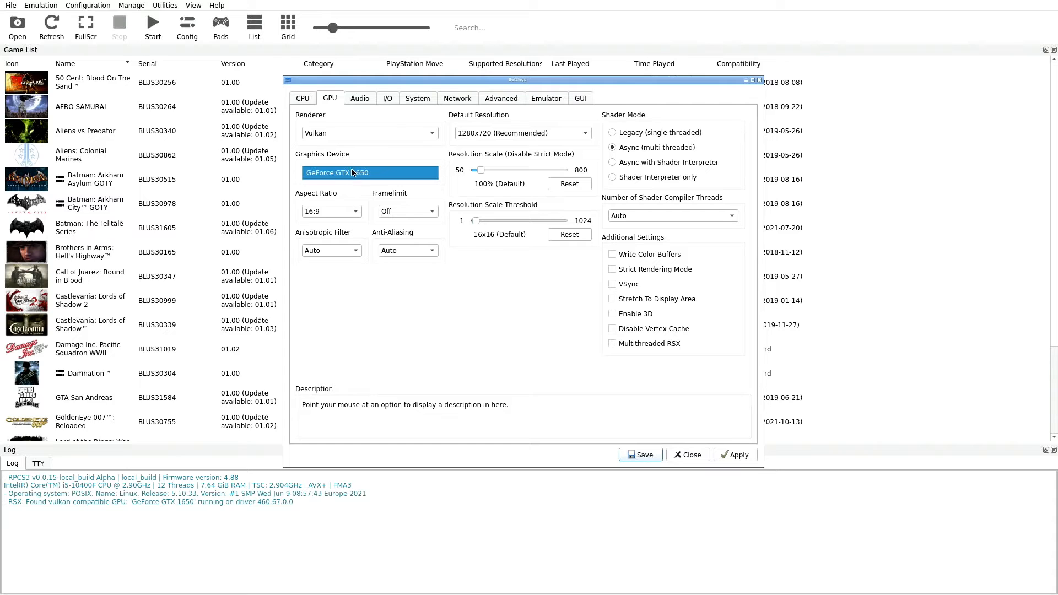
mouse_move(357, 173)
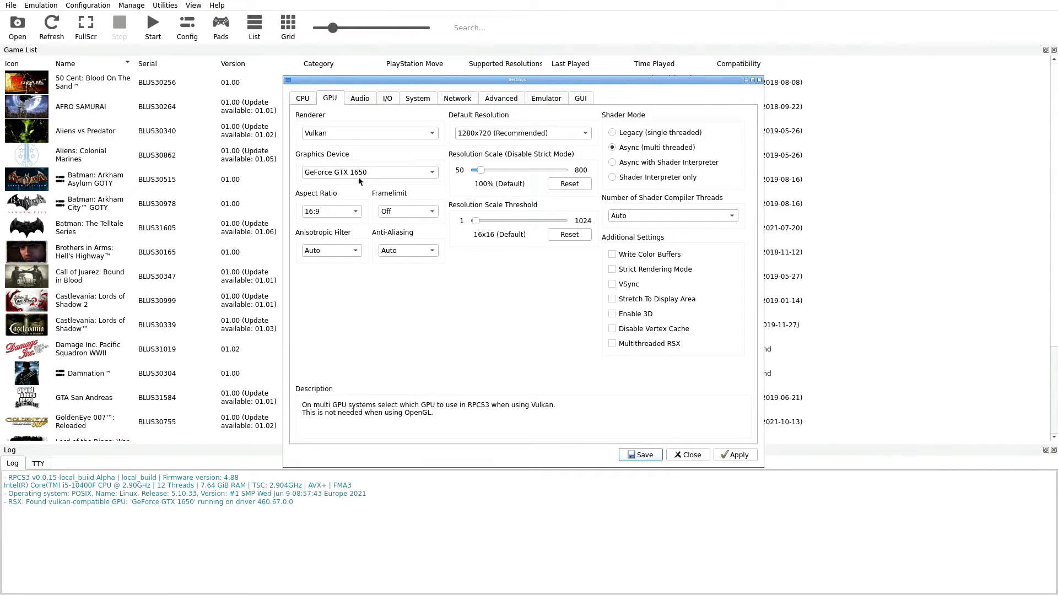
click(369, 172)
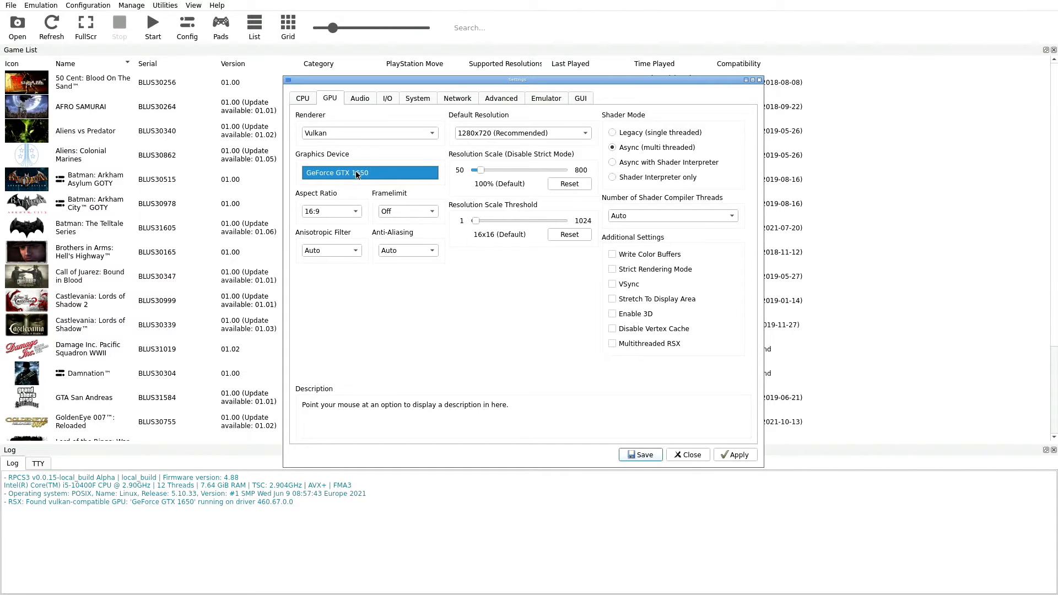
mouse_move(354, 172)
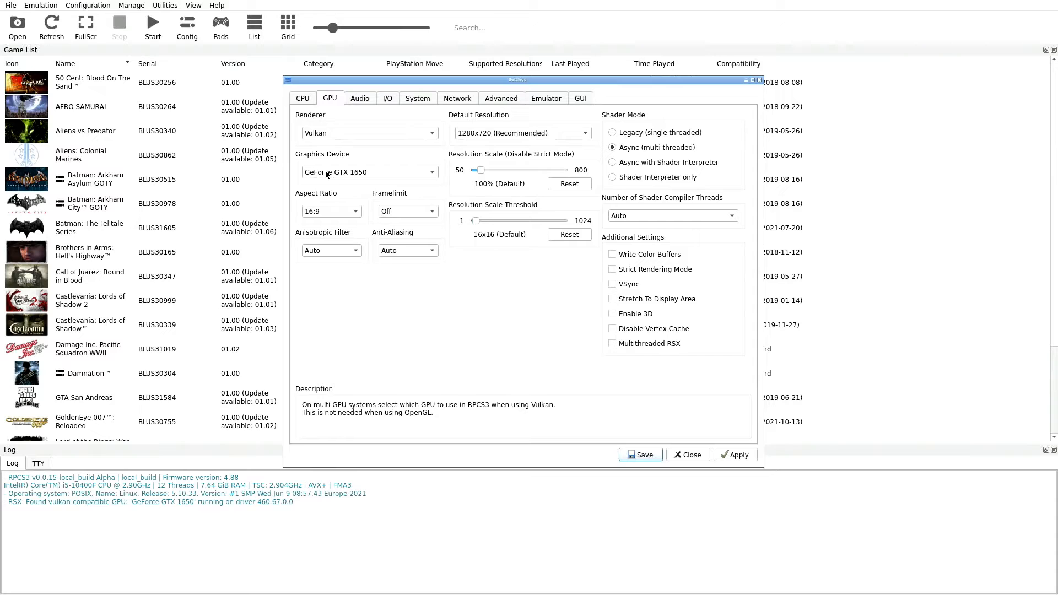
mouse_move(333, 191)
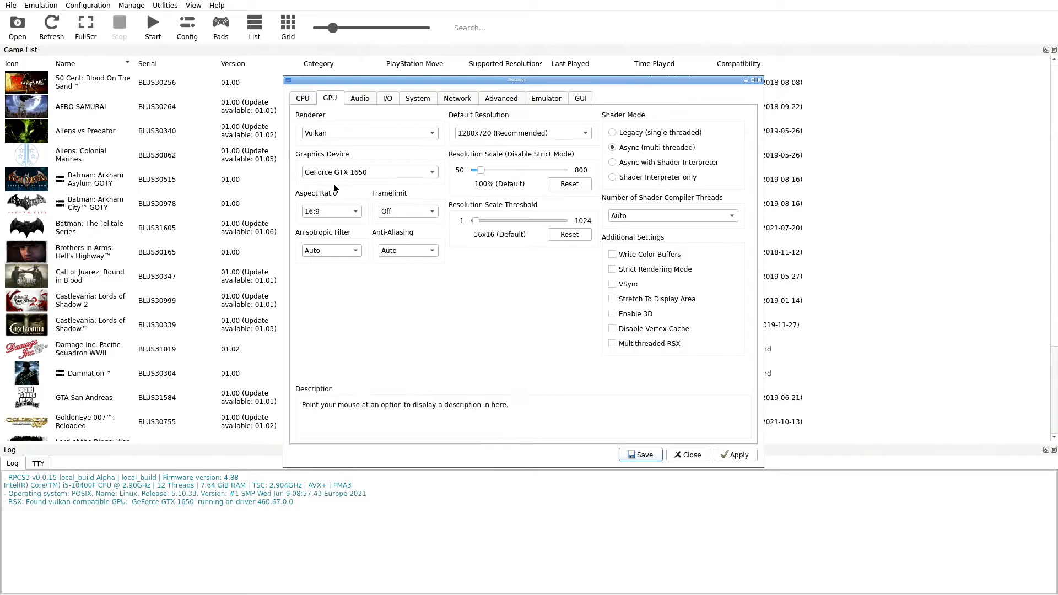
mouse_move(330, 212)
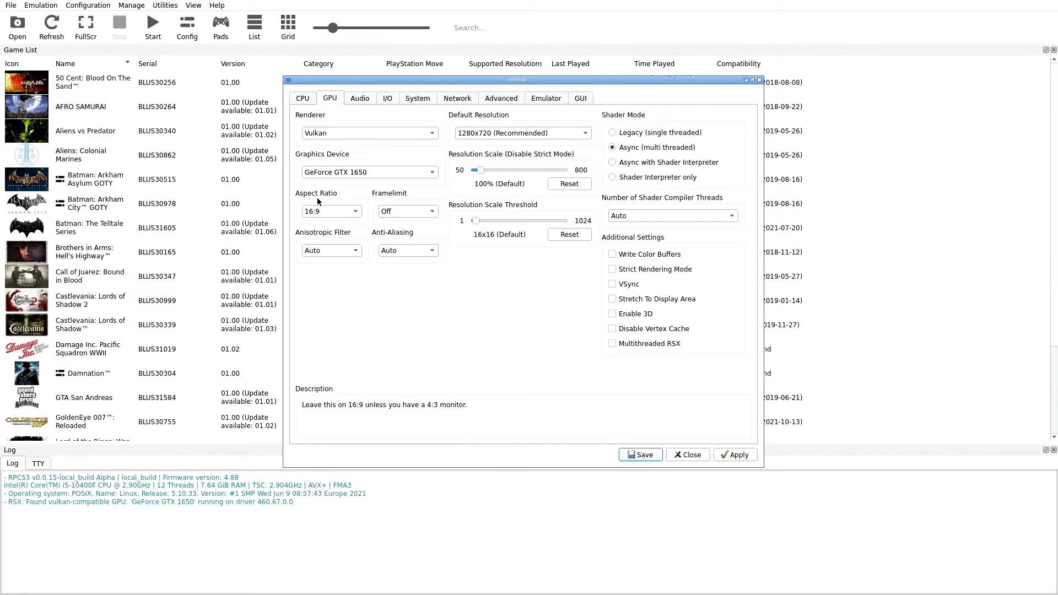
mouse_move(341, 217)
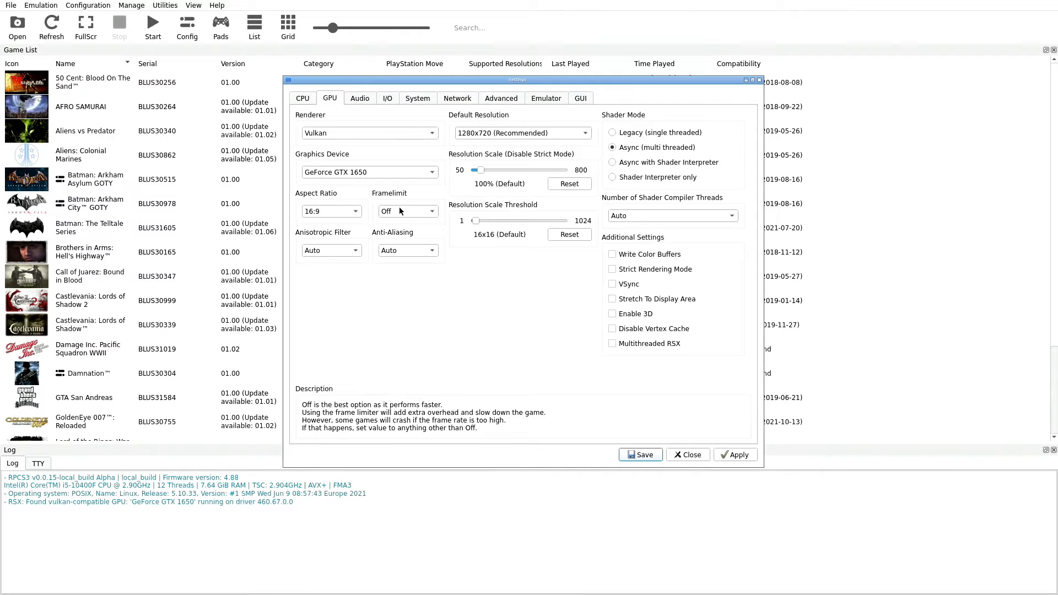
mouse_move(417, 218)
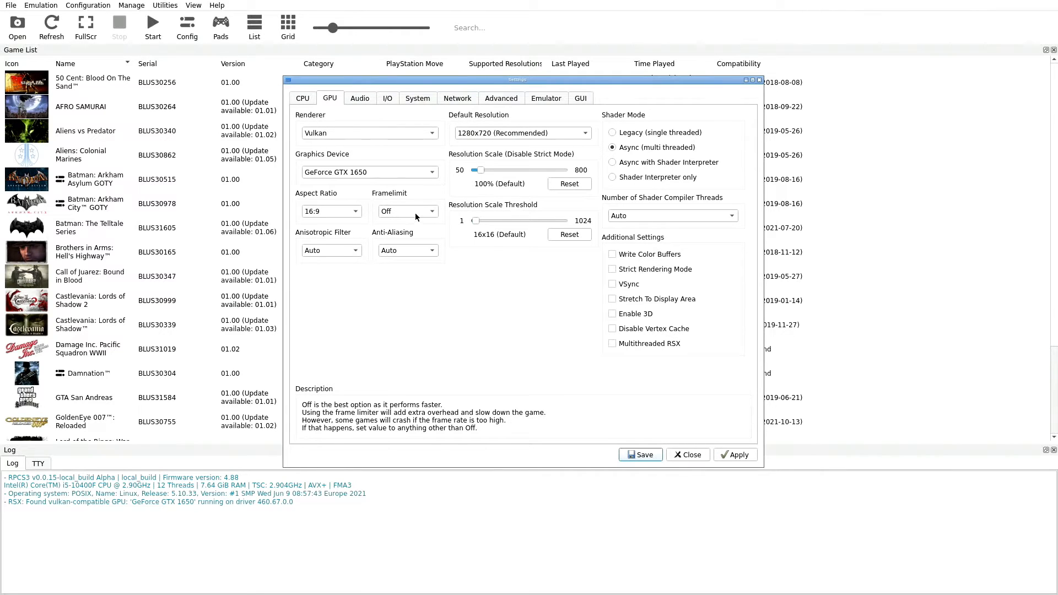
mouse_move(330, 251)
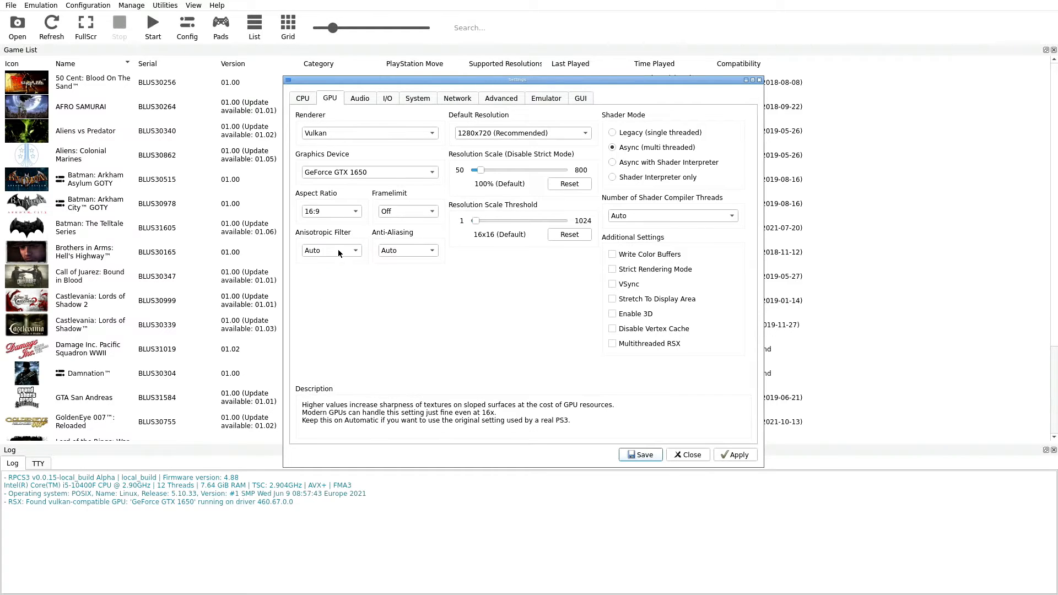
click(330, 250)
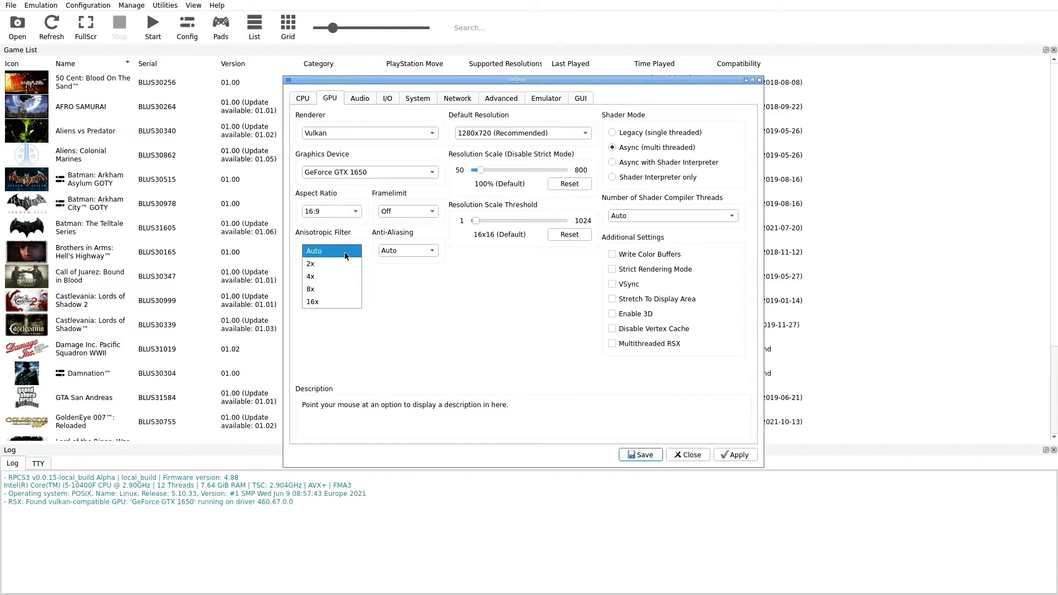
click(315, 251)
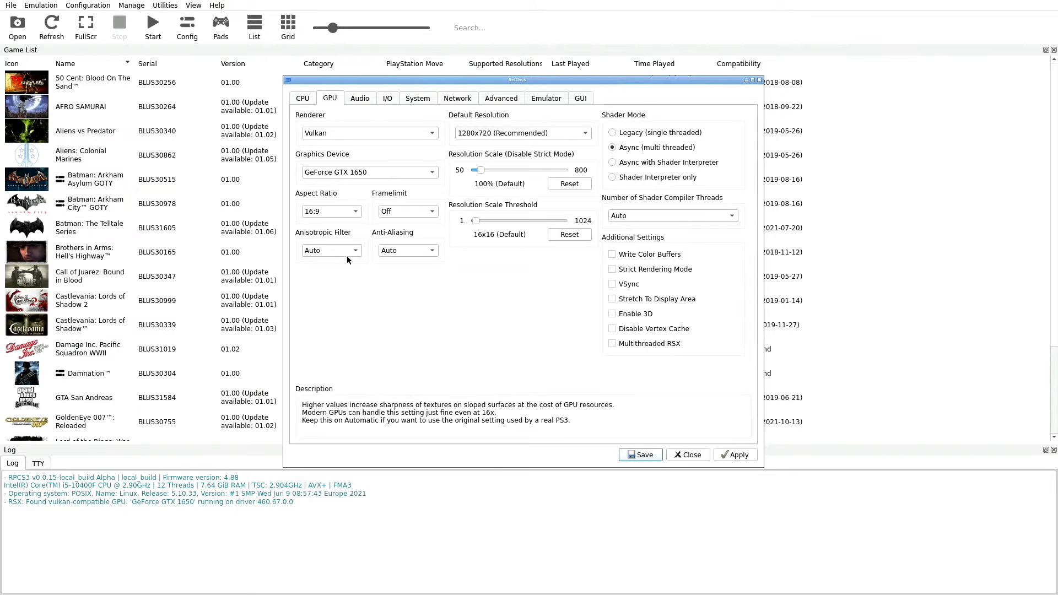
mouse_move(441, 278)
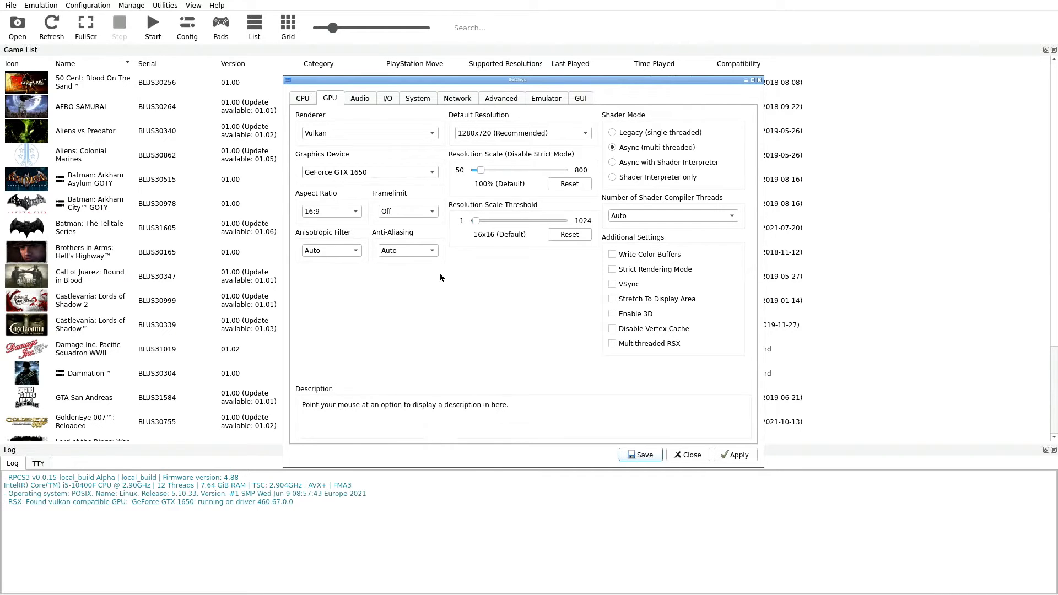
mouse_move(408, 250)
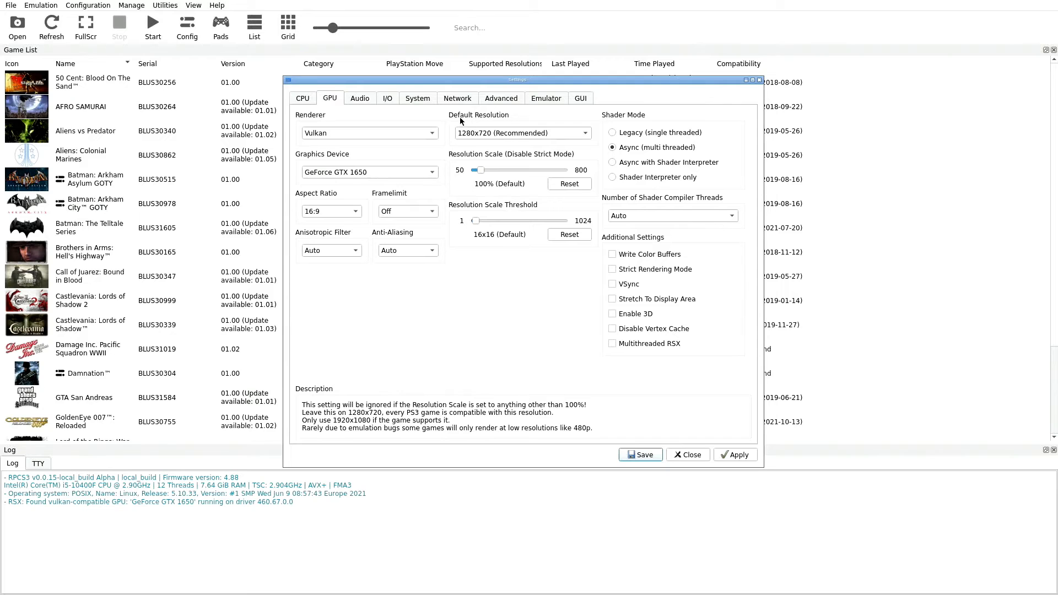
mouse_move(515, 138)
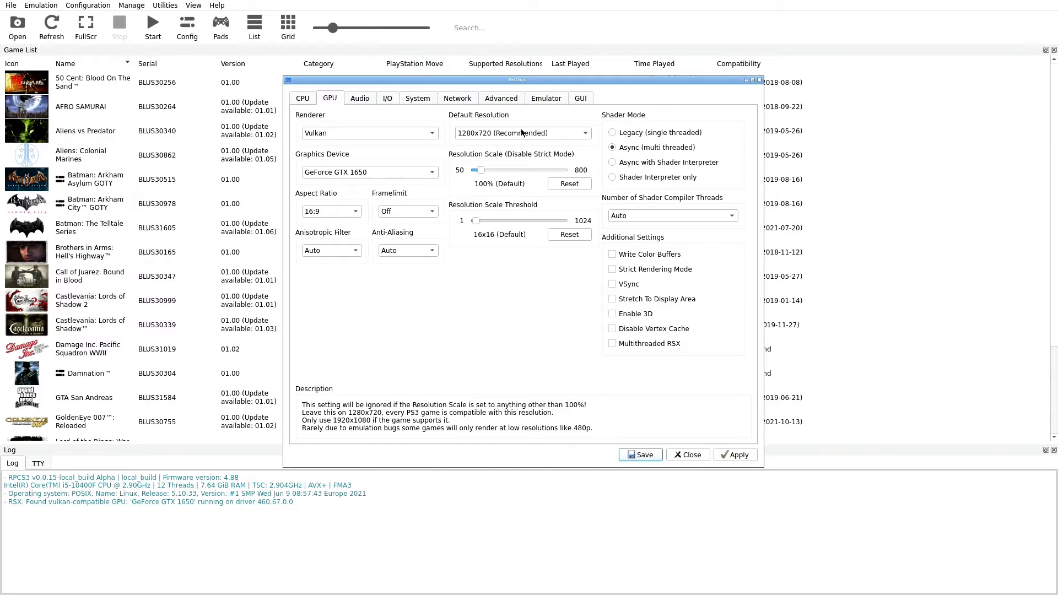
mouse_move(527, 147)
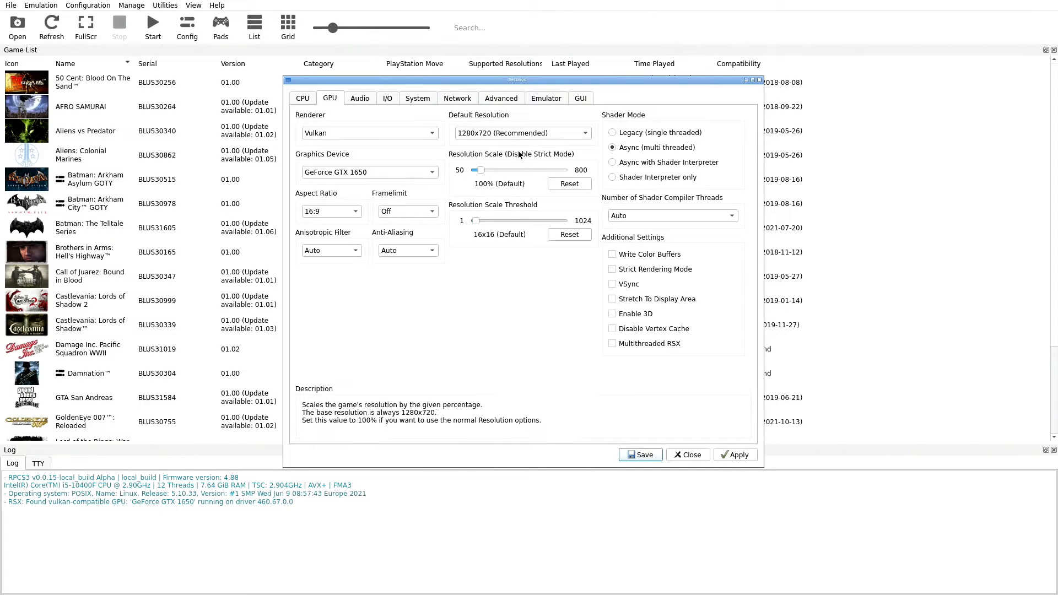
click(519, 133)
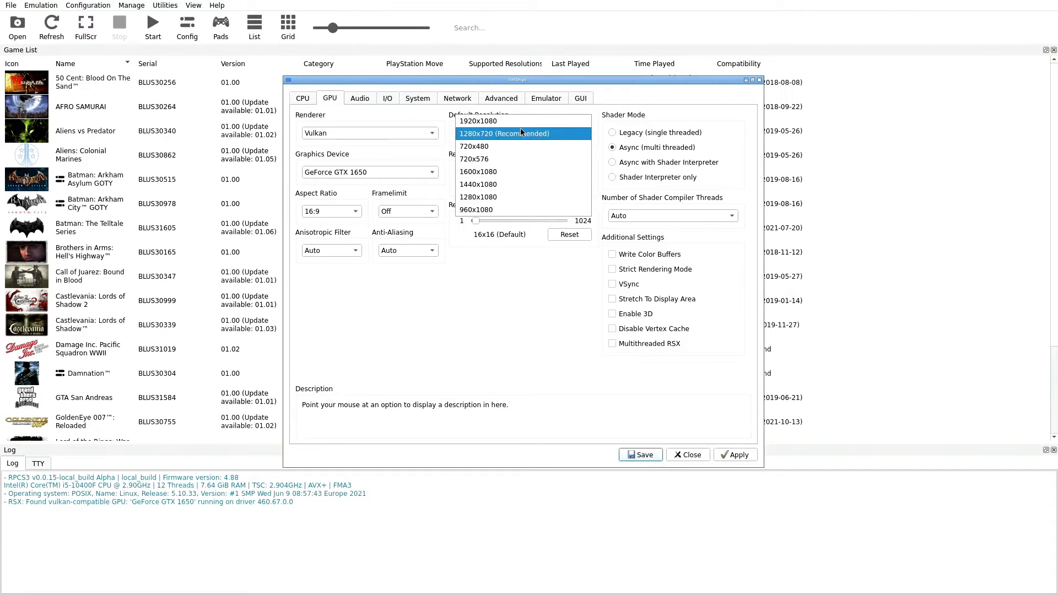
click(504, 134)
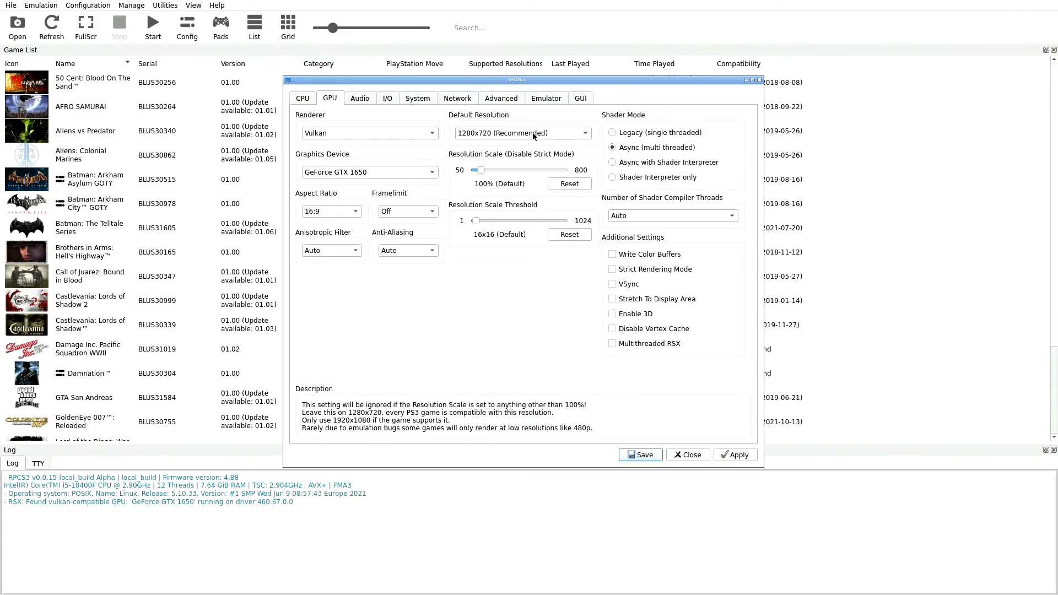
mouse_move(531, 143)
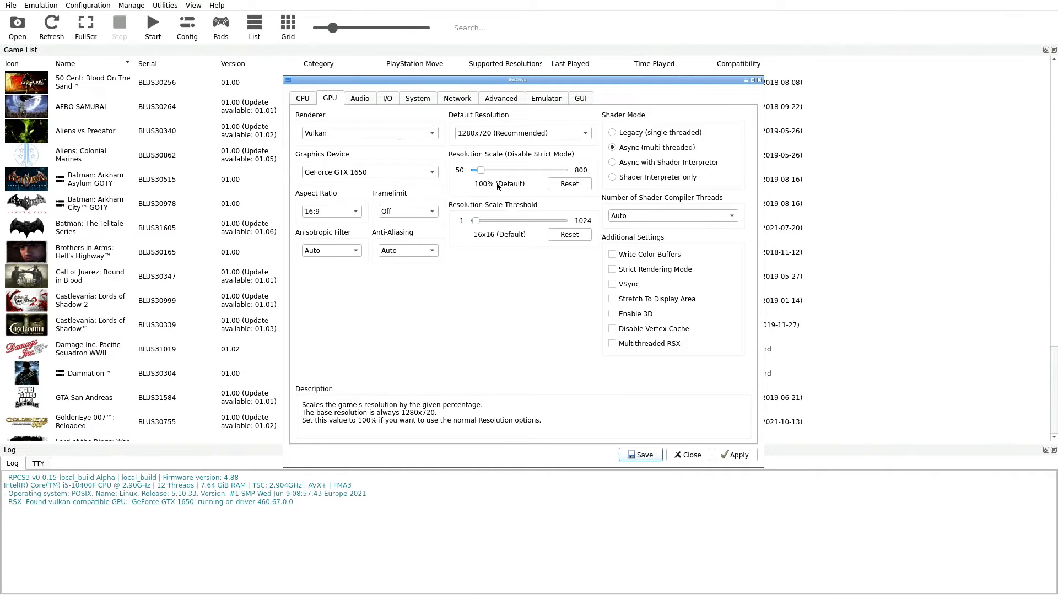
mouse_move(492, 168)
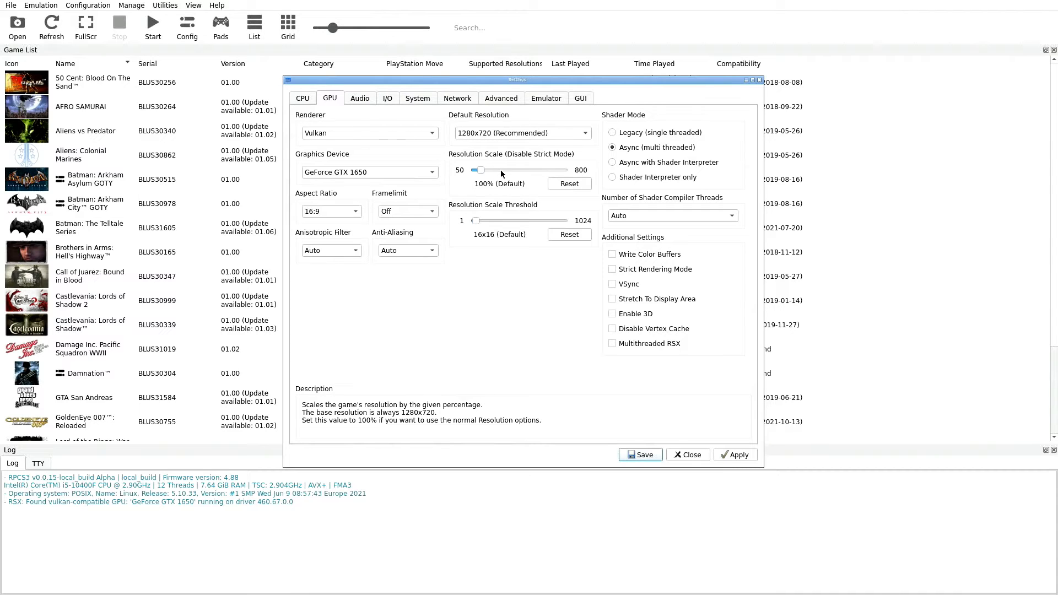
mouse_move(612, 197)
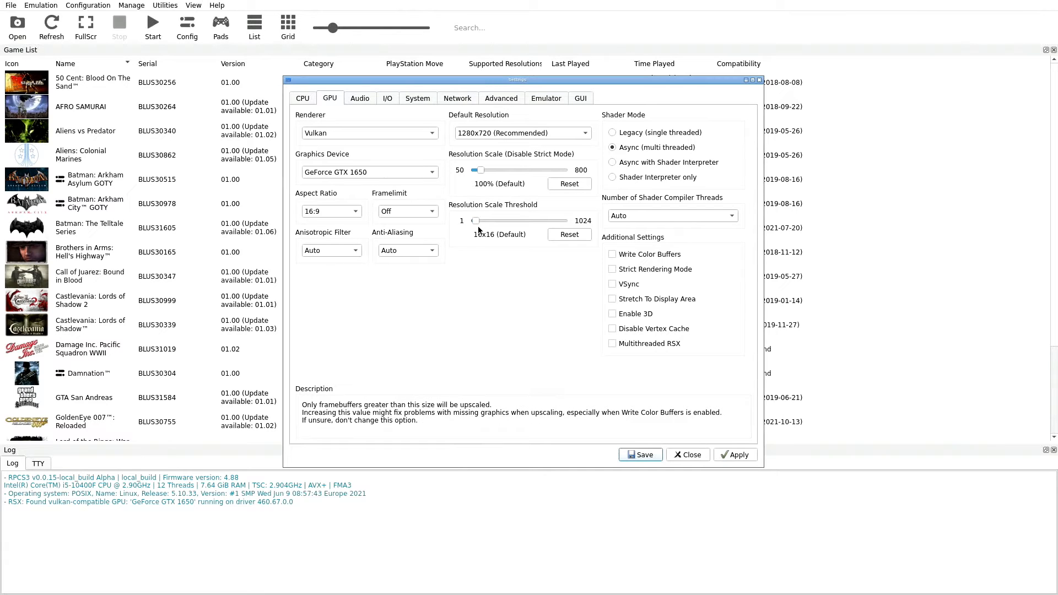
mouse_move(516, 247)
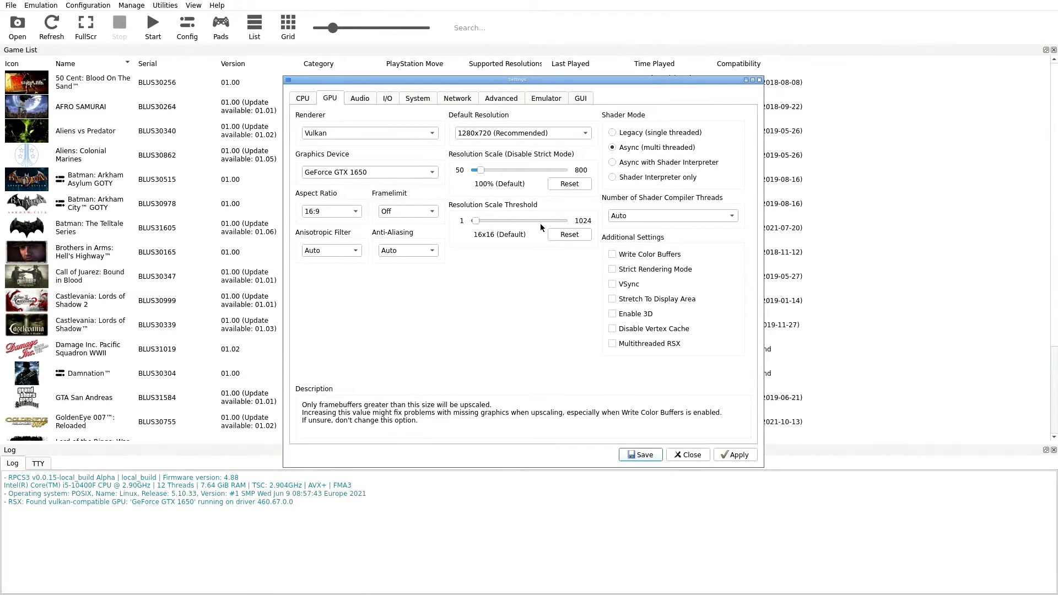
mouse_move(567, 197)
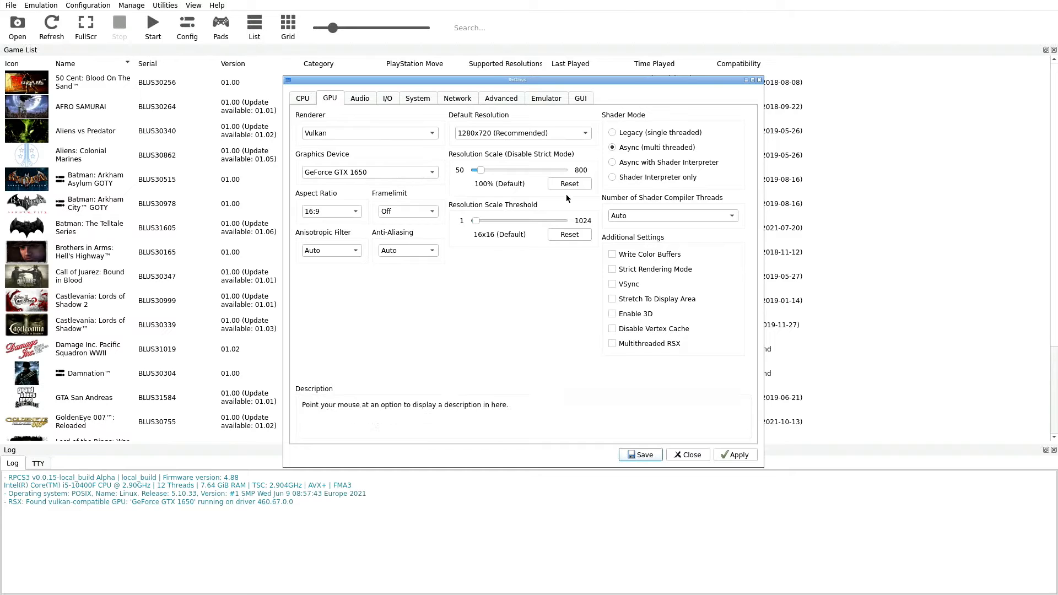
mouse_move(627, 166)
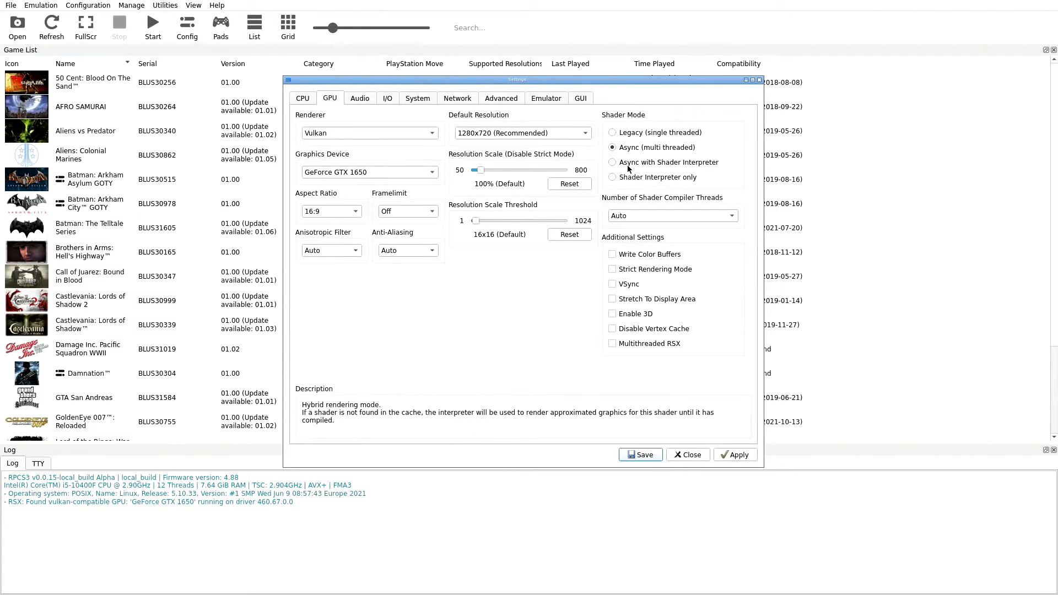
mouse_move(627, 155)
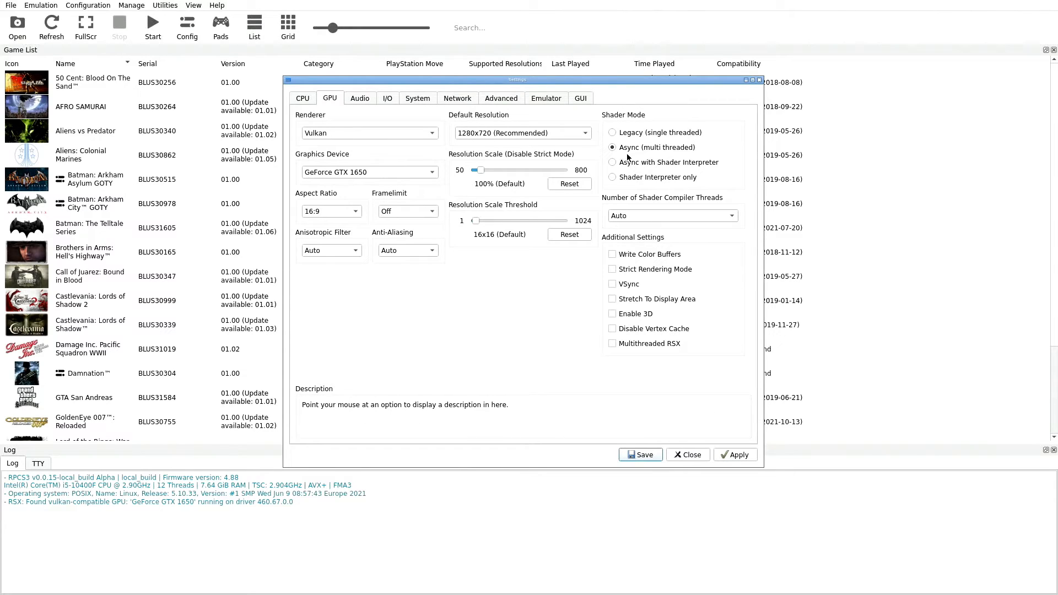
mouse_move(674, 153)
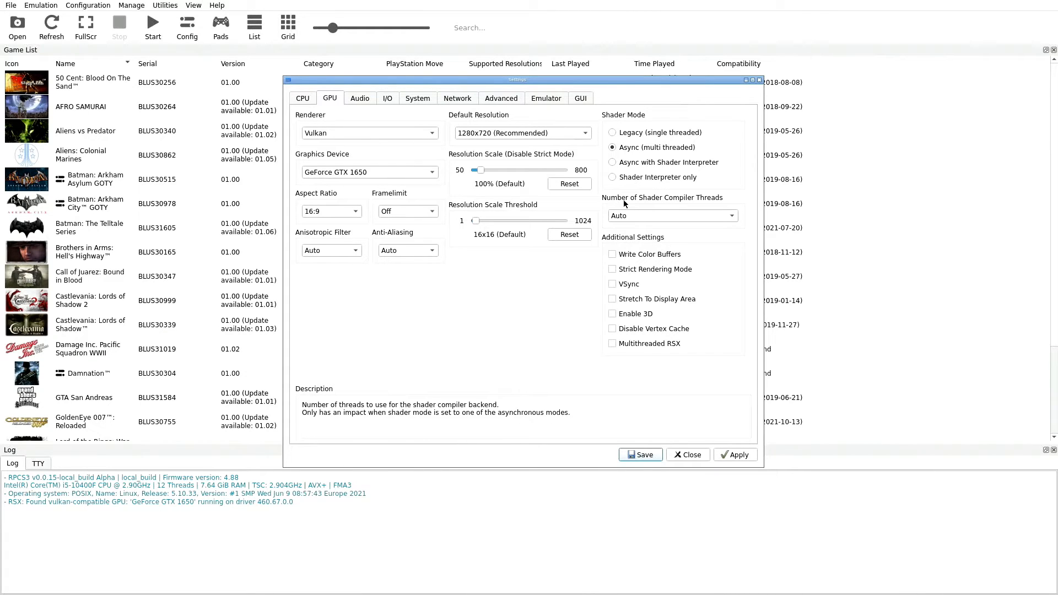
mouse_move(626, 216)
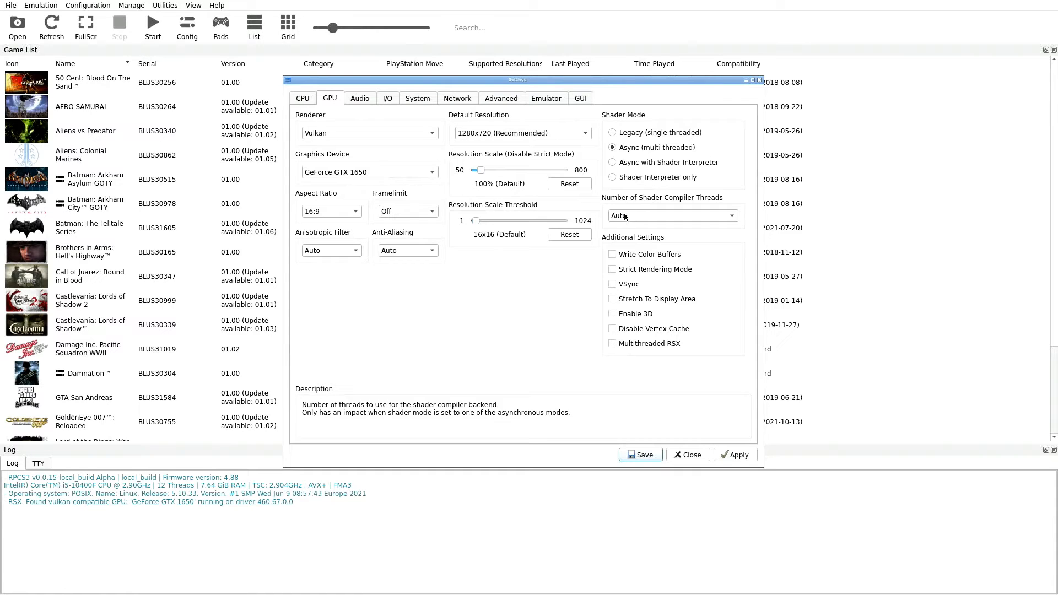
mouse_move(642, 259)
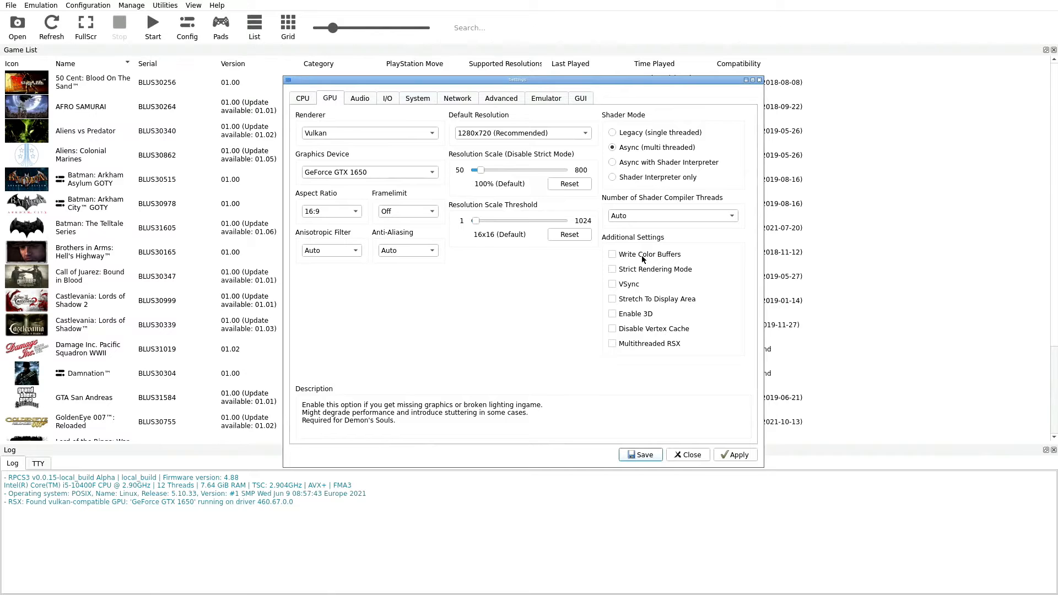
mouse_move(639, 302)
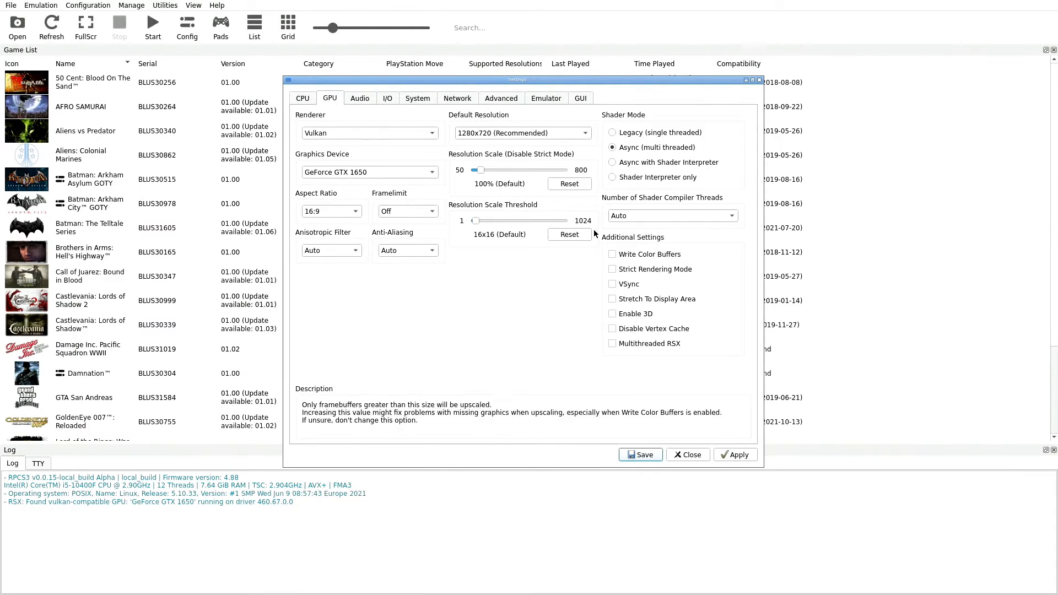
mouse_move(727, 371)
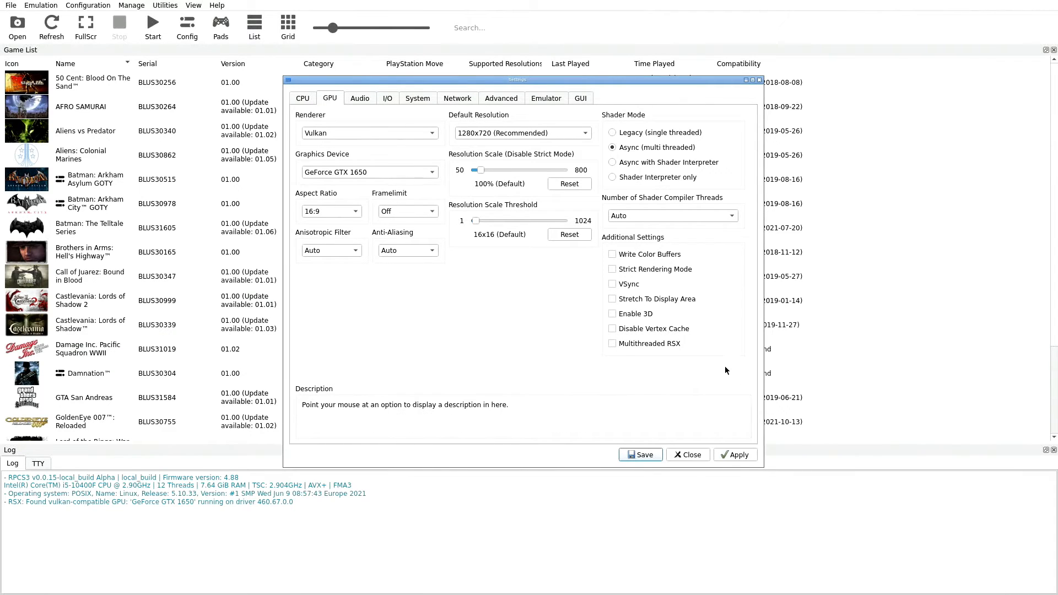
mouse_move(690, 393)
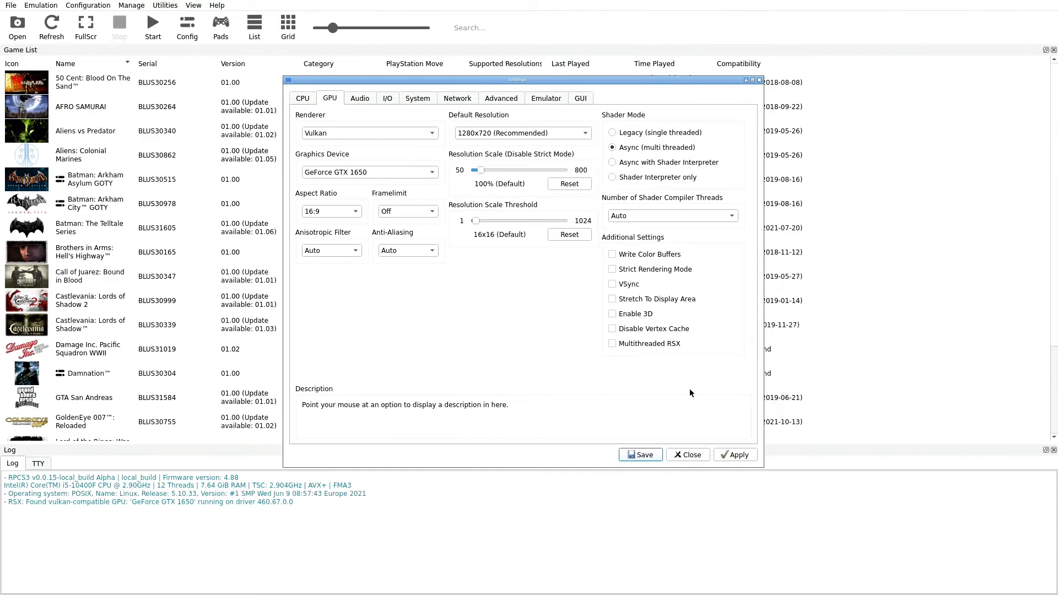
mouse_move(302, 61)
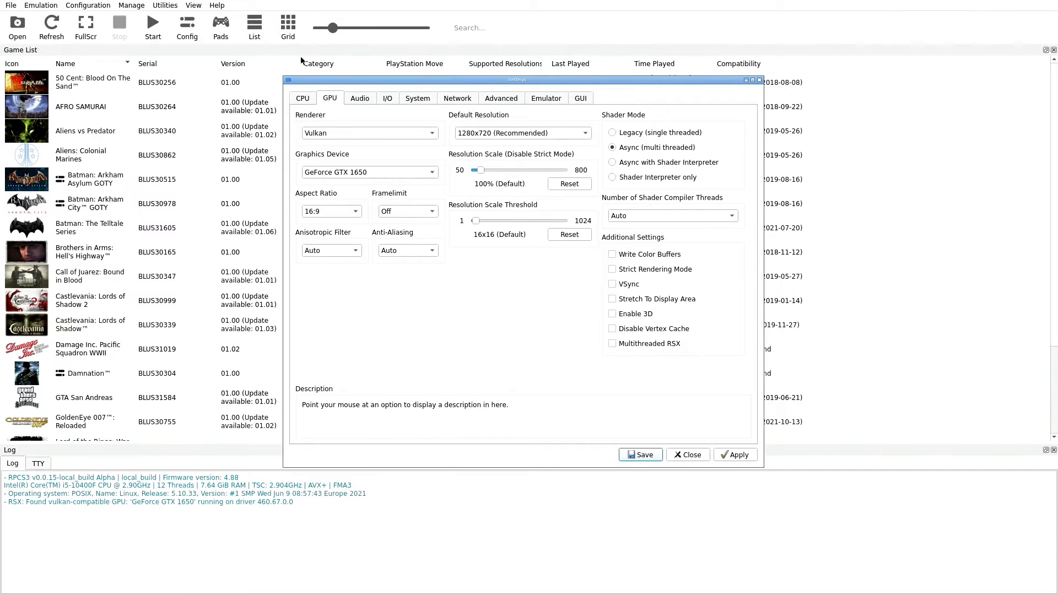
Show the Audio settings with OpenAL stereo downmix and keep the microphone type at Standard.
click(360, 98)
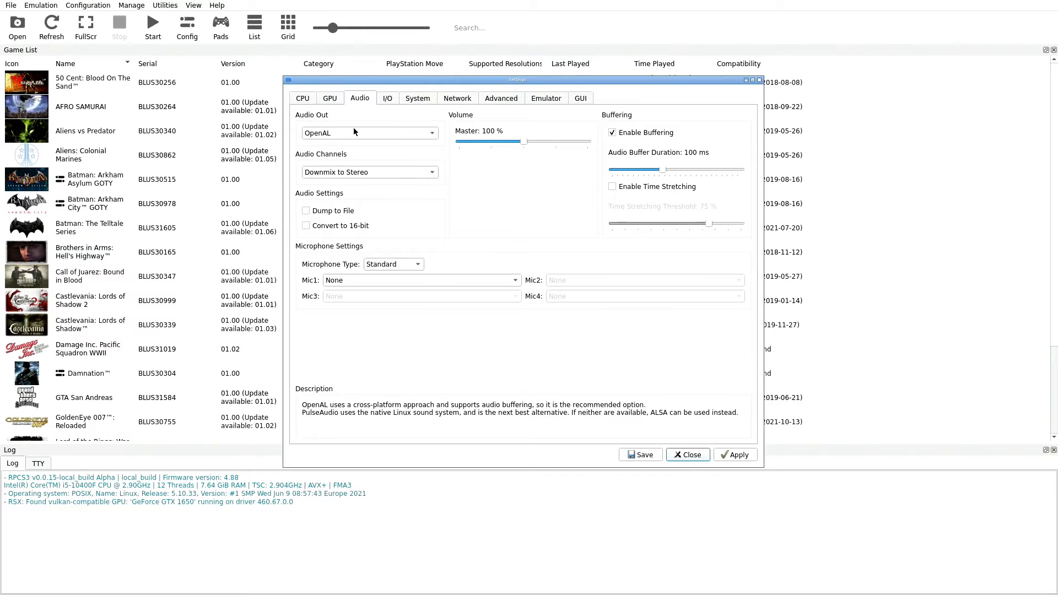
mouse_move(341, 139)
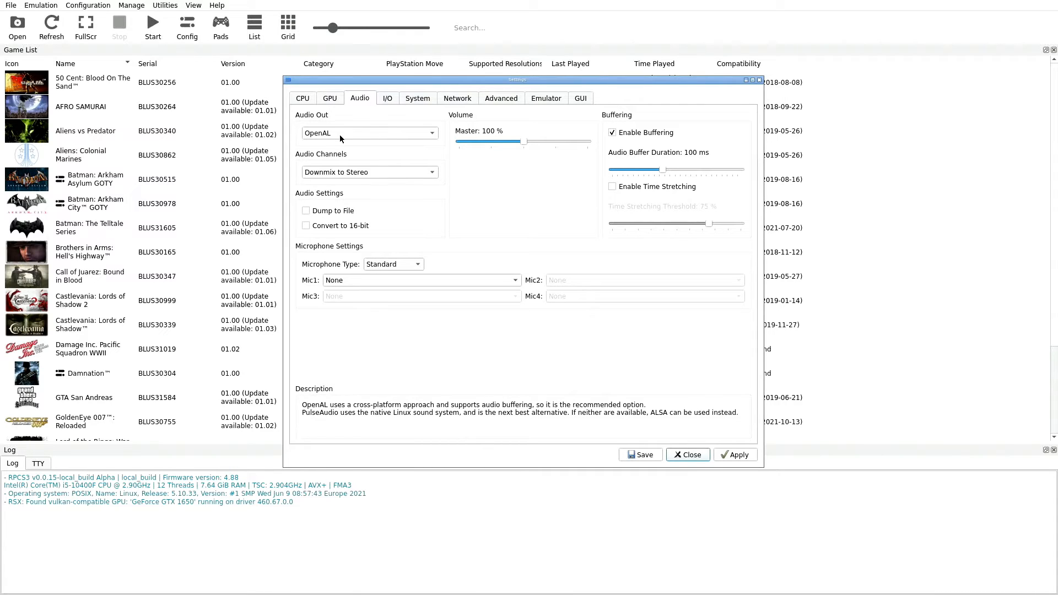
mouse_move(360, 191)
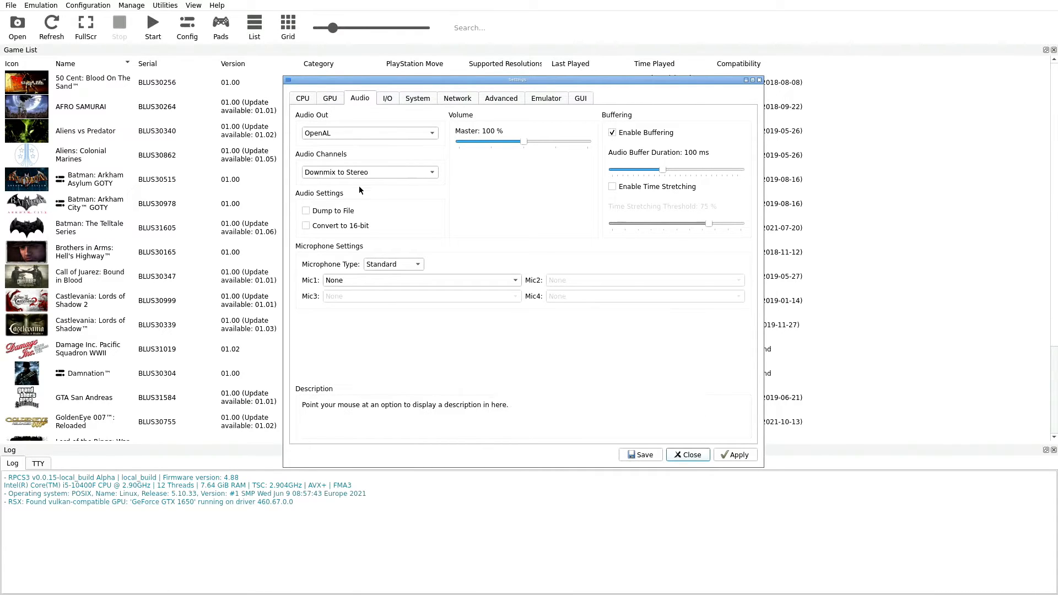
mouse_move(346, 175)
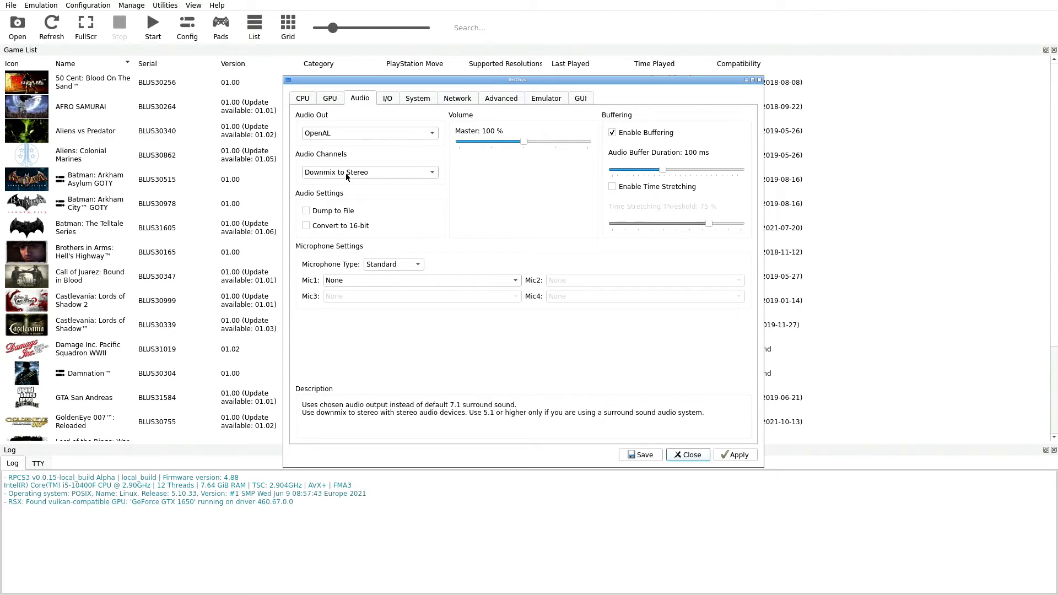
mouse_move(329, 204)
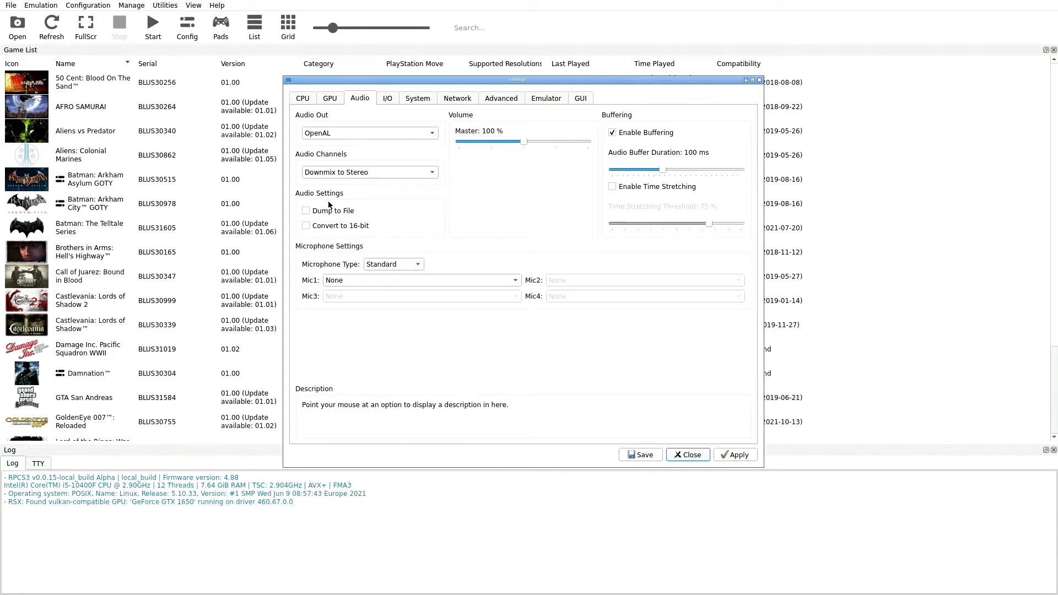
mouse_move(348, 237)
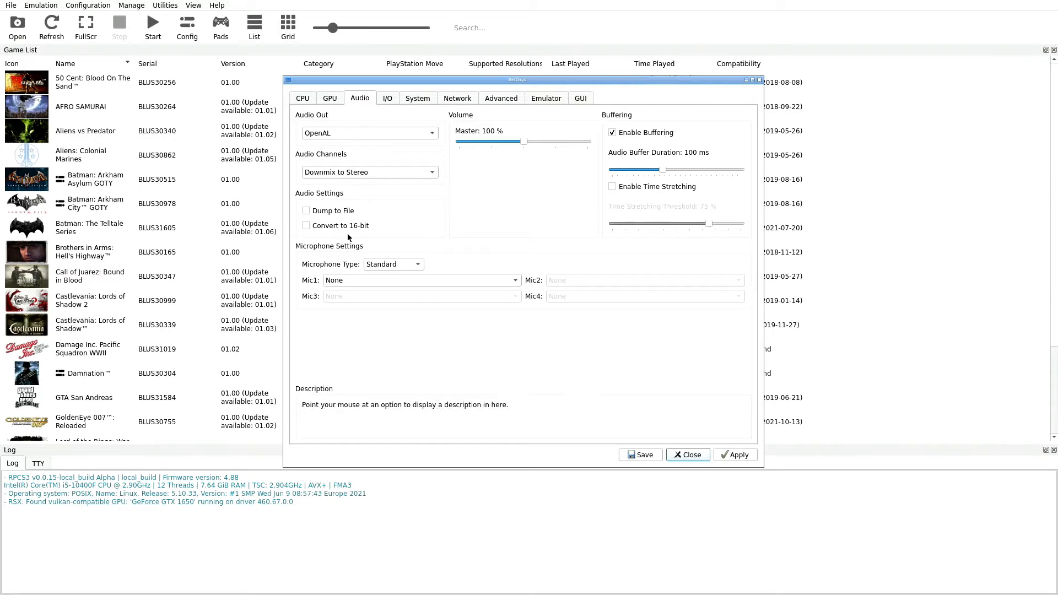
mouse_move(330, 176)
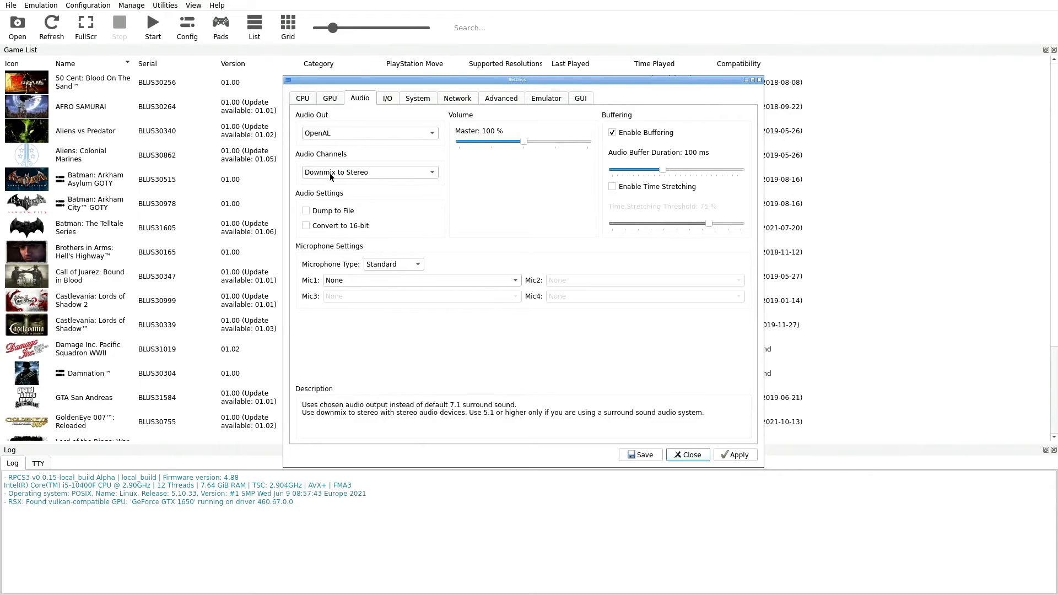
mouse_move(378, 191)
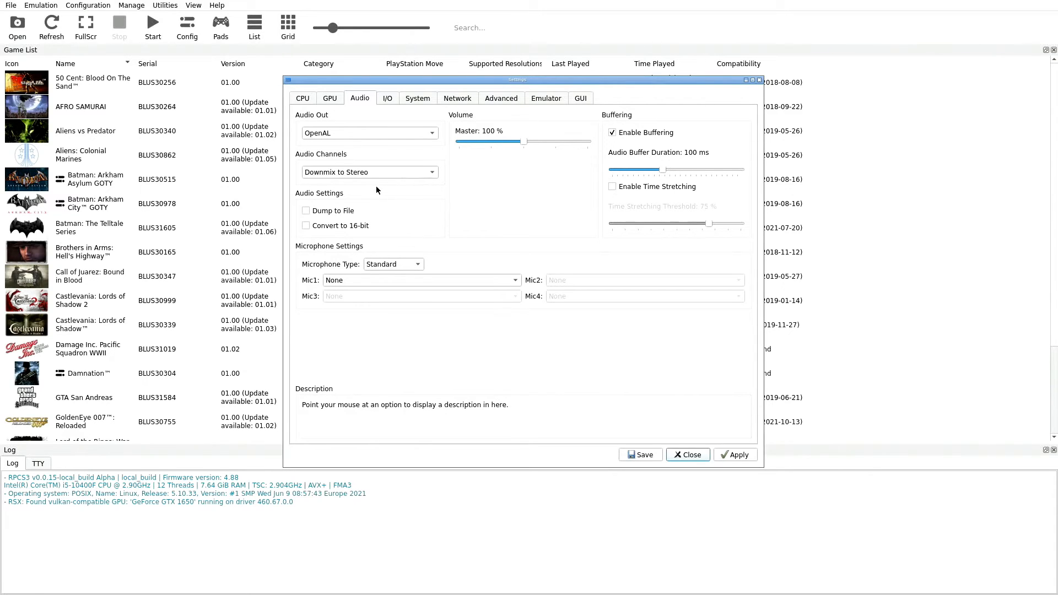
click(392, 263)
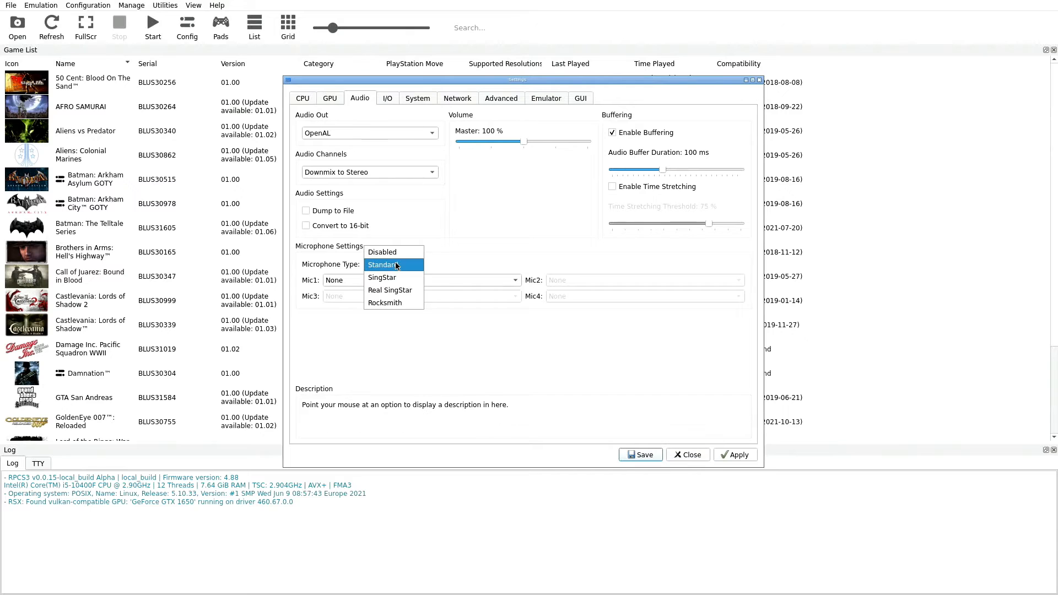
click(383, 264)
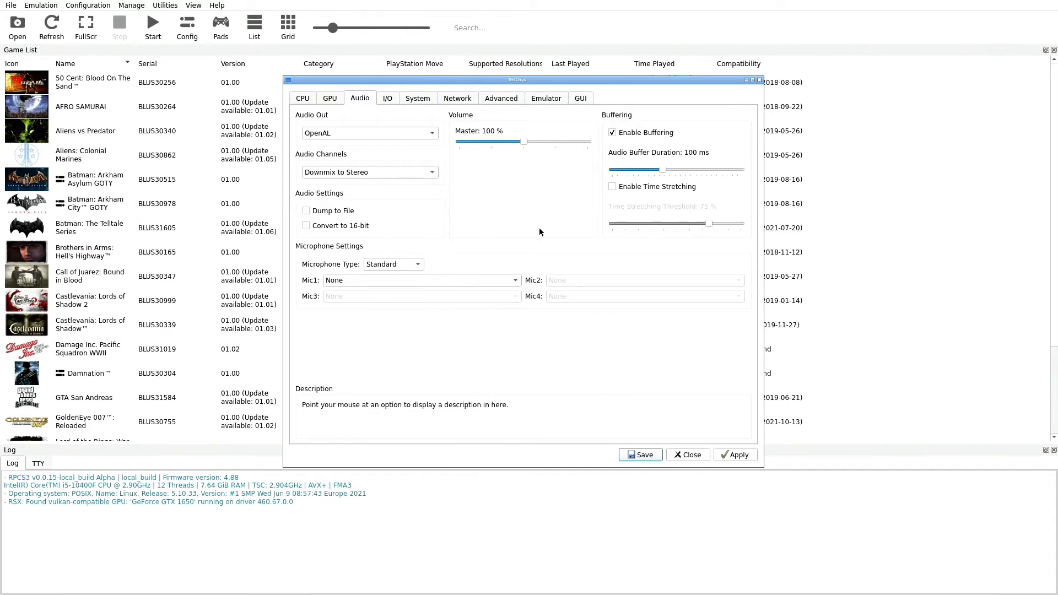
mouse_move(457, 113)
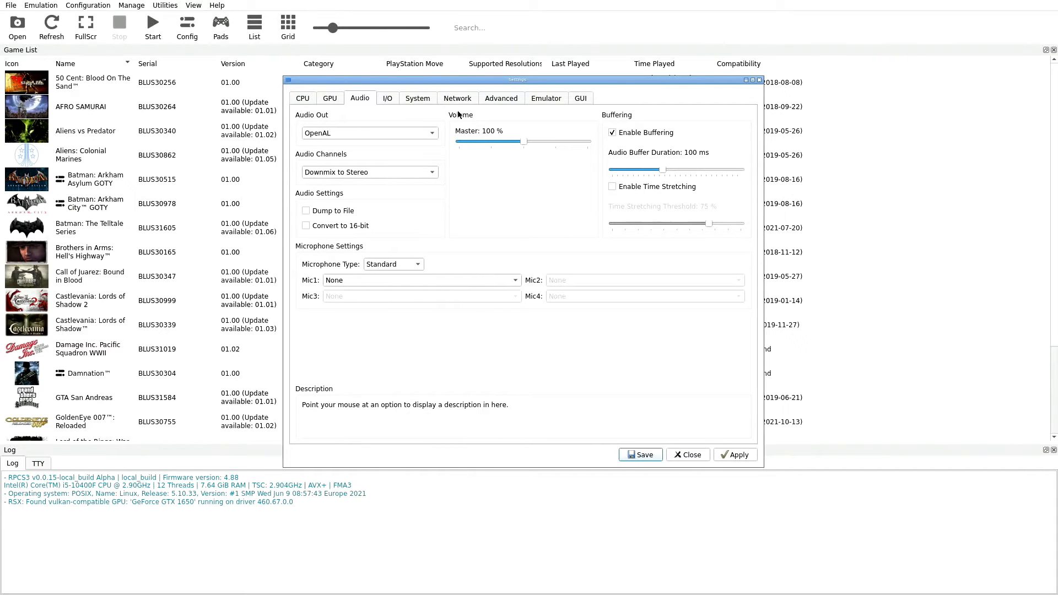
mouse_move(522, 142)
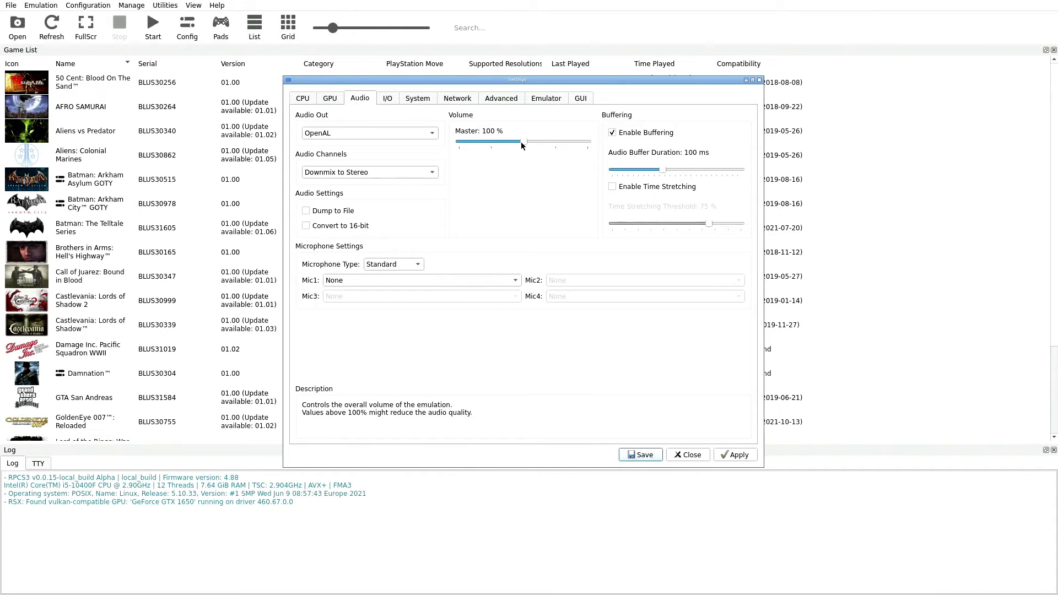
mouse_move(643, 156)
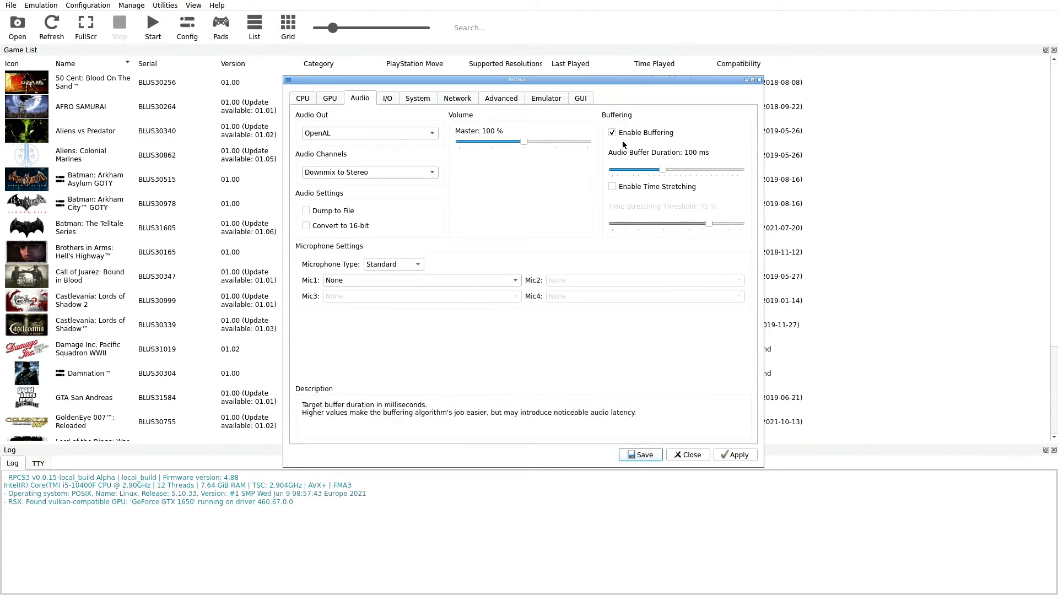
mouse_move(683, 175)
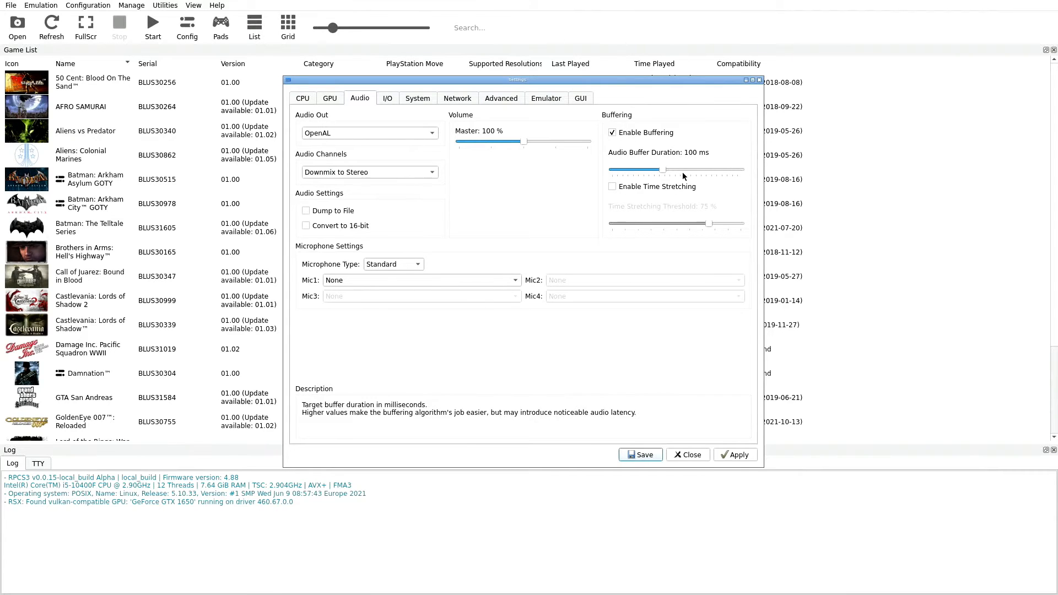
mouse_move(662, 170)
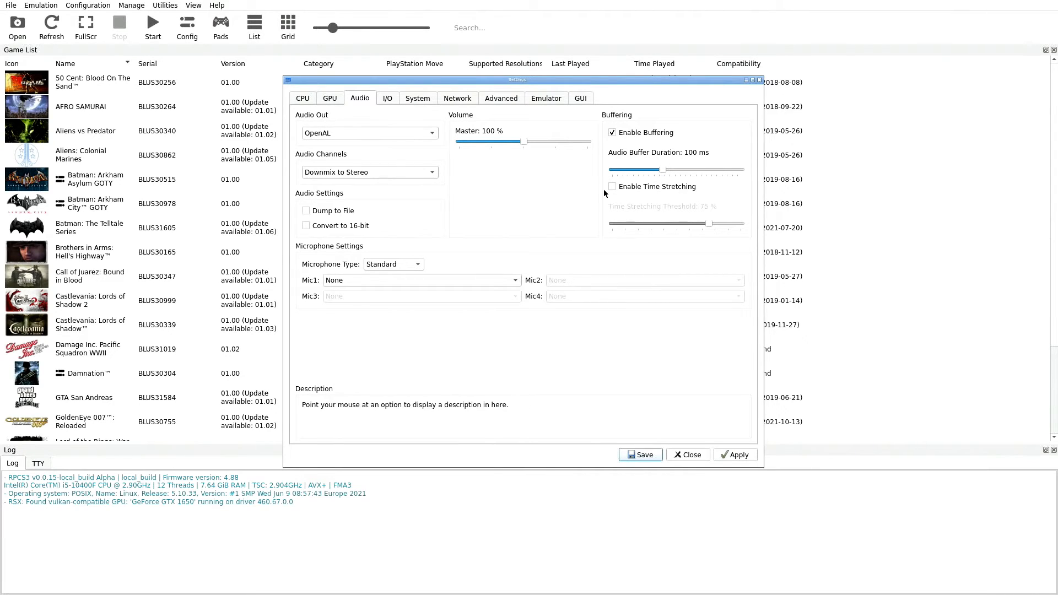
mouse_move(733, 235)
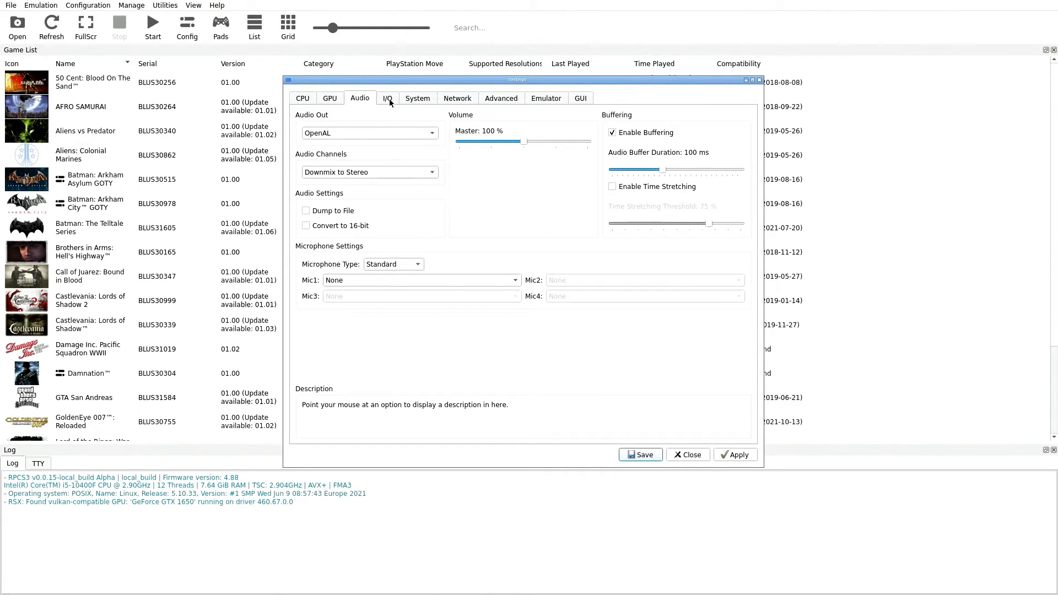
Show the I/O settings with Null keyboard handler and Basic mouse handler.
click(387, 98)
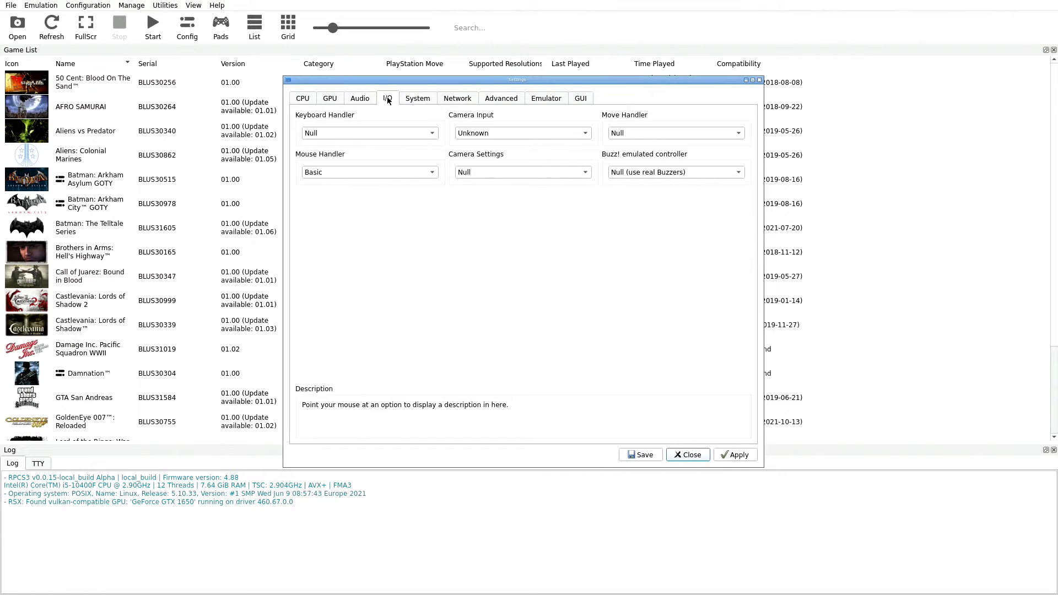
mouse_move(500, 53)
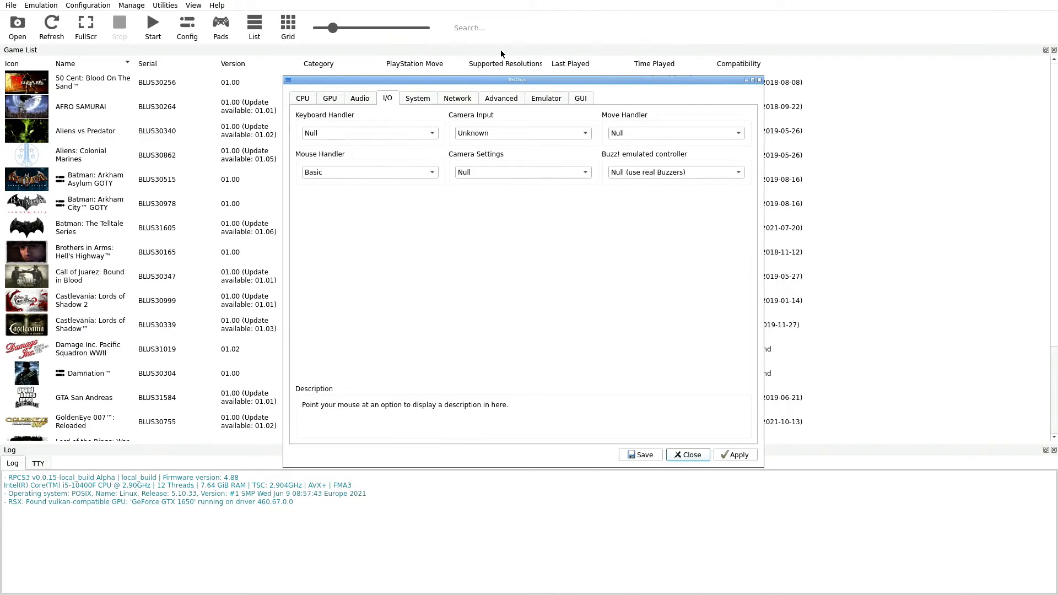
mouse_move(351, 140)
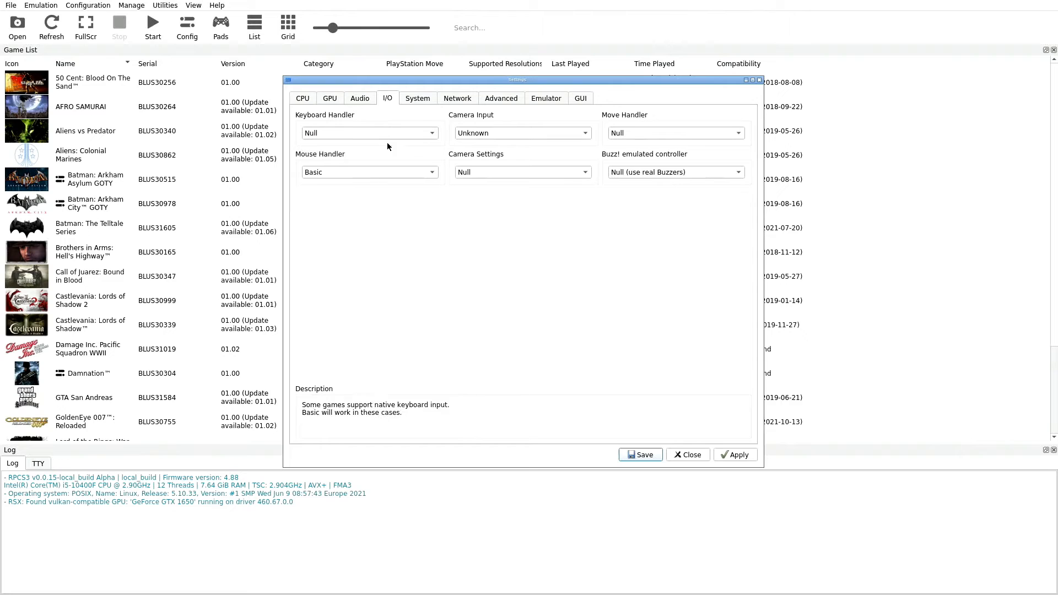
mouse_move(356, 172)
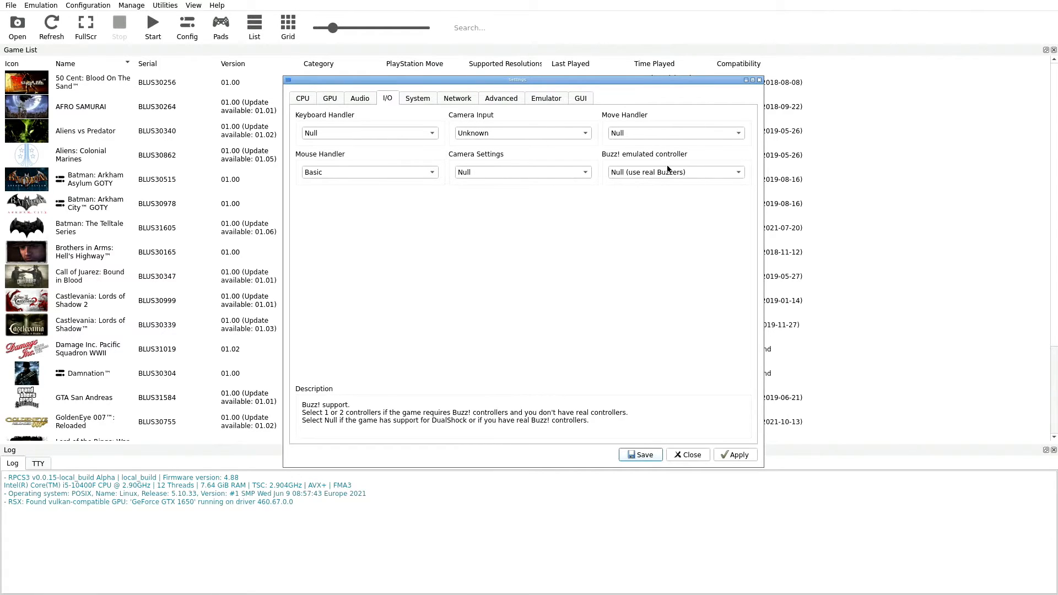
mouse_move(672, 192)
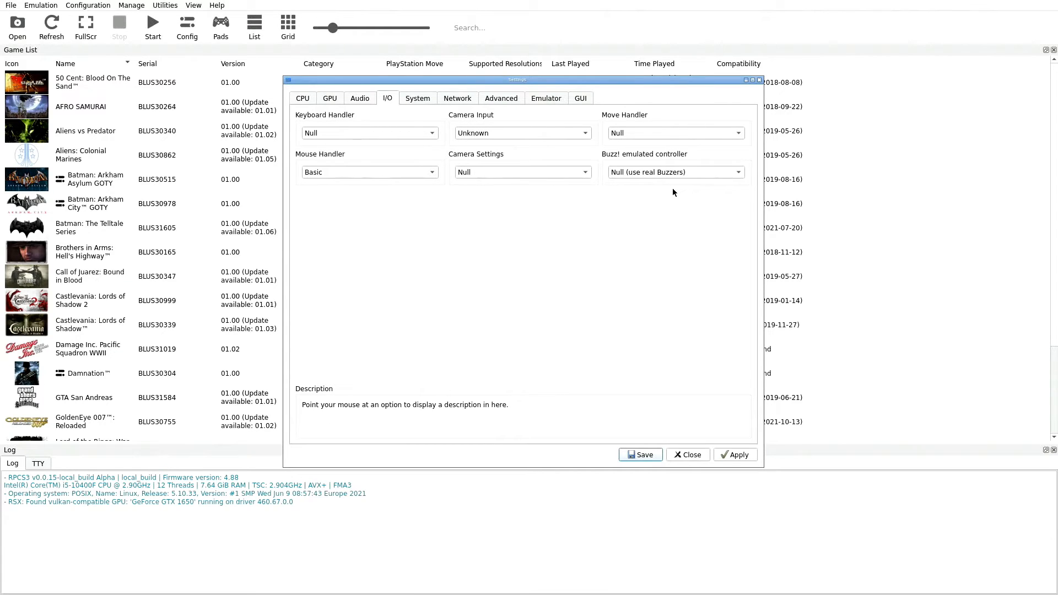
mouse_move(419, 106)
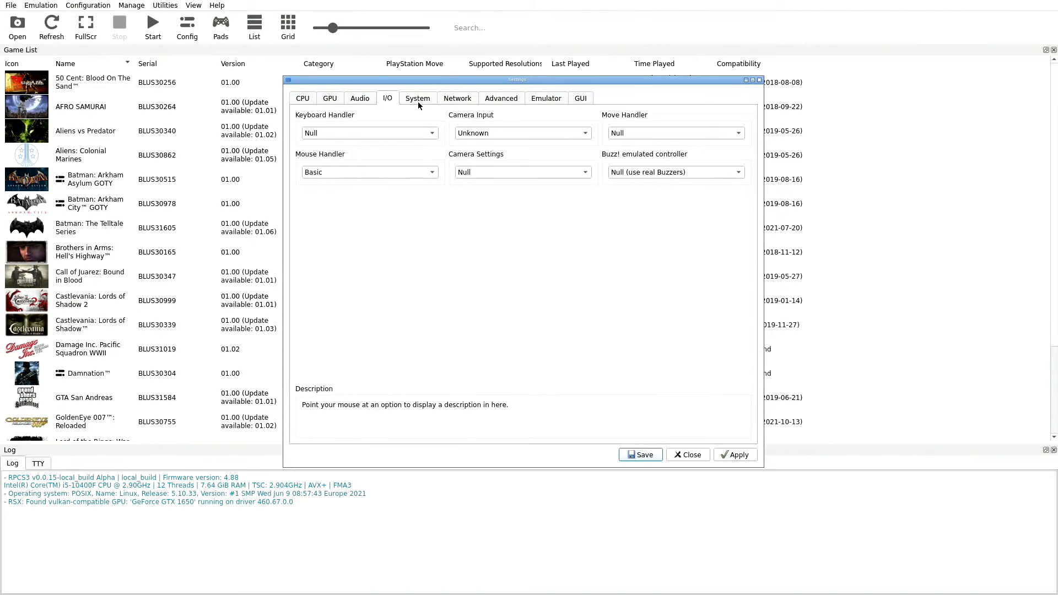
Show the System settings: English (US), America region, Enter with cross.
click(417, 99)
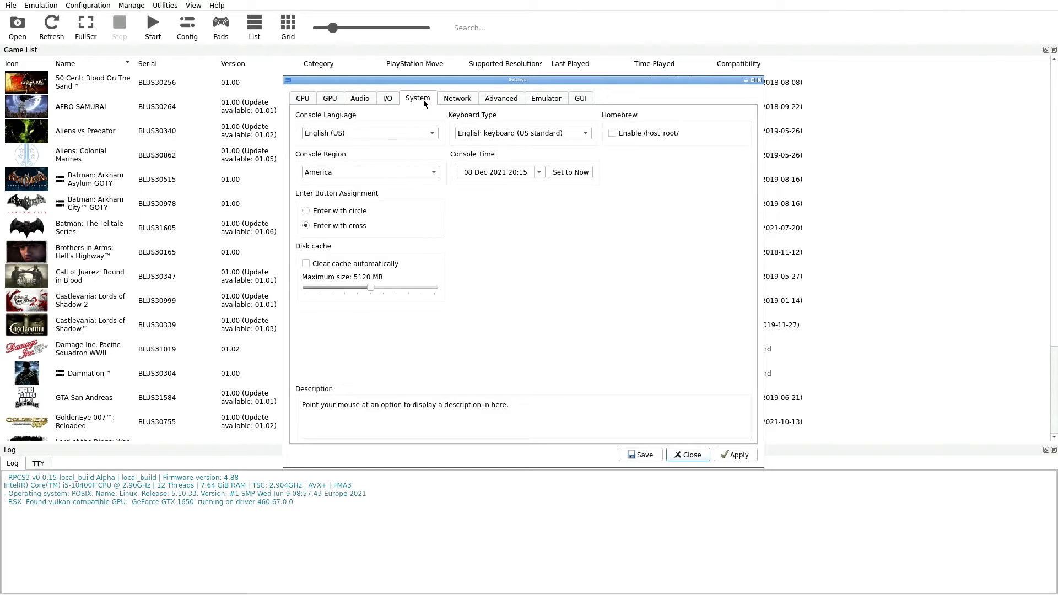
mouse_move(369, 134)
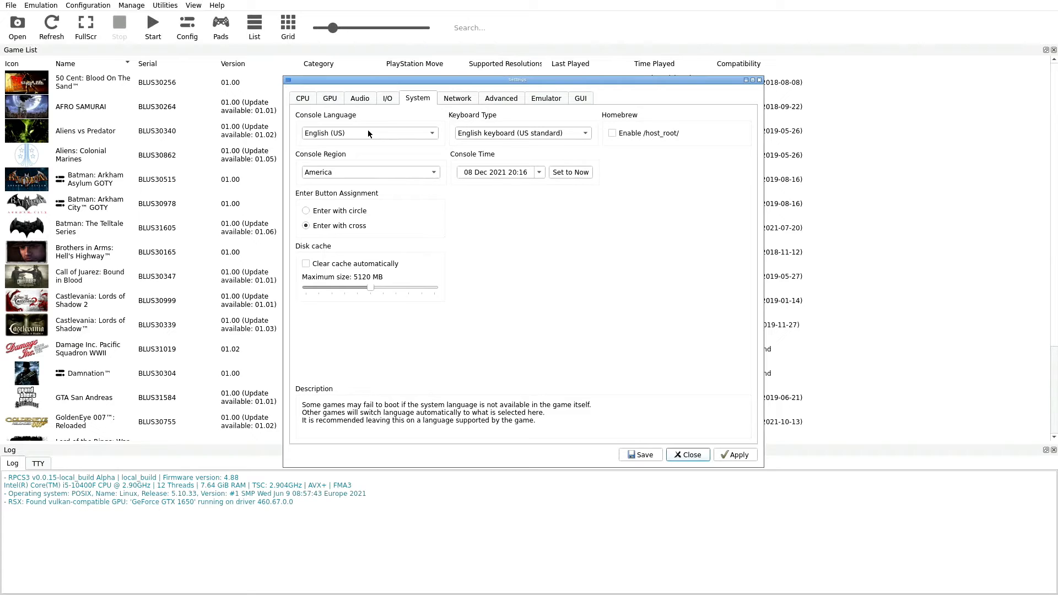
mouse_move(343, 147)
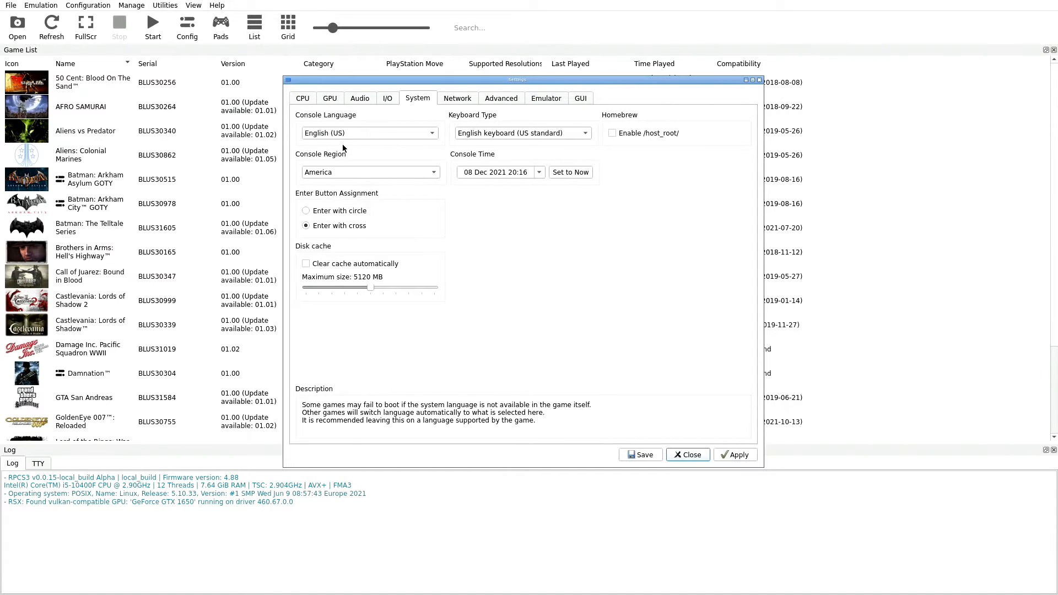
mouse_move(335, 132)
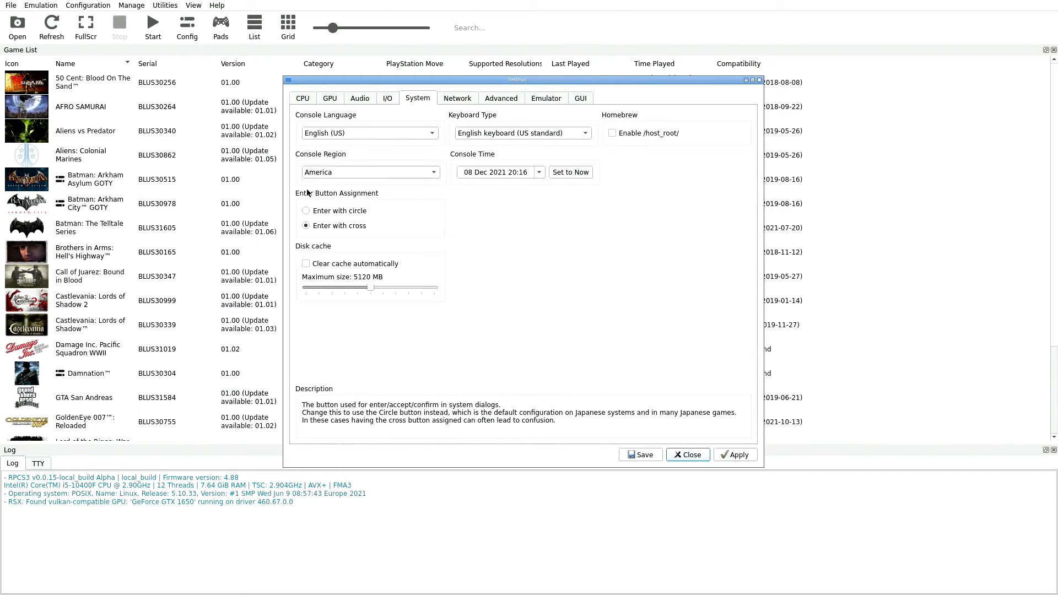
mouse_move(313, 232)
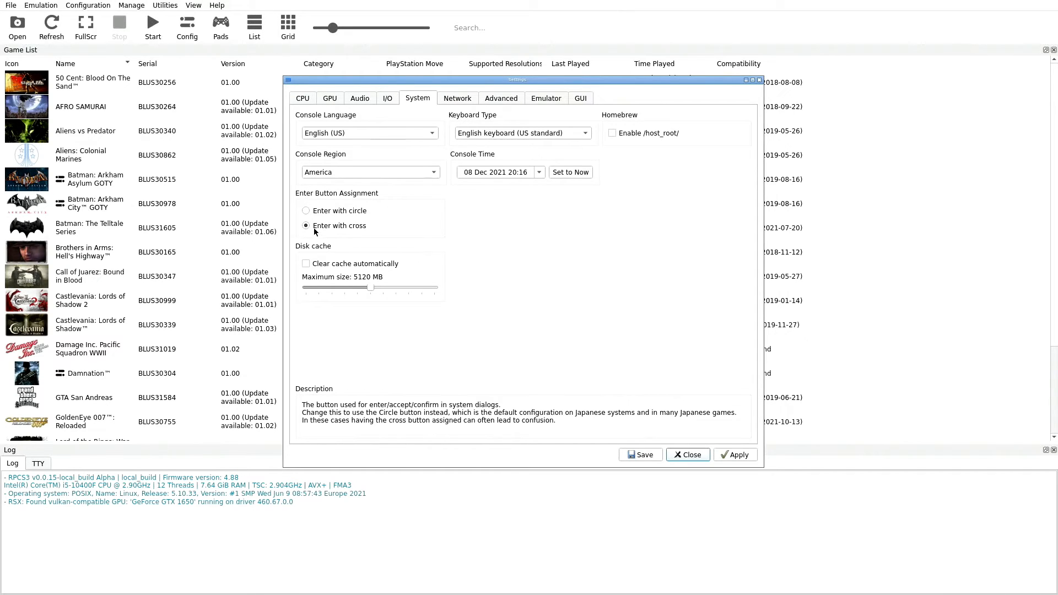
mouse_move(346, 233)
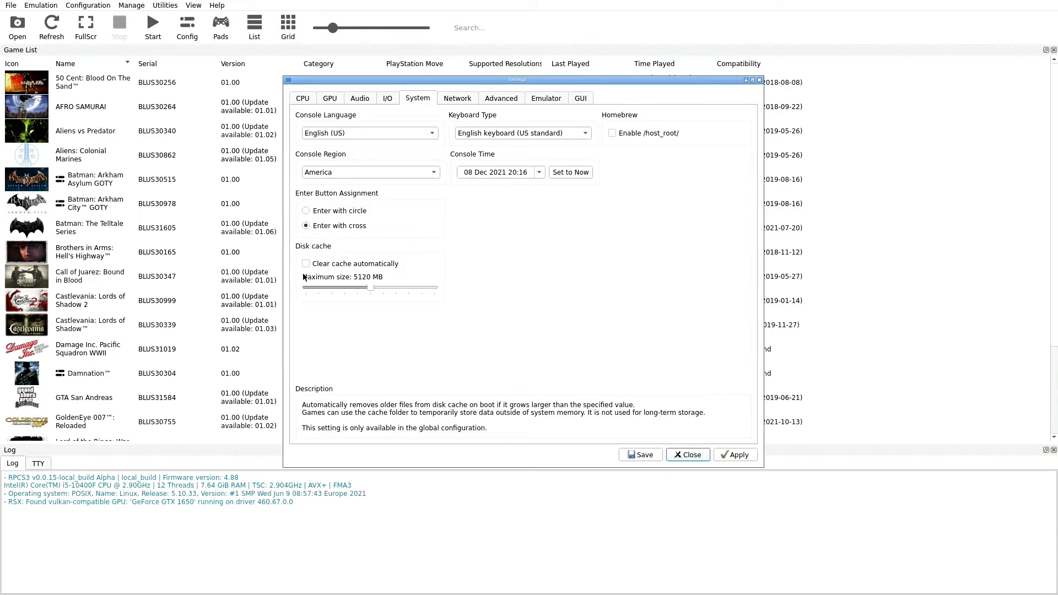
mouse_move(323, 290)
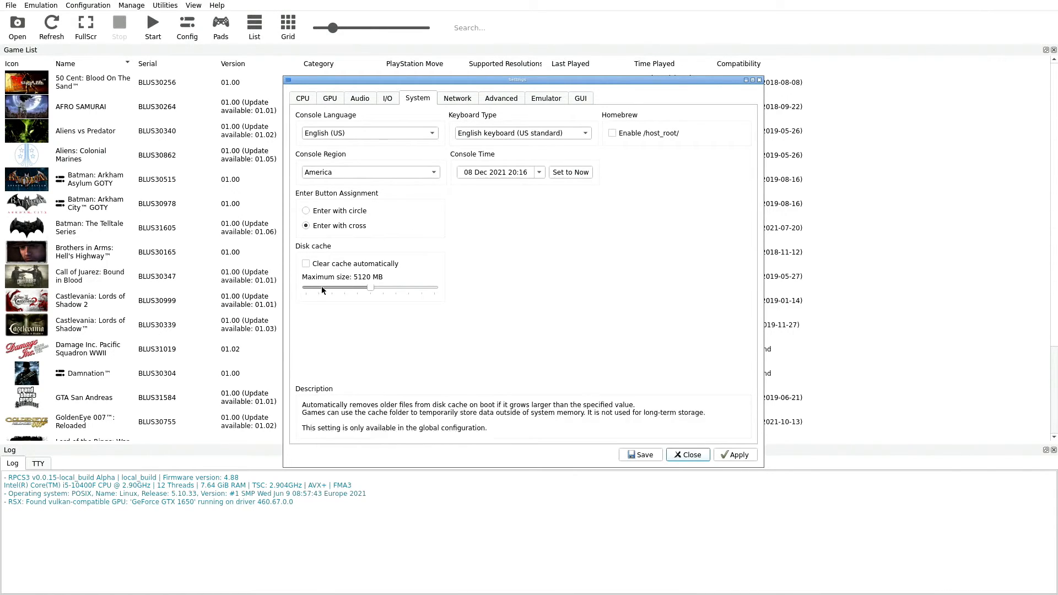
mouse_move(305, 257)
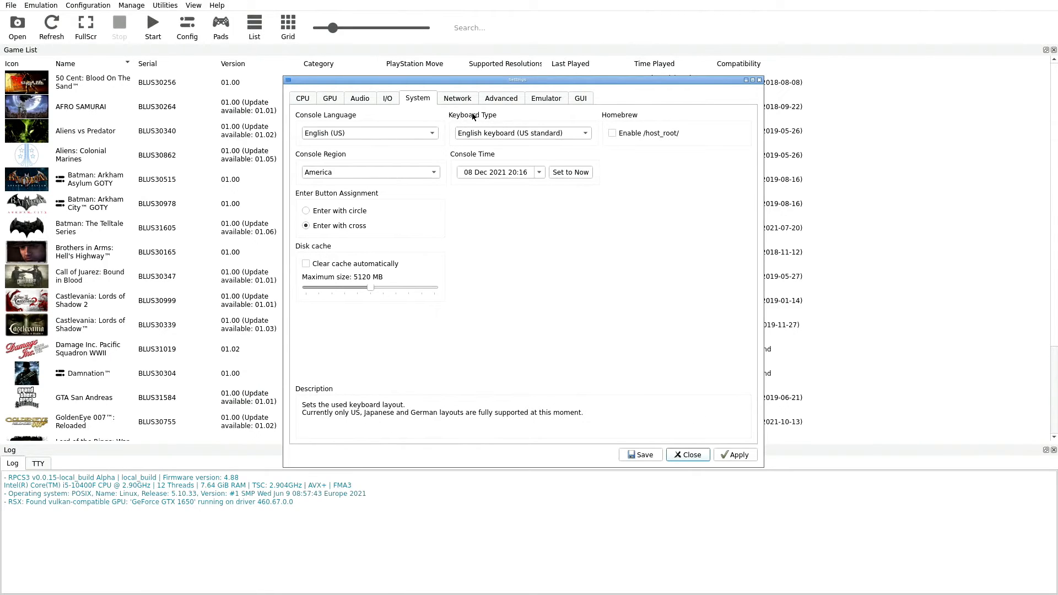
mouse_move(485, 129)
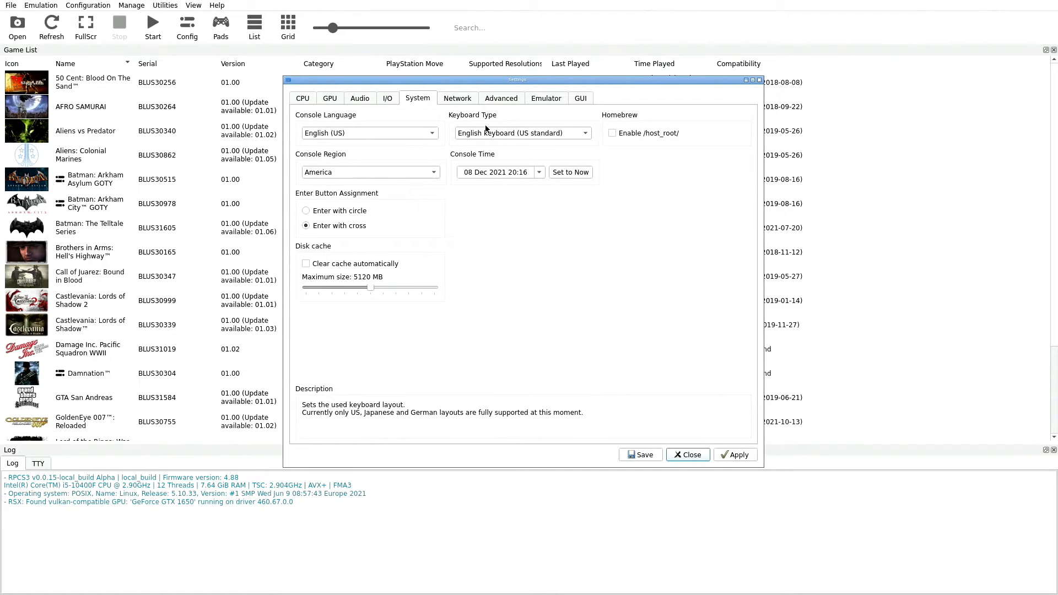
mouse_move(498, 143)
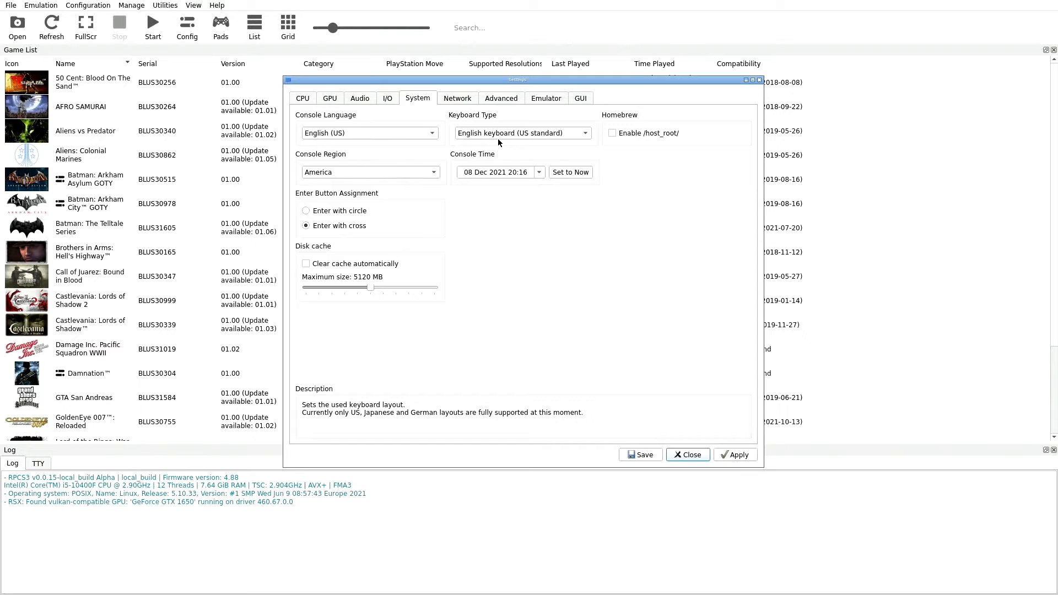
mouse_move(527, 140)
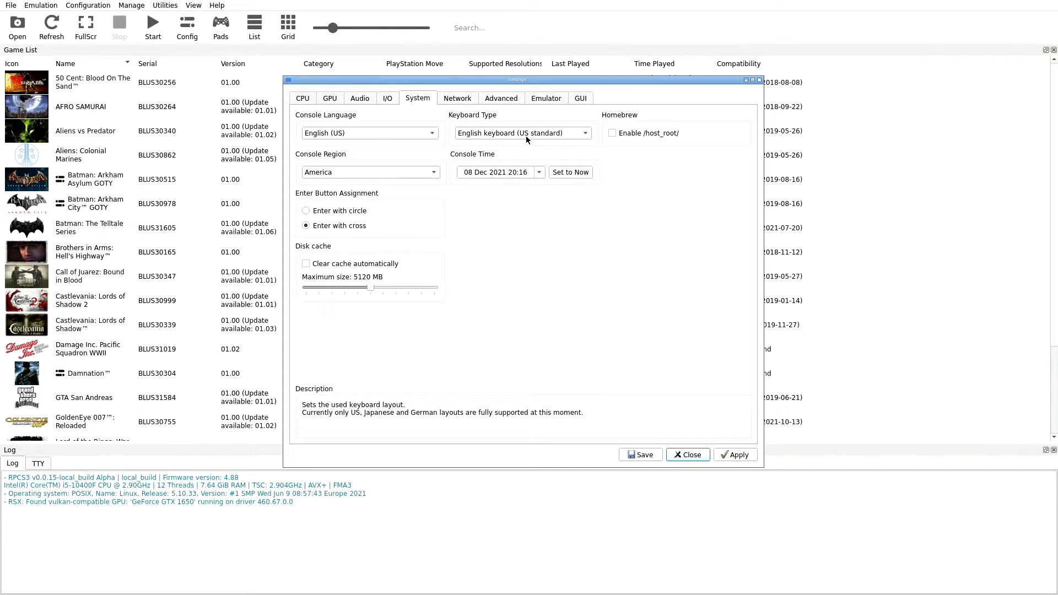
mouse_move(500, 172)
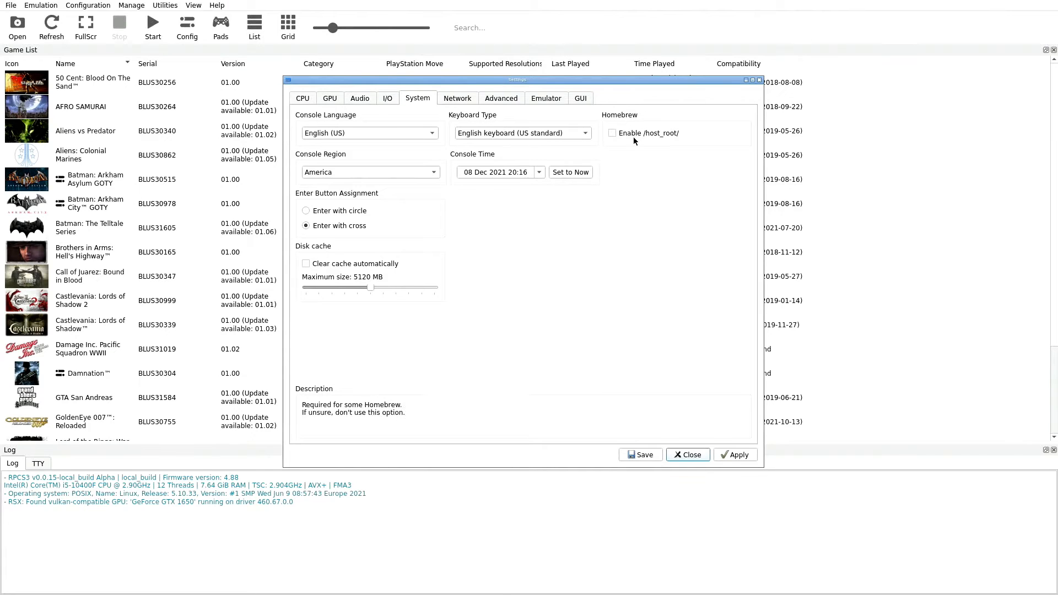
mouse_move(688, 157)
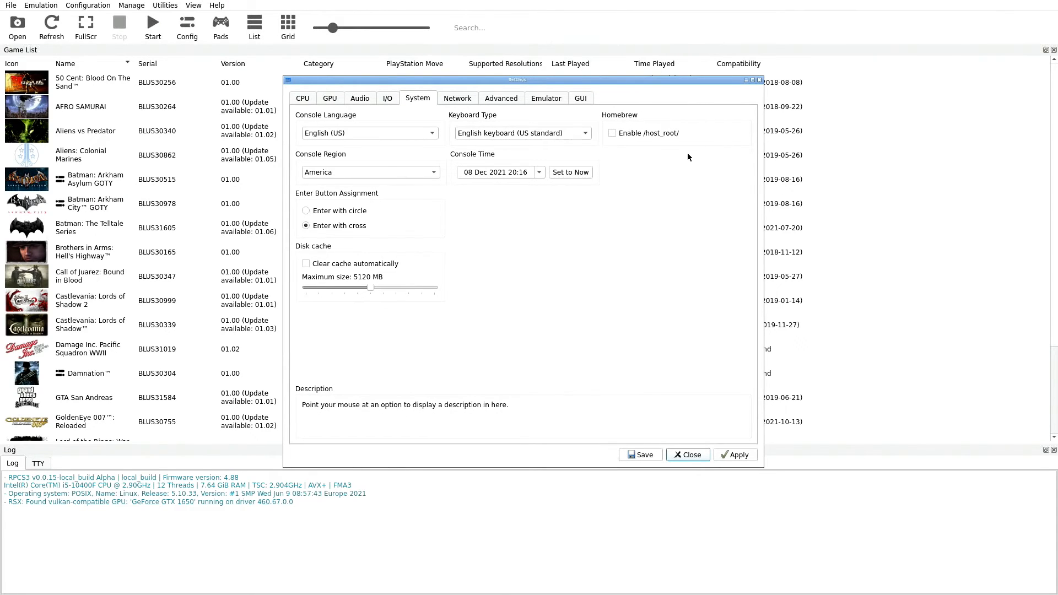
mouse_move(461, 107)
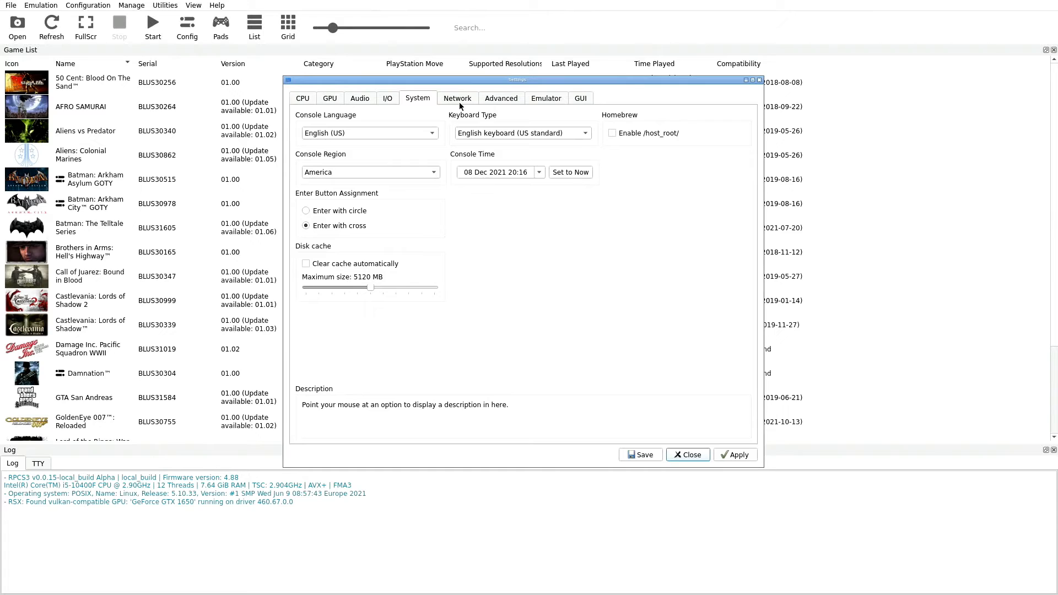
Show the Network settings with network and PSN status both Disconnected.
click(457, 98)
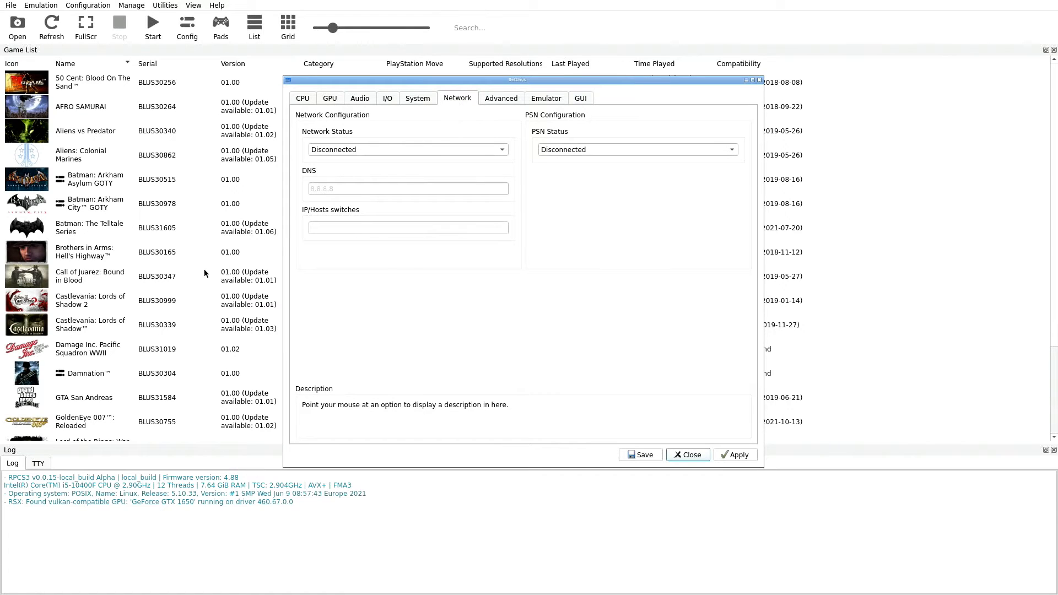
mouse_move(504, 181)
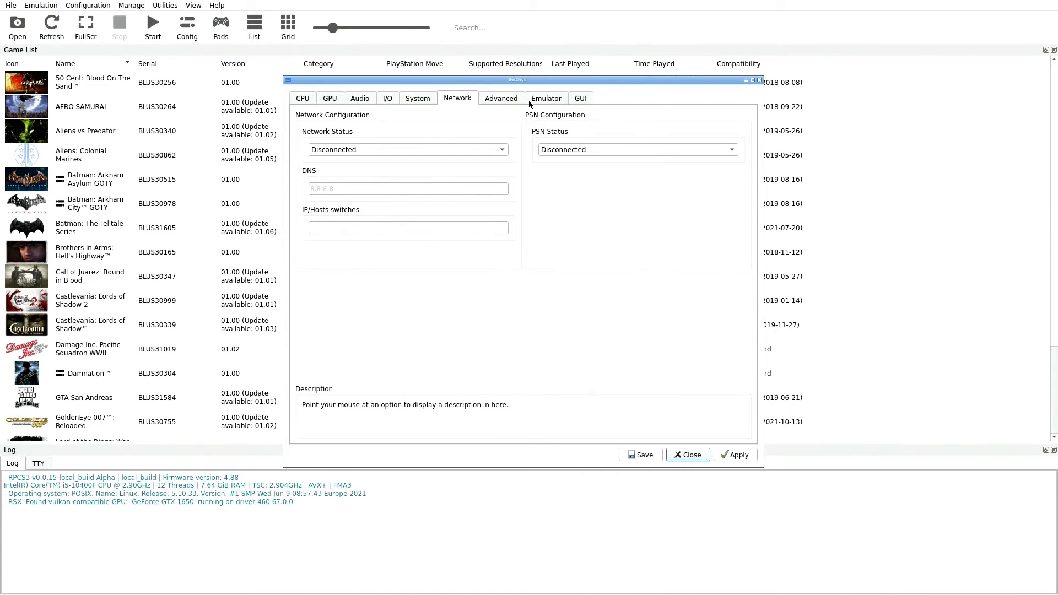
Keep Sleep Timers Accuracy at As Host on the Advanced settings and move to the Emulator settings.
click(501, 98)
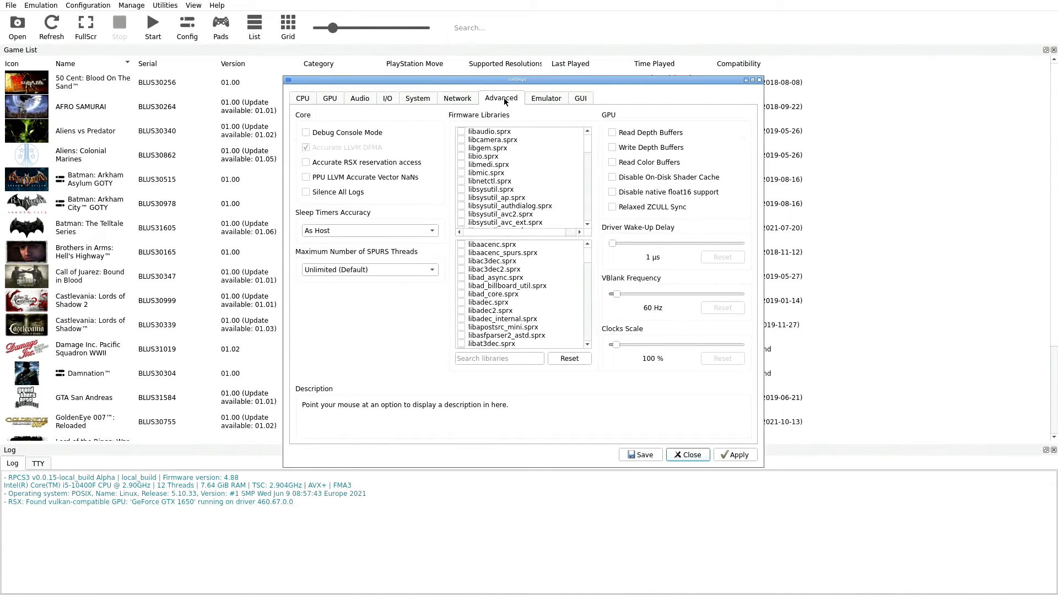
mouse_move(493, 118)
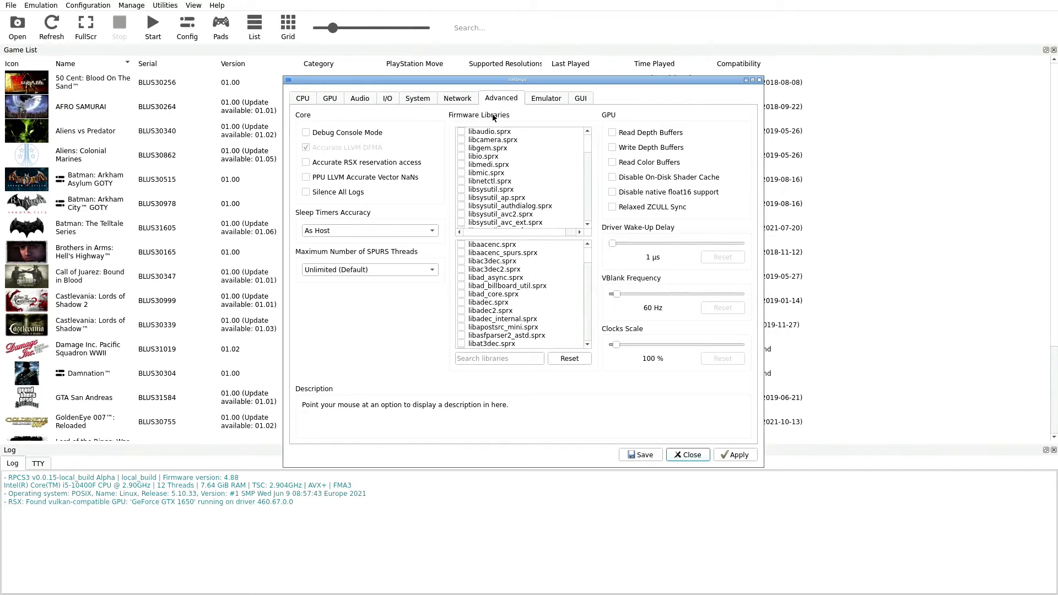
mouse_move(316, 196)
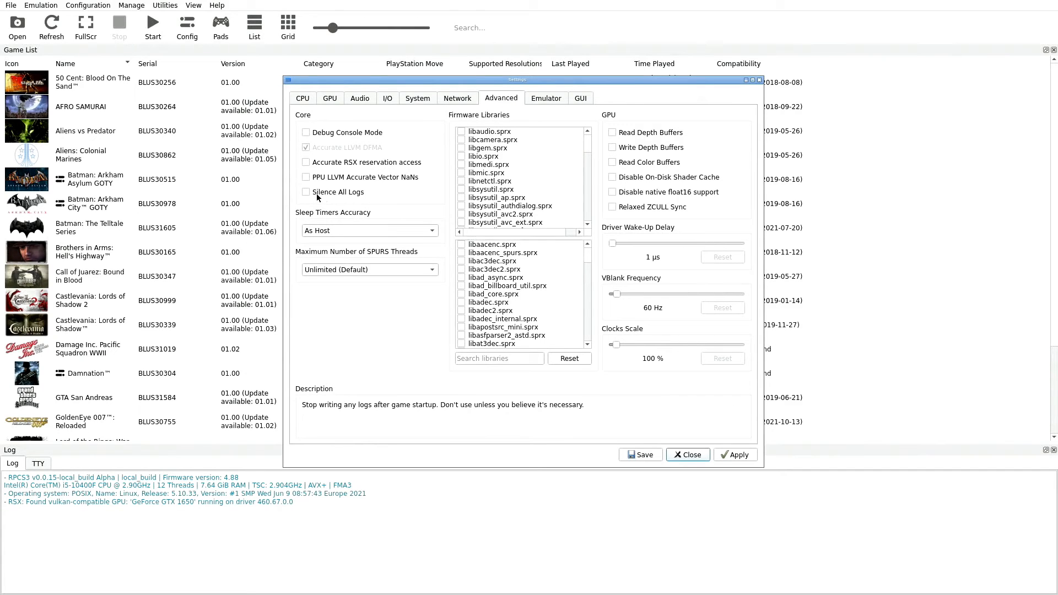
mouse_move(349, 200)
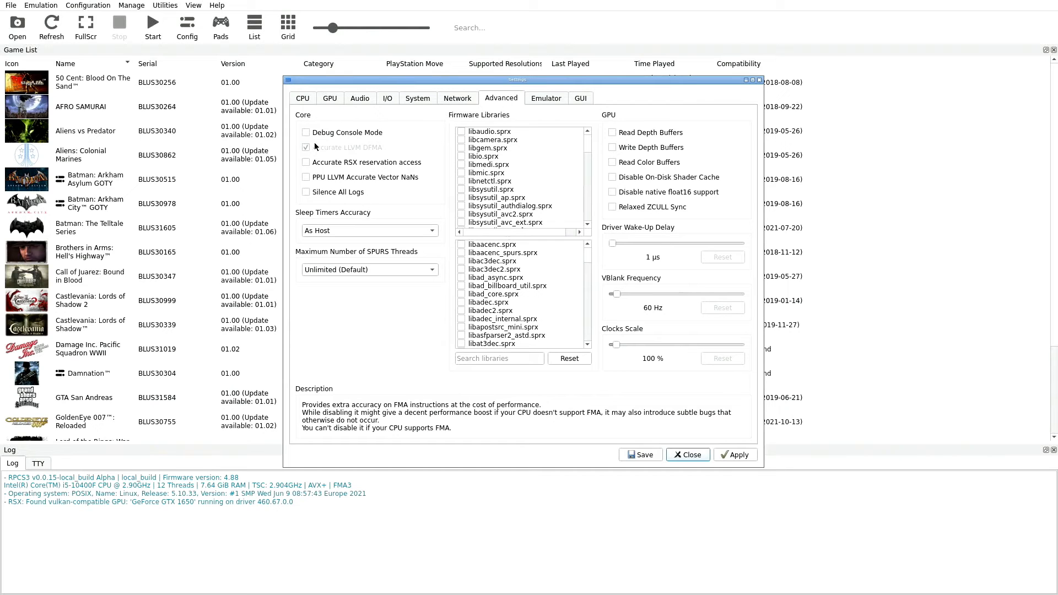
mouse_move(324, 139)
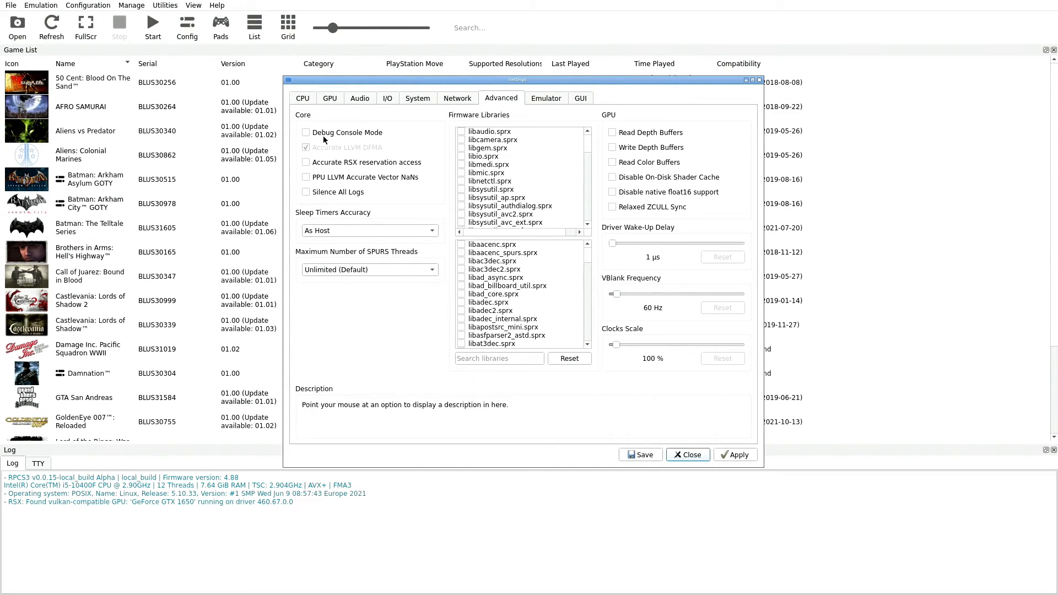
mouse_move(317, 230)
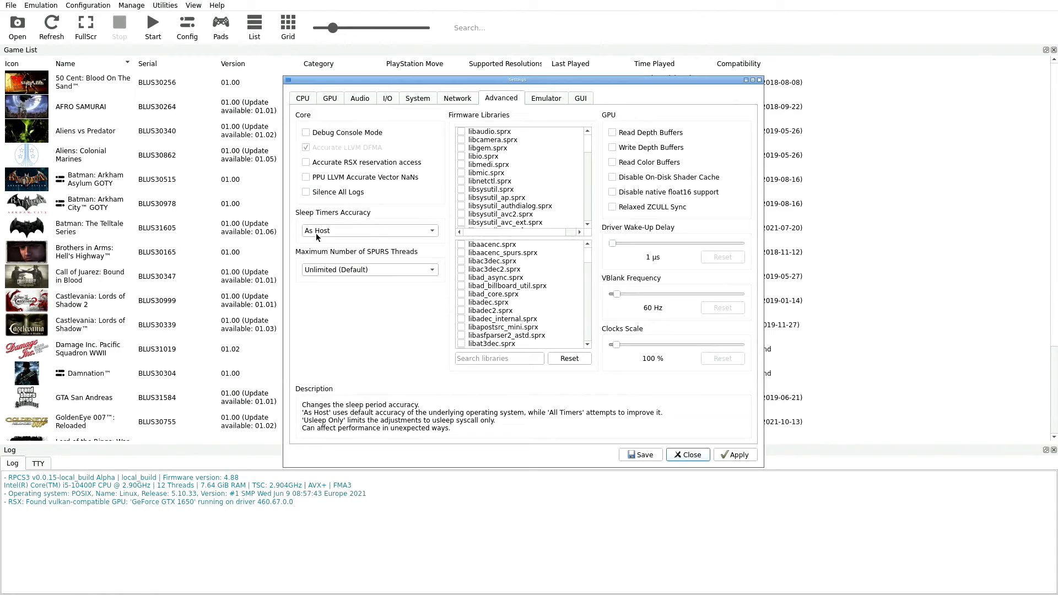
click(369, 230)
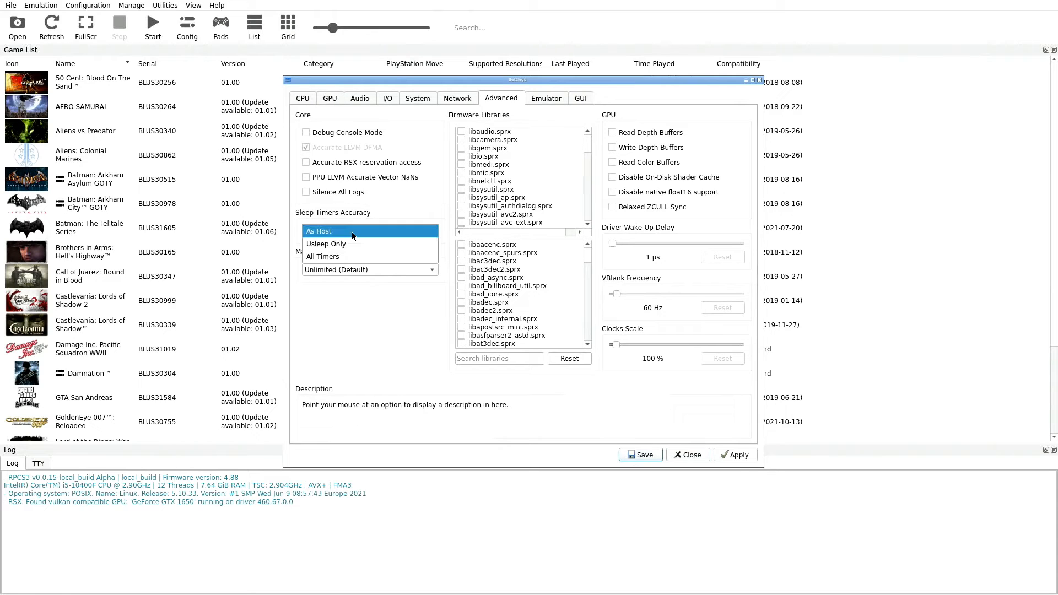
click(320, 230)
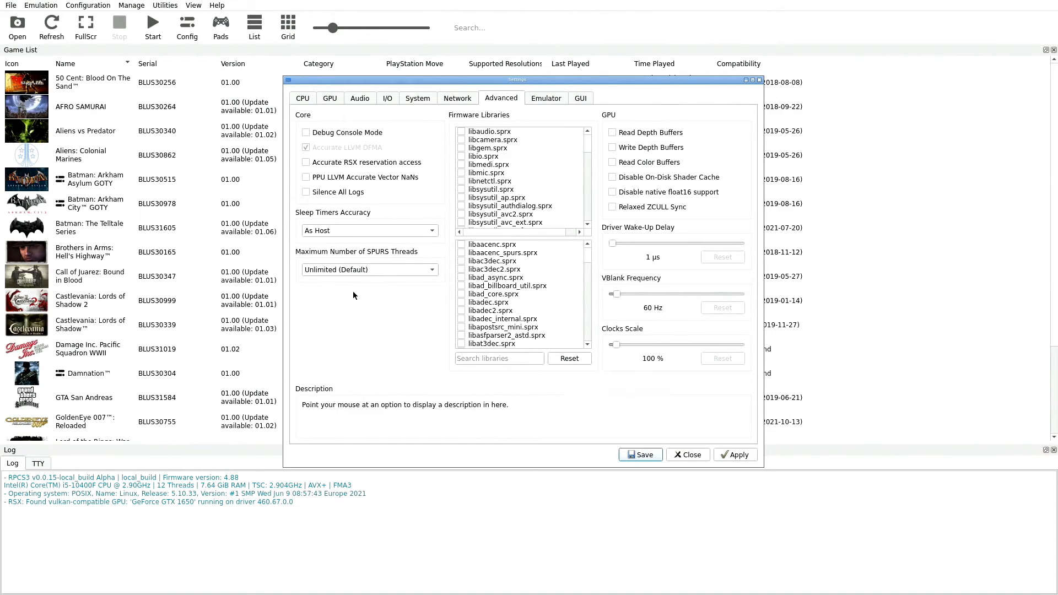
mouse_move(402, 263)
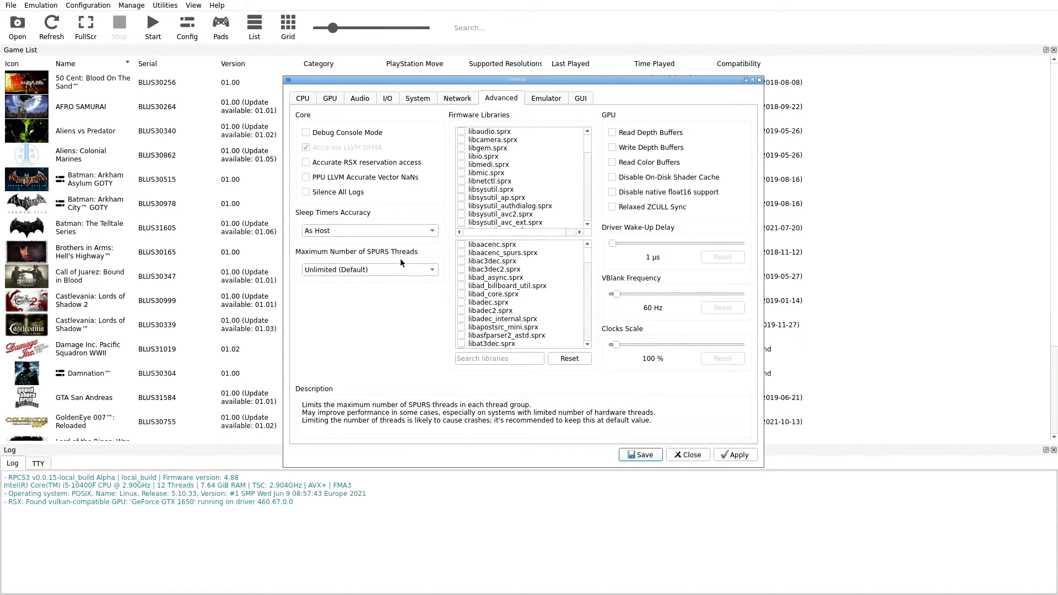
mouse_move(326, 277)
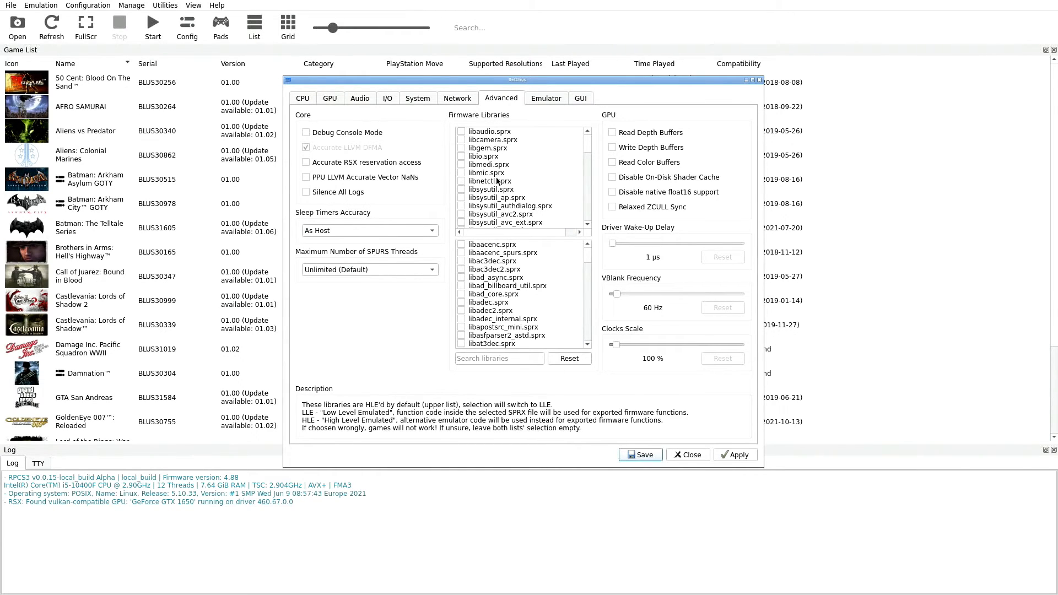
scroll(down, 3)
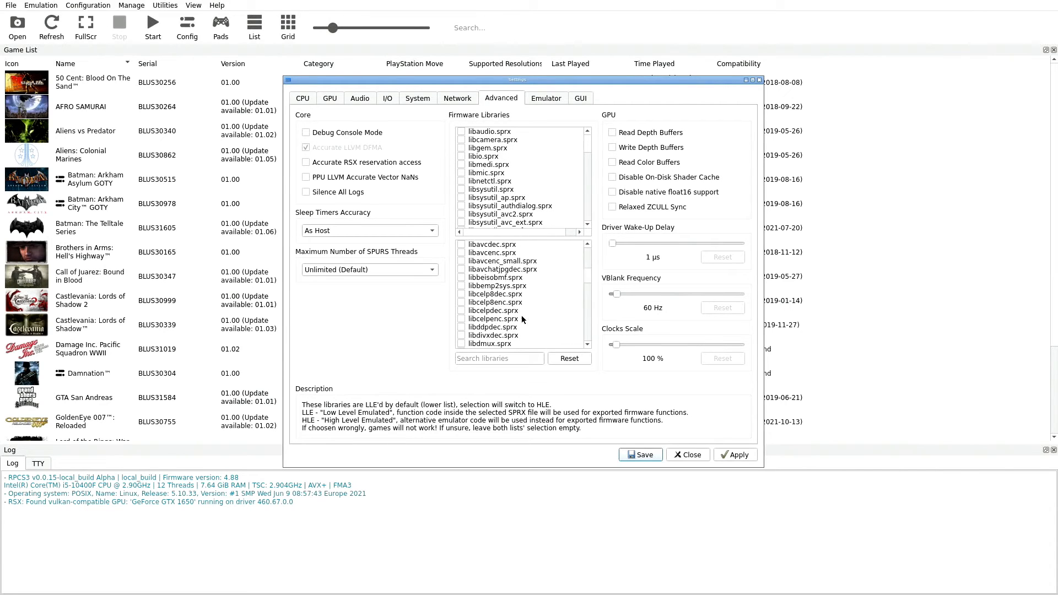
scroll(down, 3)
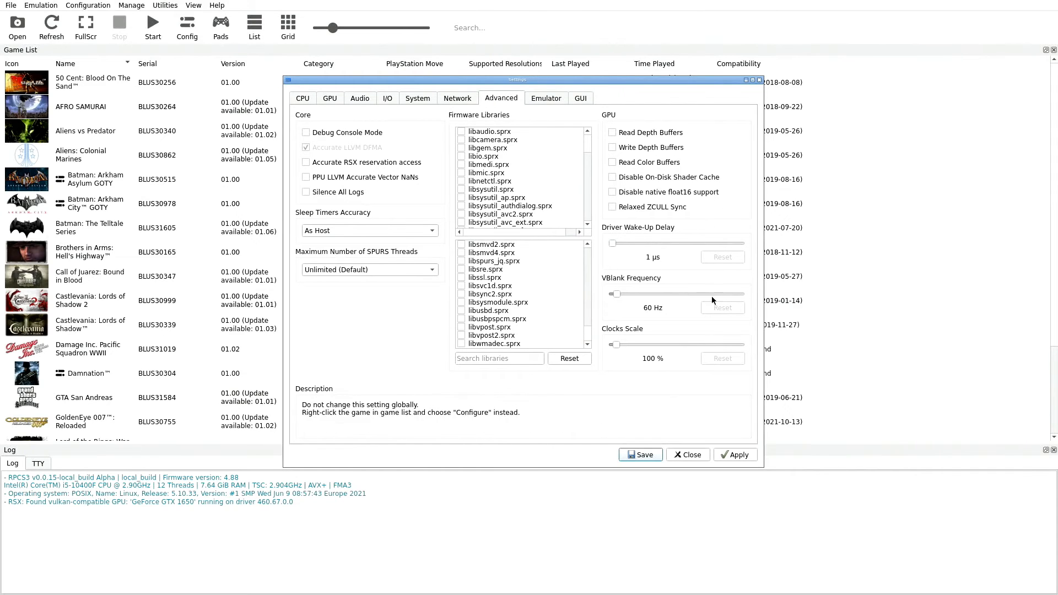
mouse_move(757, 263)
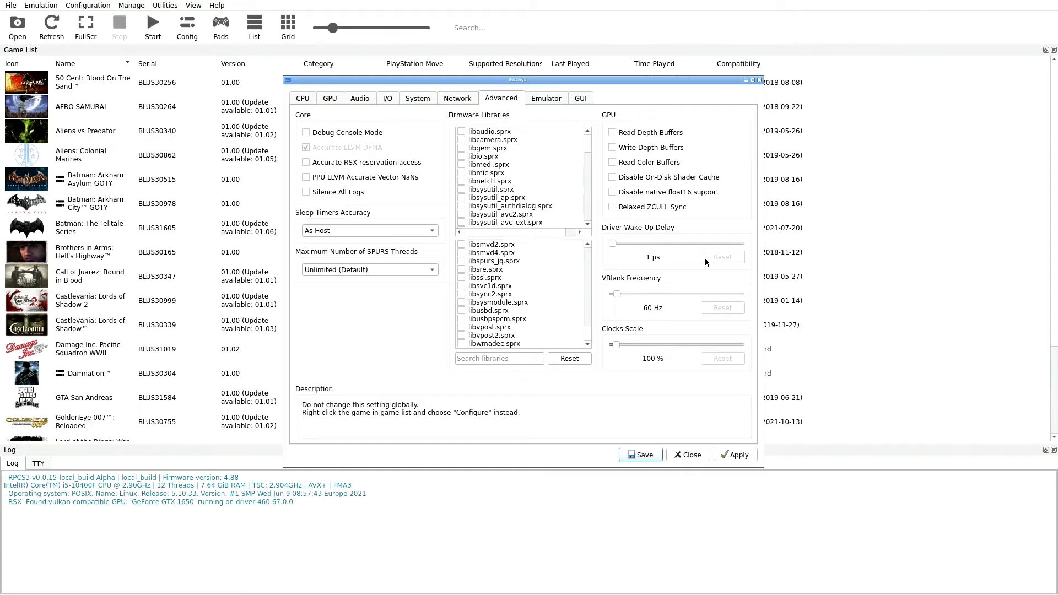
mouse_move(706, 276)
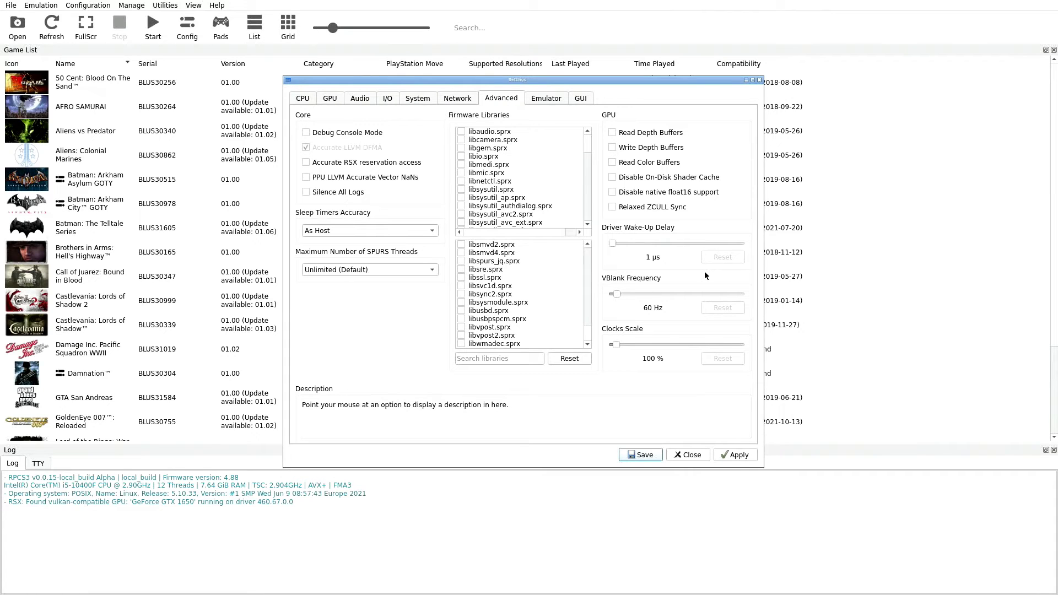
mouse_move(630, 185)
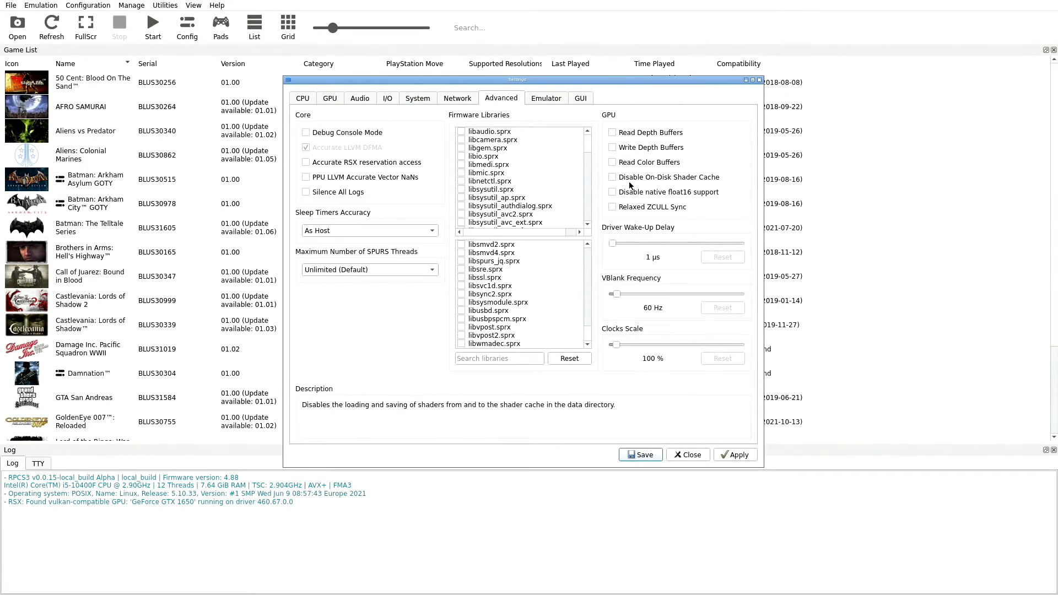
mouse_move(652, 206)
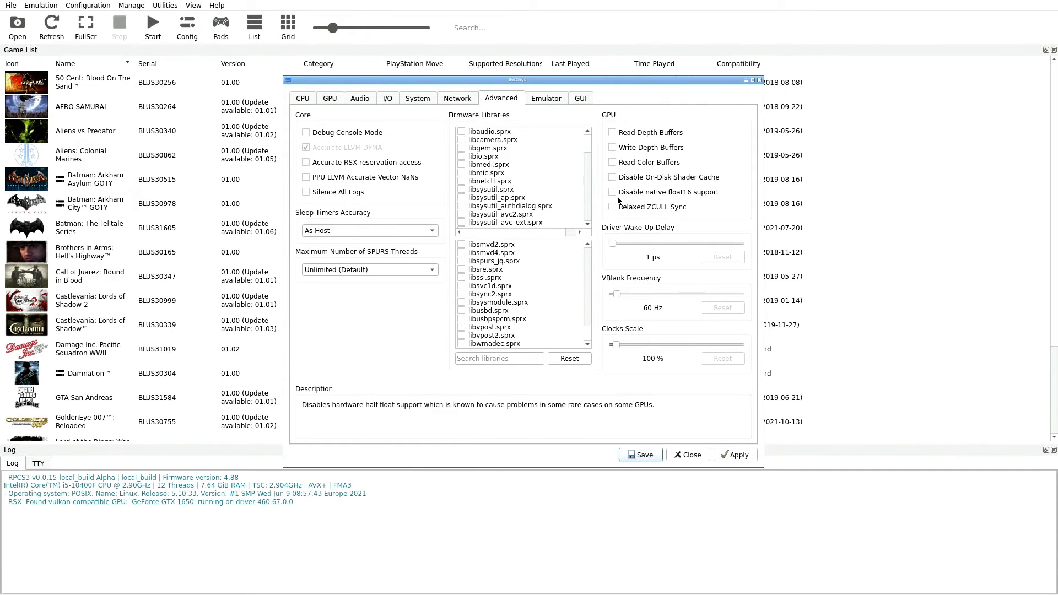
mouse_move(618, 235)
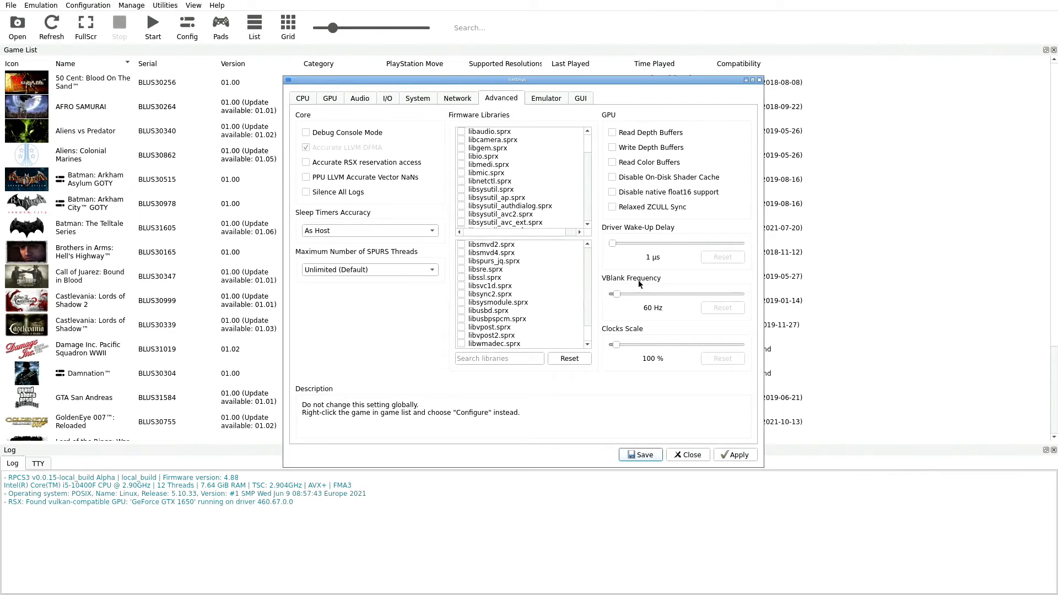
mouse_move(640, 304)
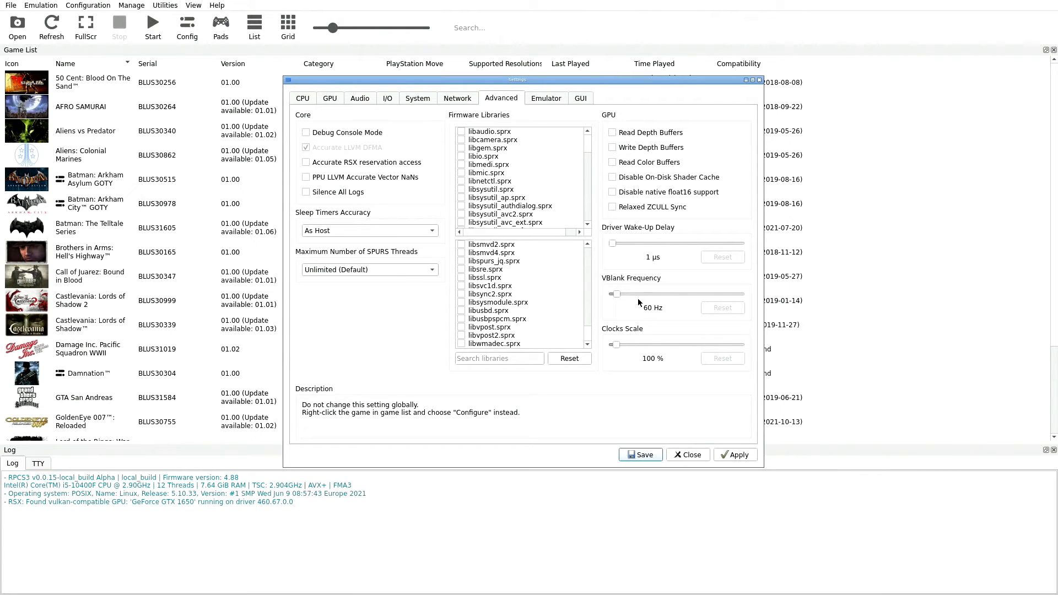
mouse_move(650, 312)
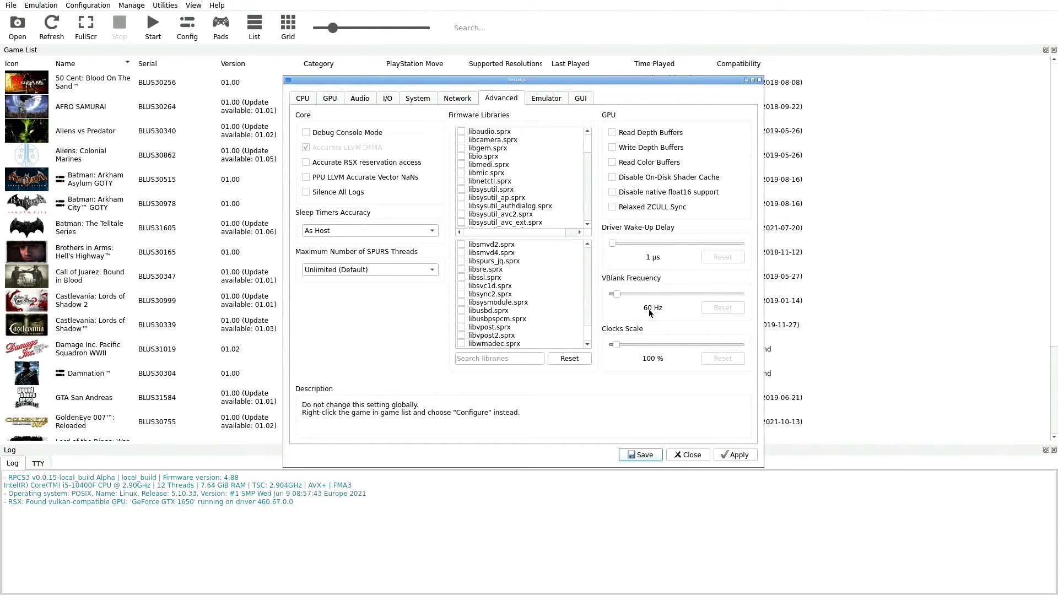
mouse_move(615, 338)
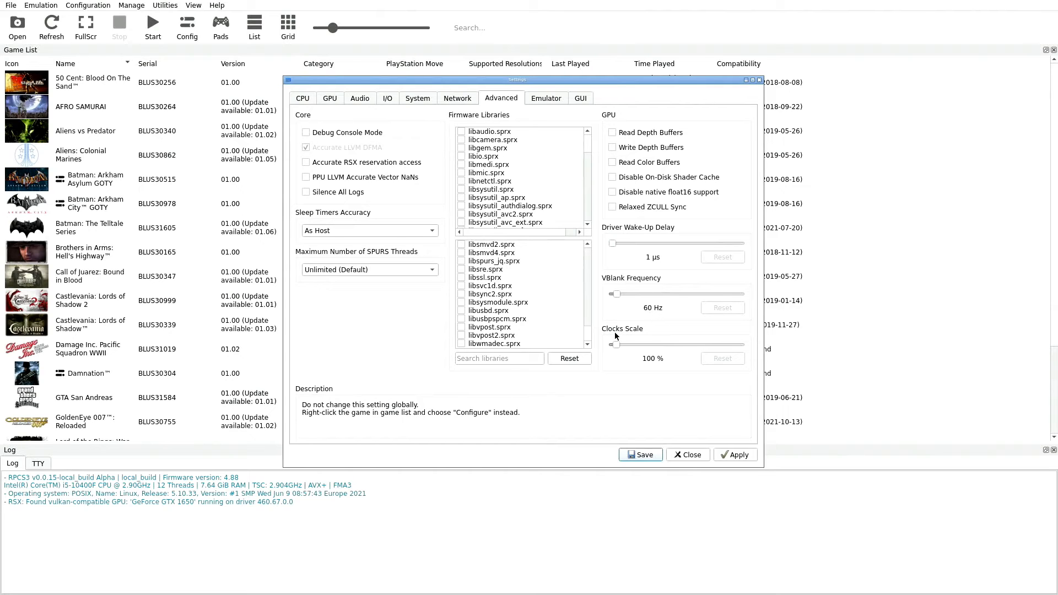
mouse_move(539, 87)
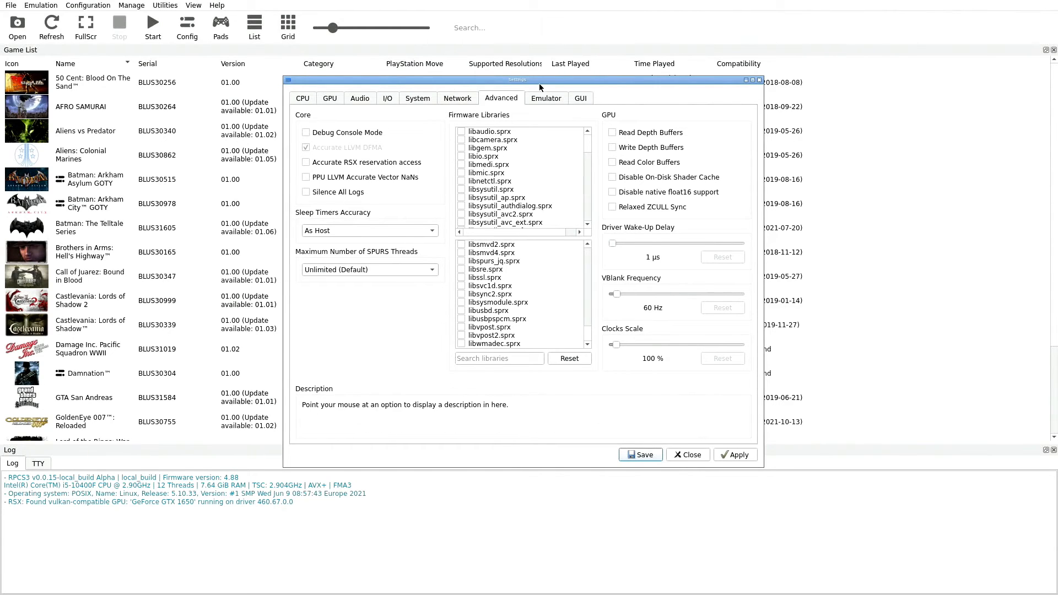
click(547, 98)
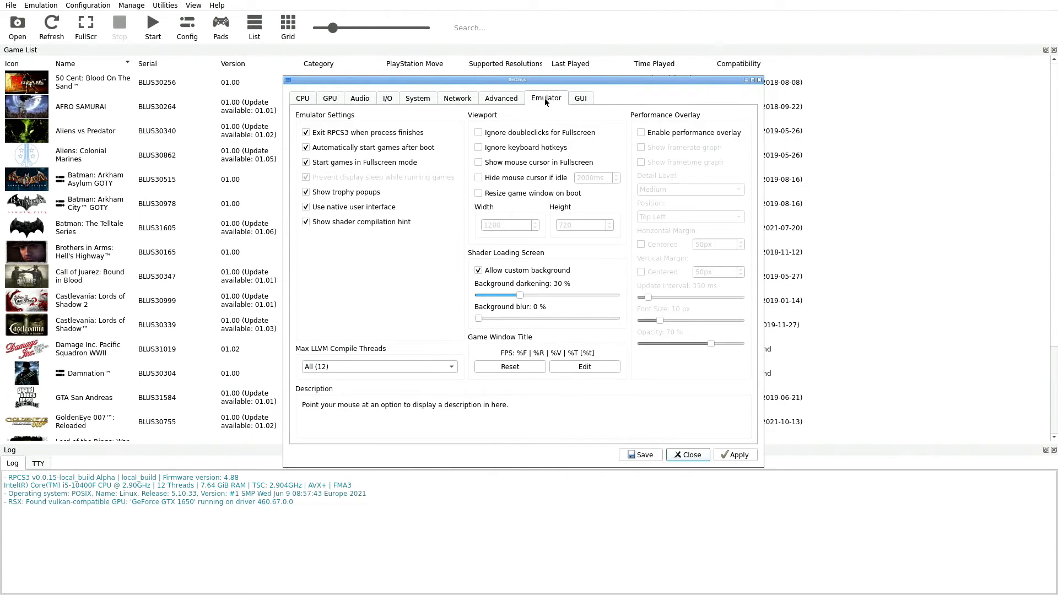
mouse_move(378, 124)
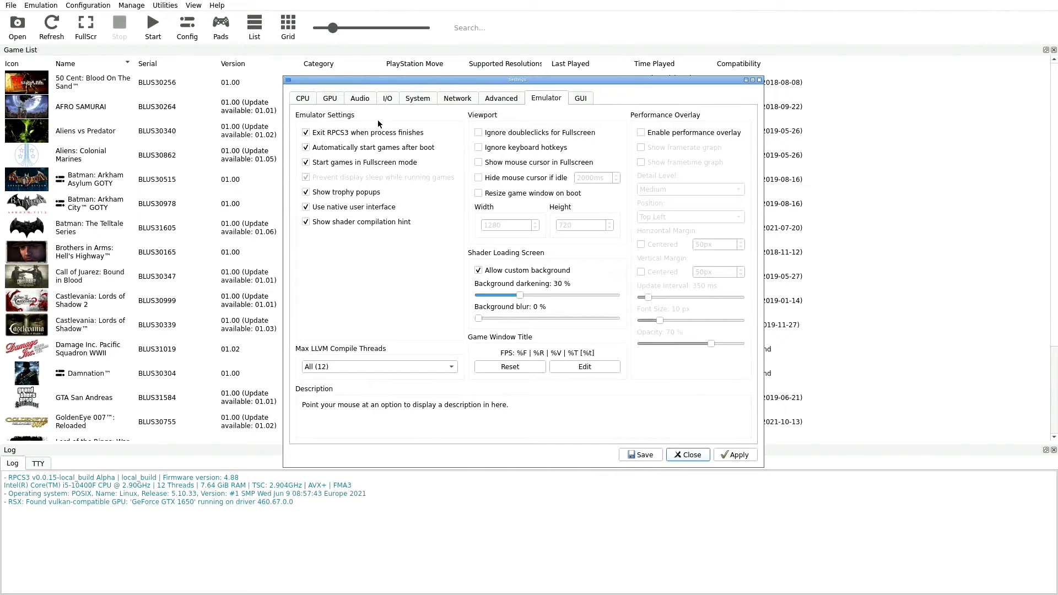
mouse_move(301, 236)
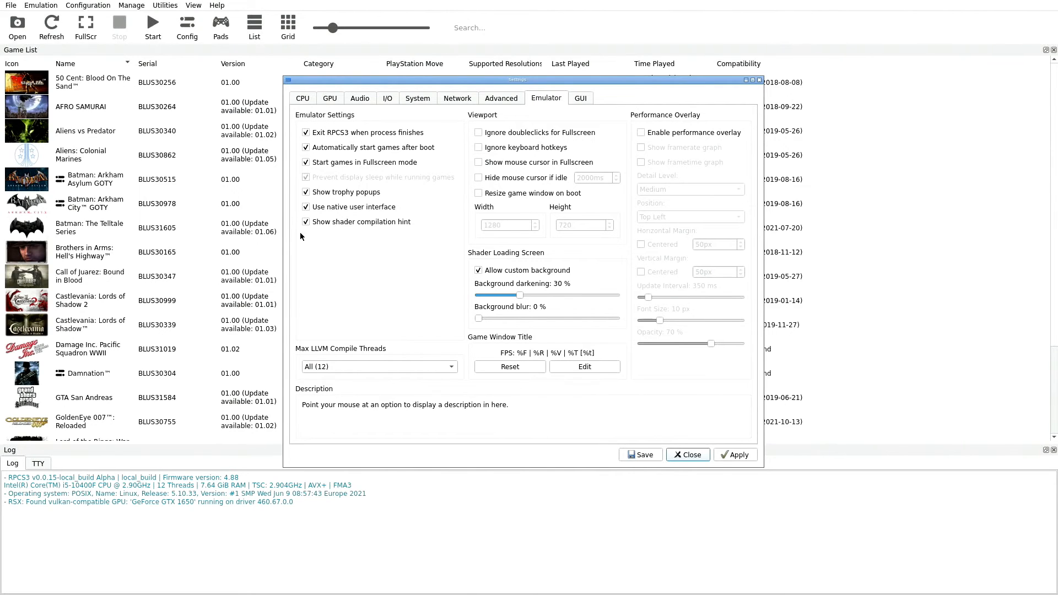
mouse_move(312, 132)
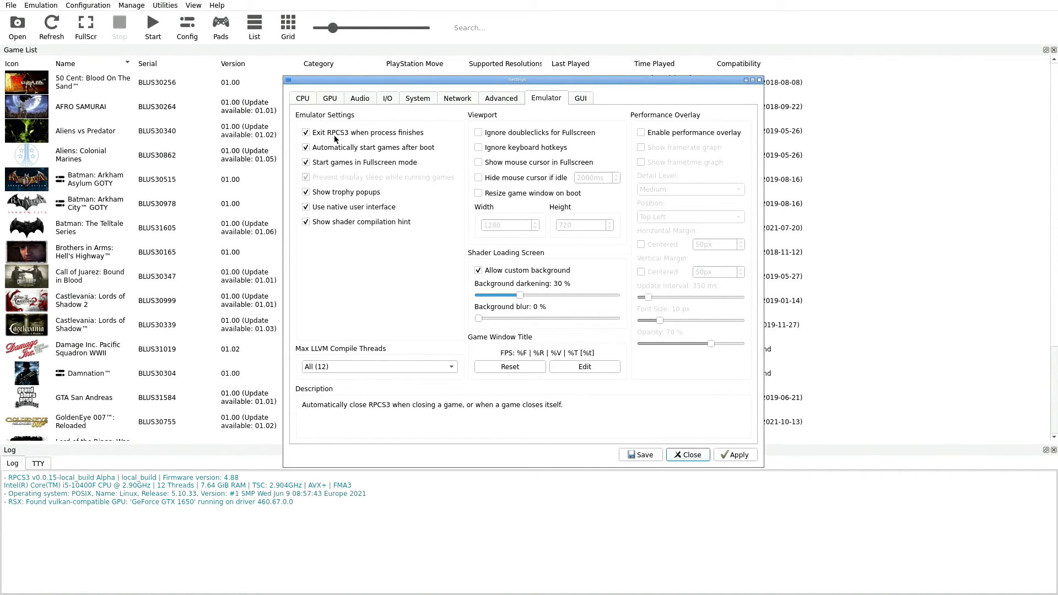
mouse_move(353, 153)
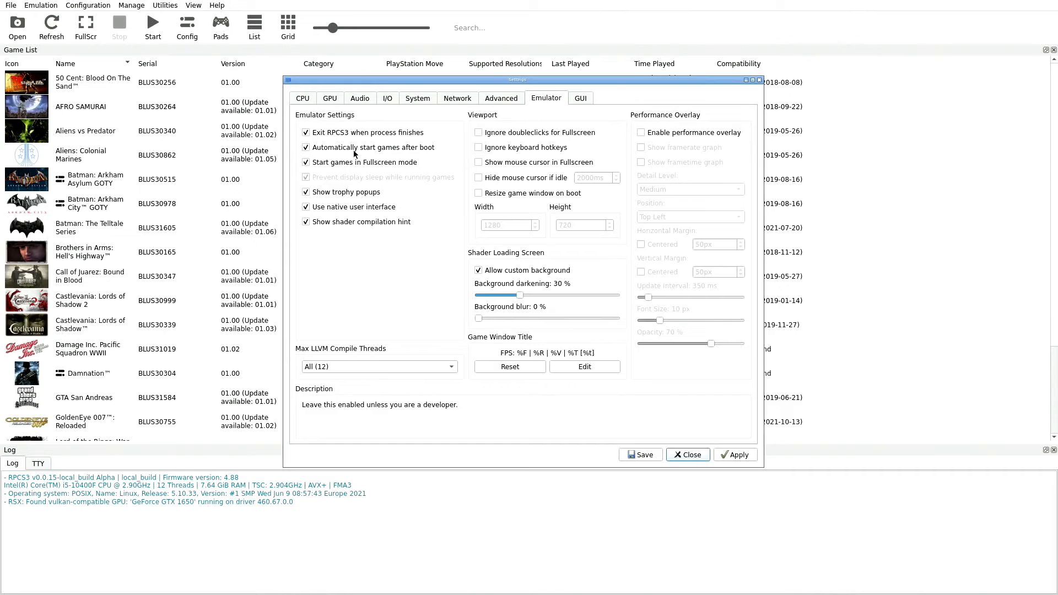
mouse_move(332, 155)
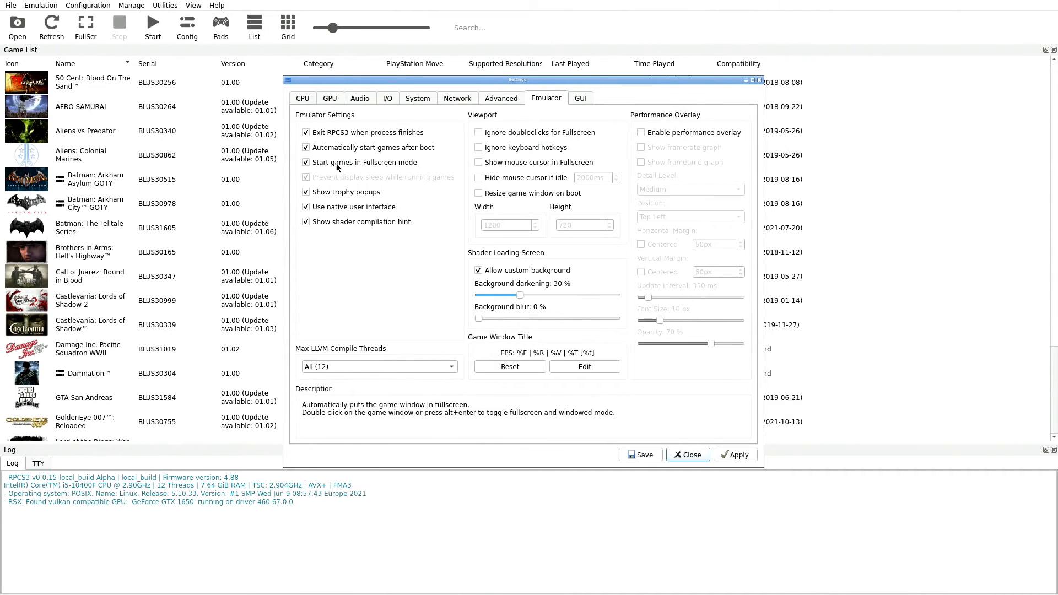
mouse_move(339, 177)
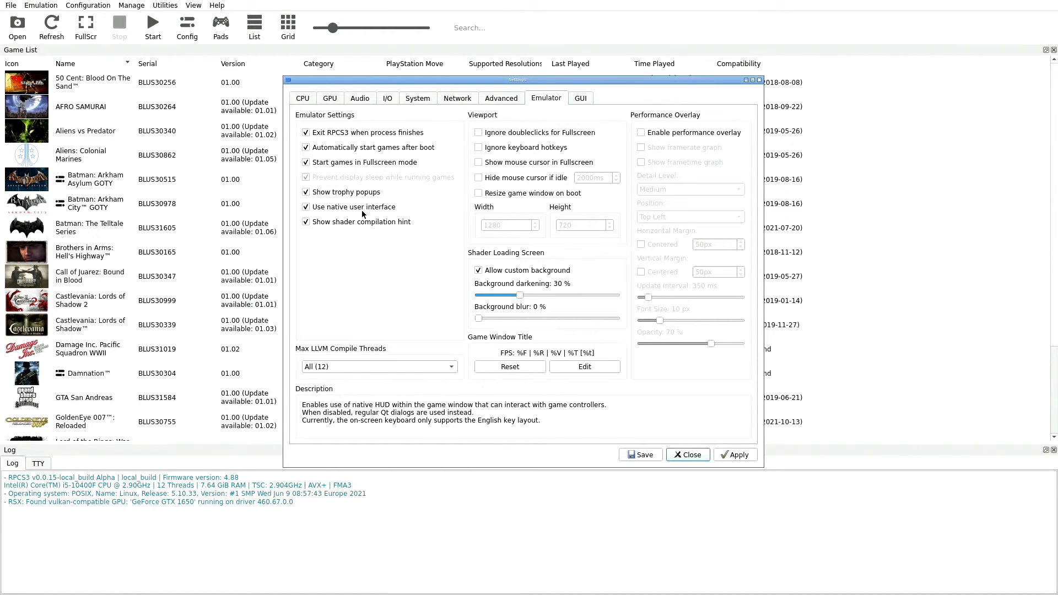
mouse_move(325, 232)
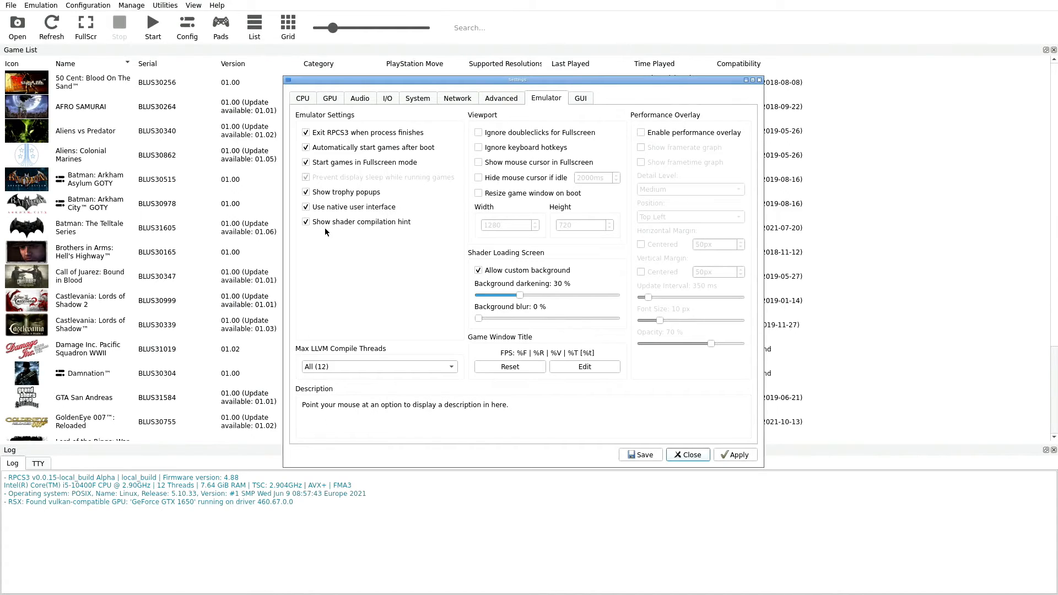
mouse_move(390, 234)
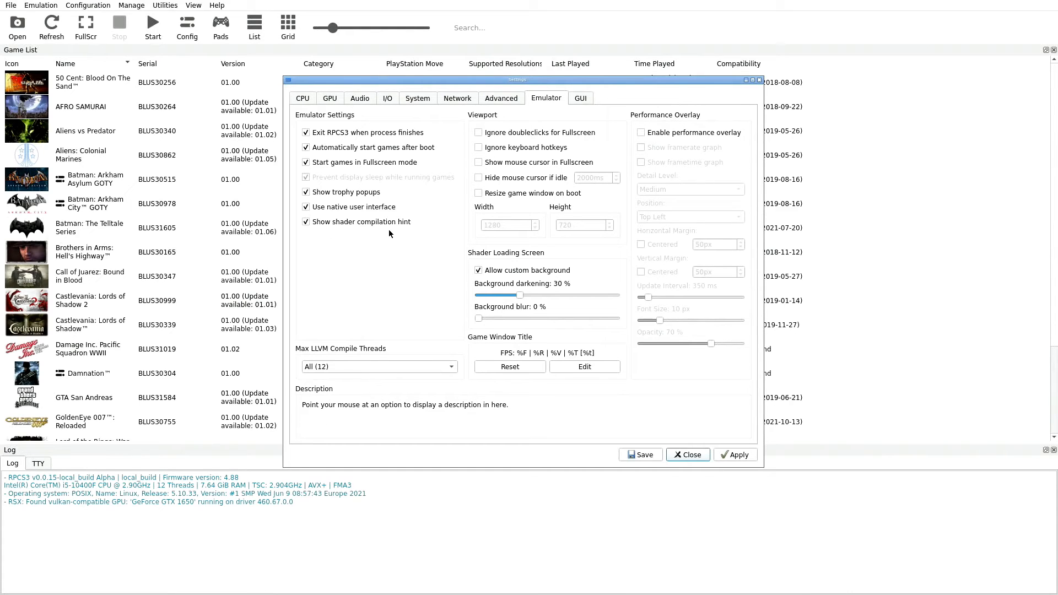
mouse_move(302, 267)
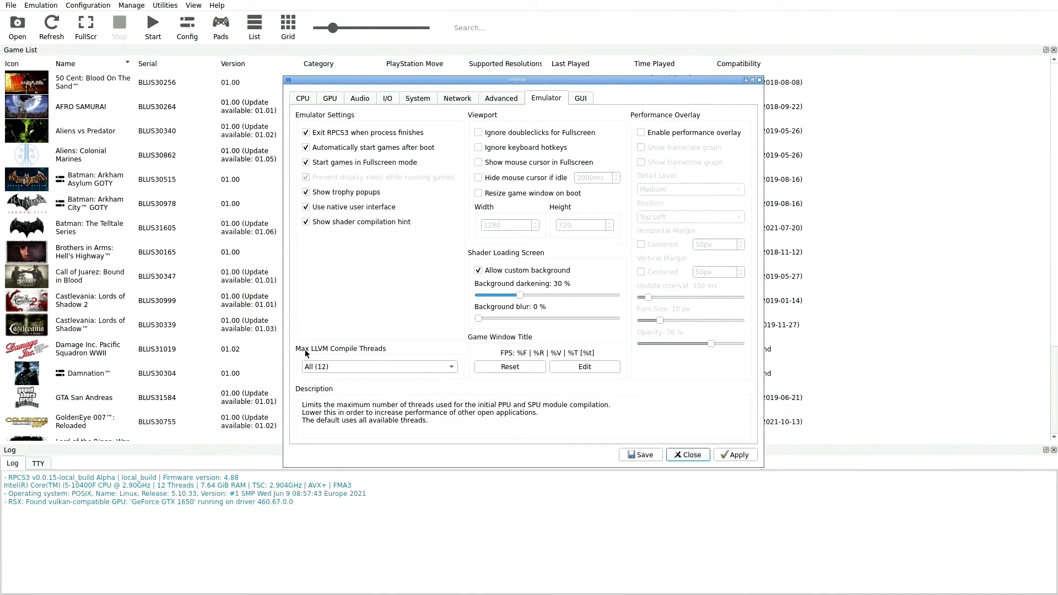
mouse_move(326, 370)
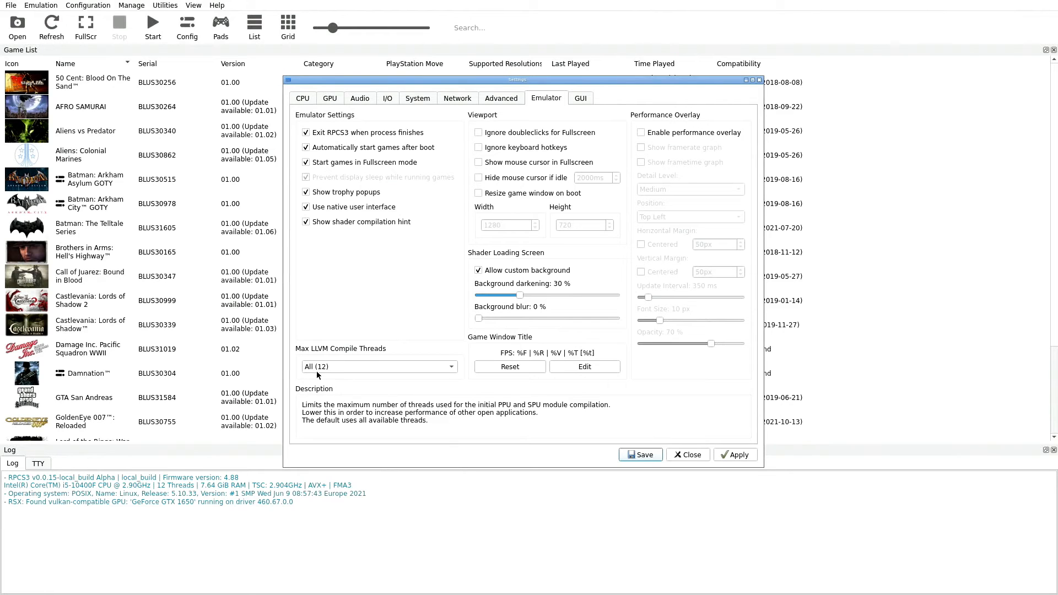
mouse_move(482, 126)
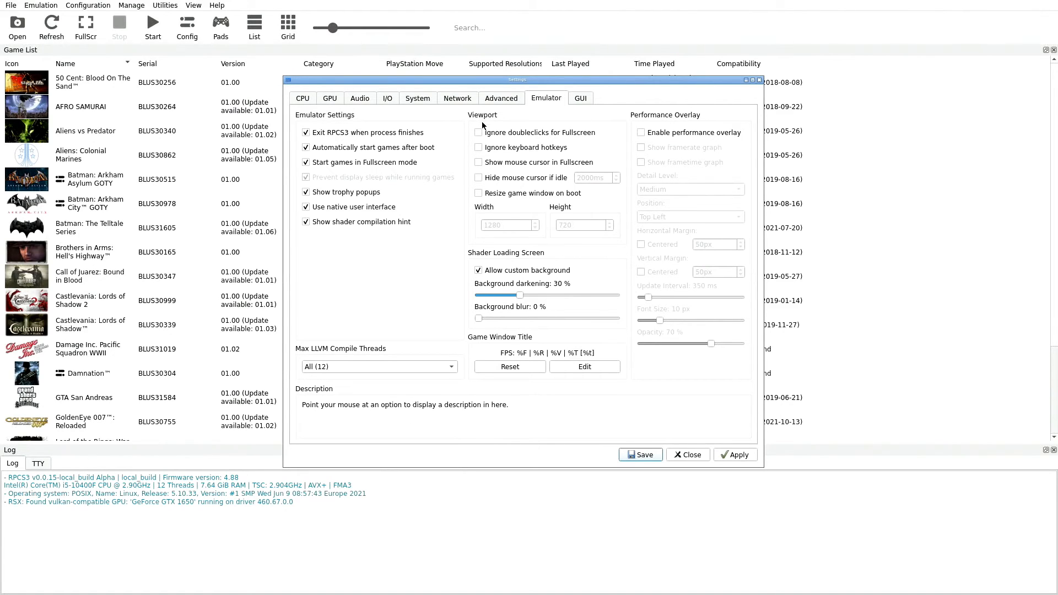
mouse_move(478, 202)
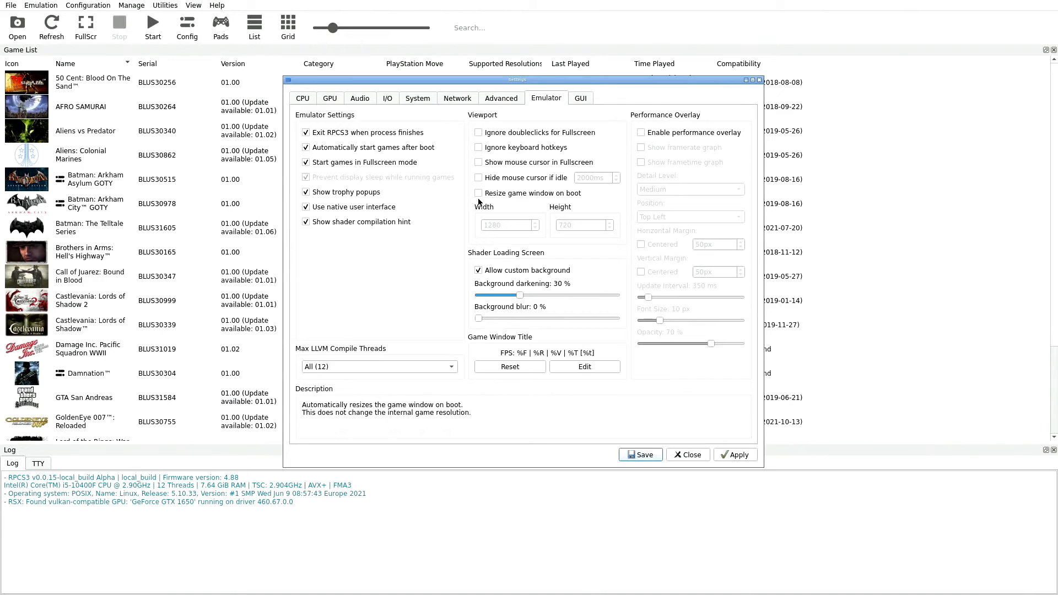
mouse_move(553, 219)
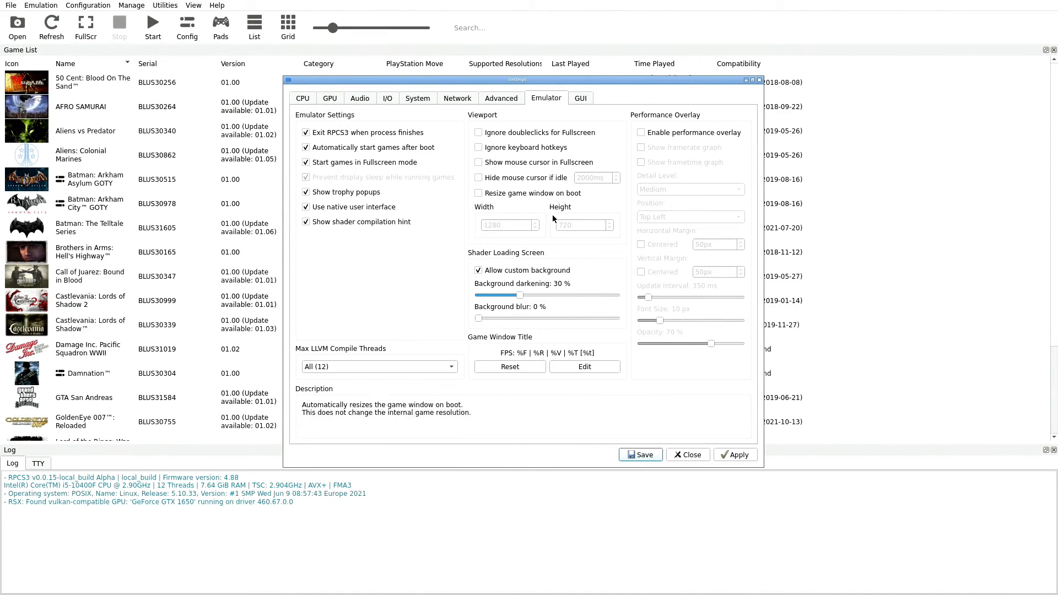
mouse_move(547, 266)
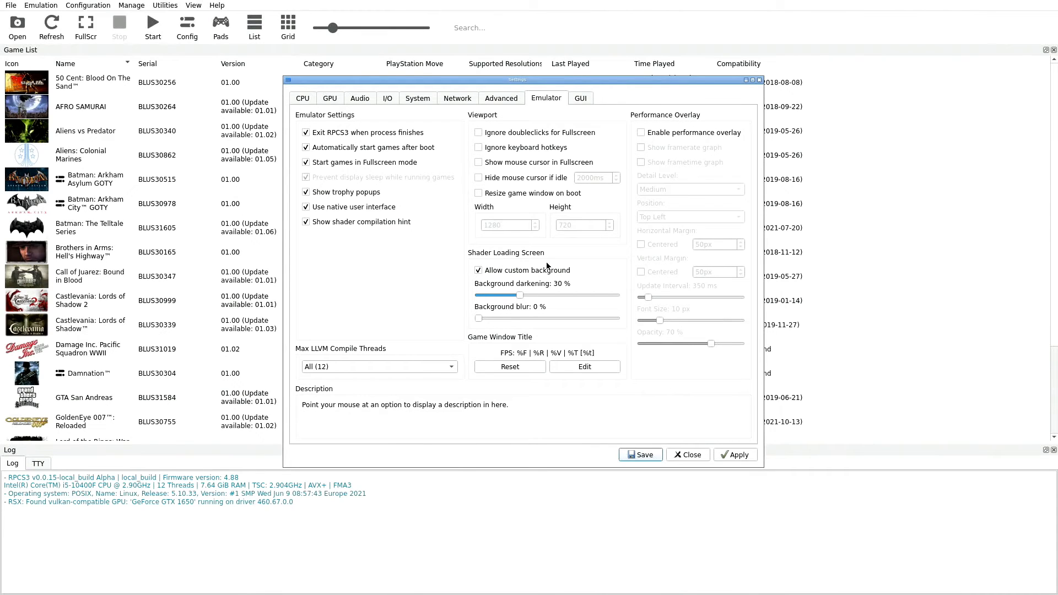
mouse_move(513, 270)
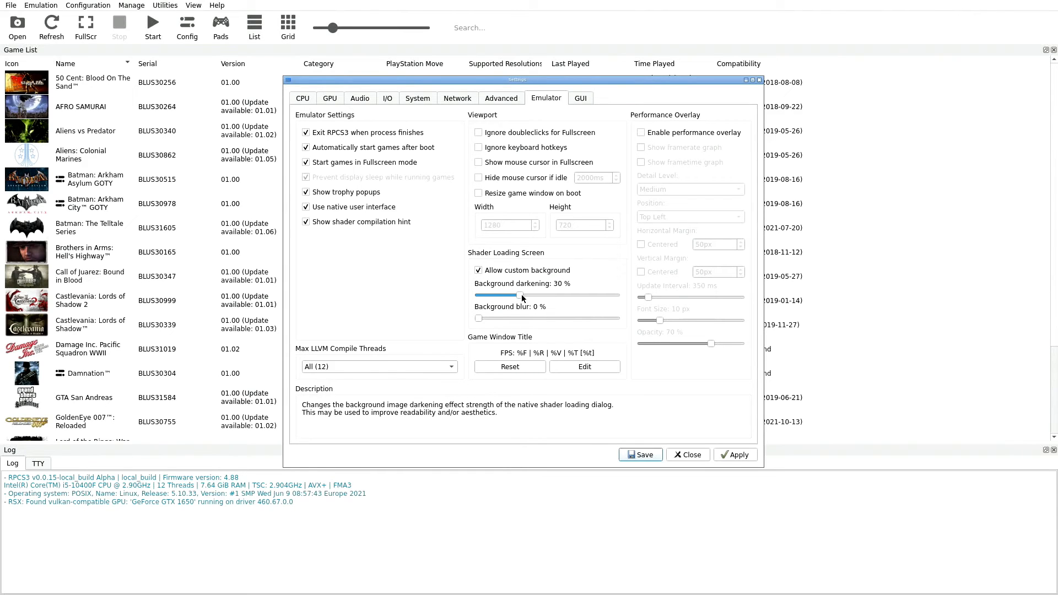
mouse_move(564, 290)
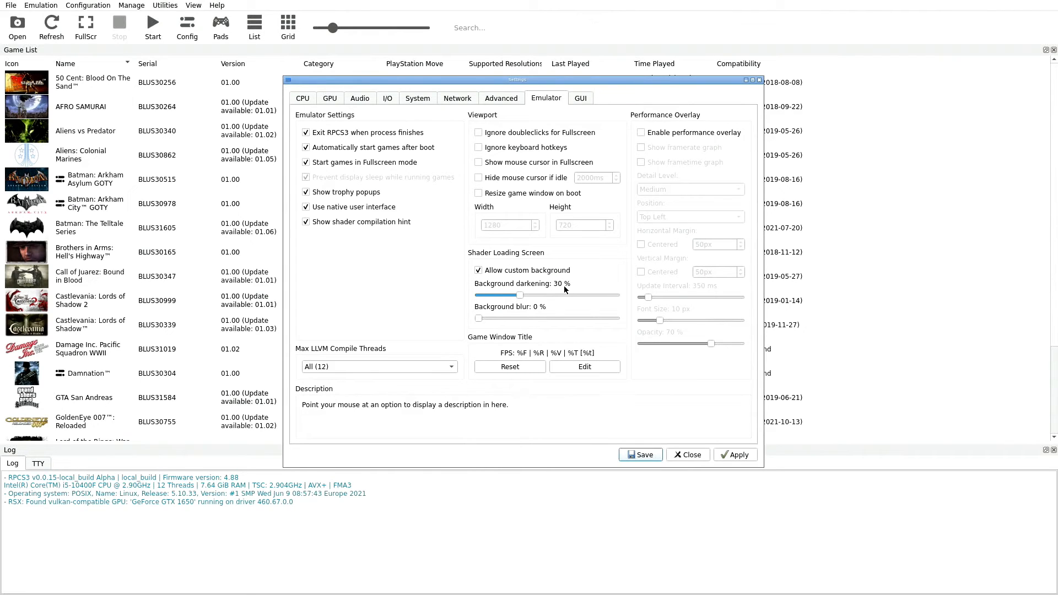
mouse_move(537, 320)
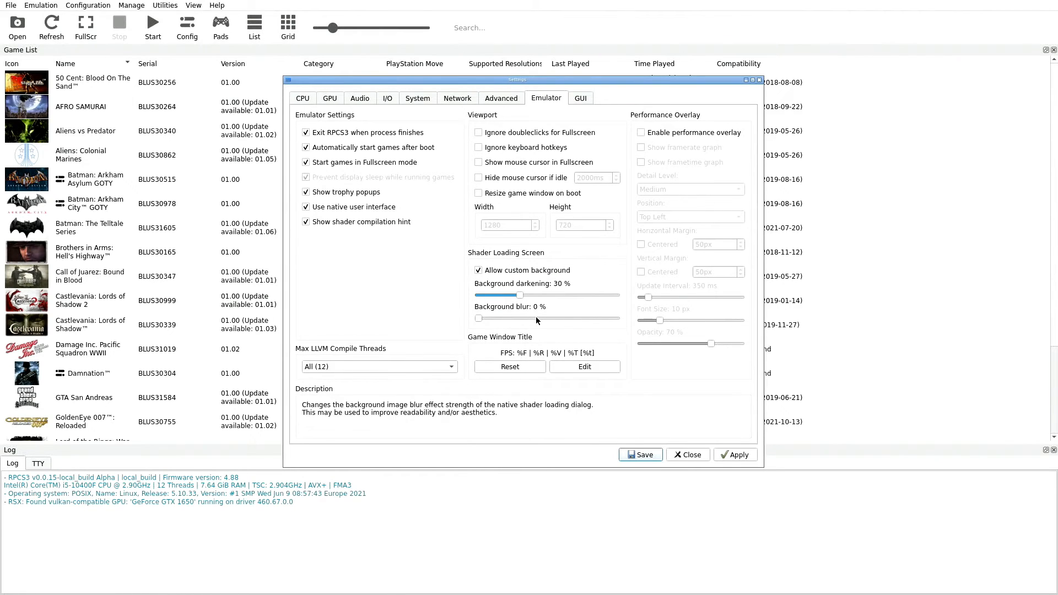
mouse_move(488, 339)
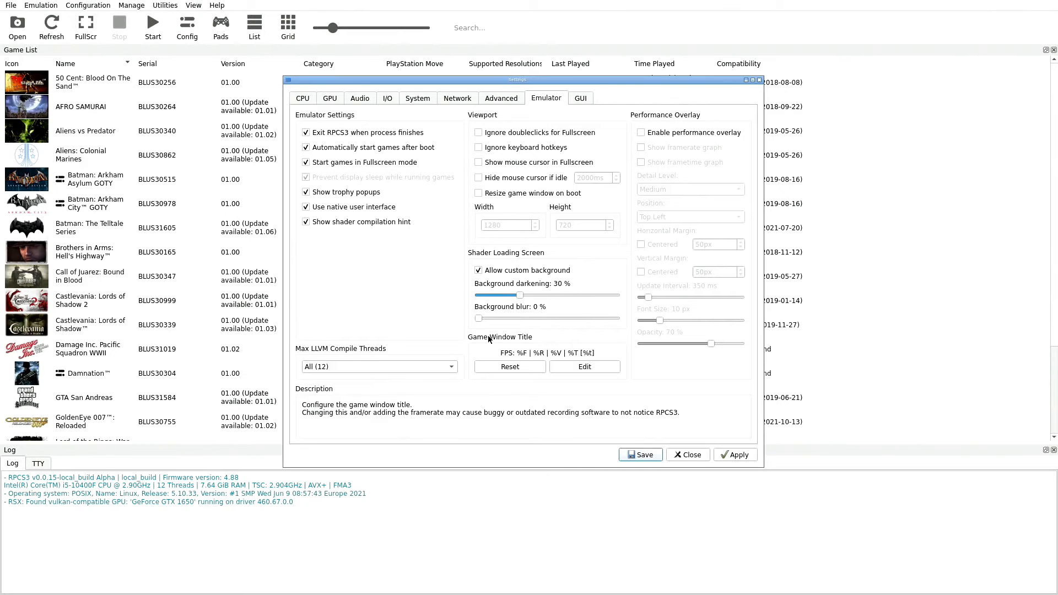
mouse_move(549, 352)
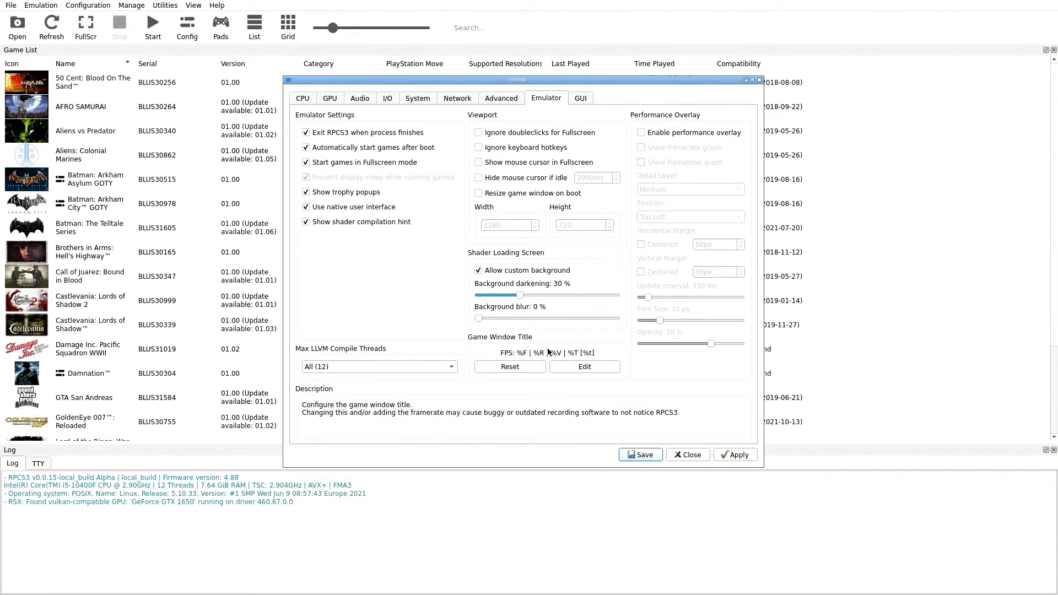
mouse_move(665, 124)
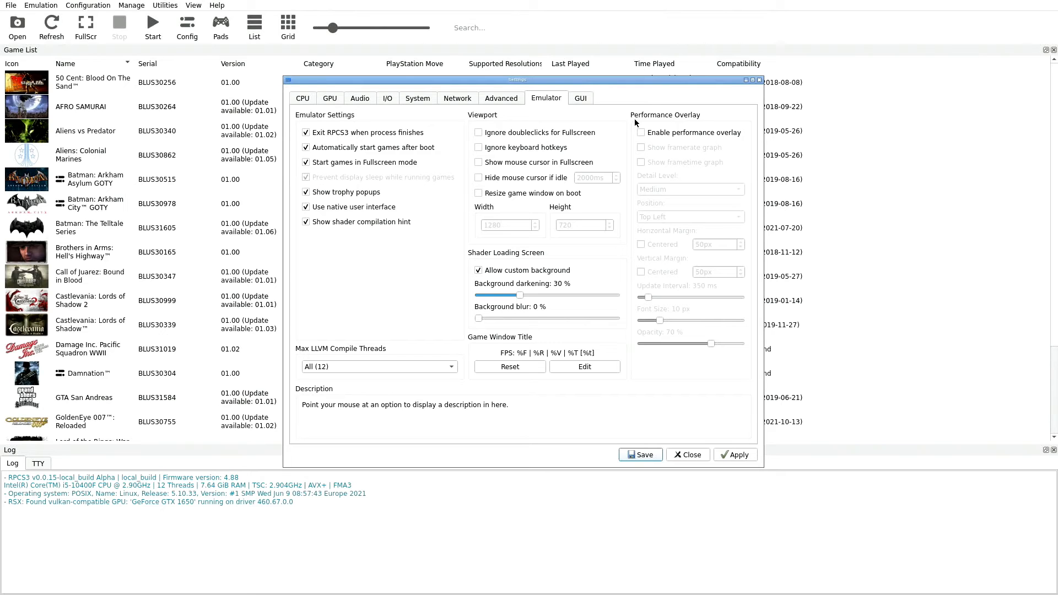
mouse_move(649, 244)
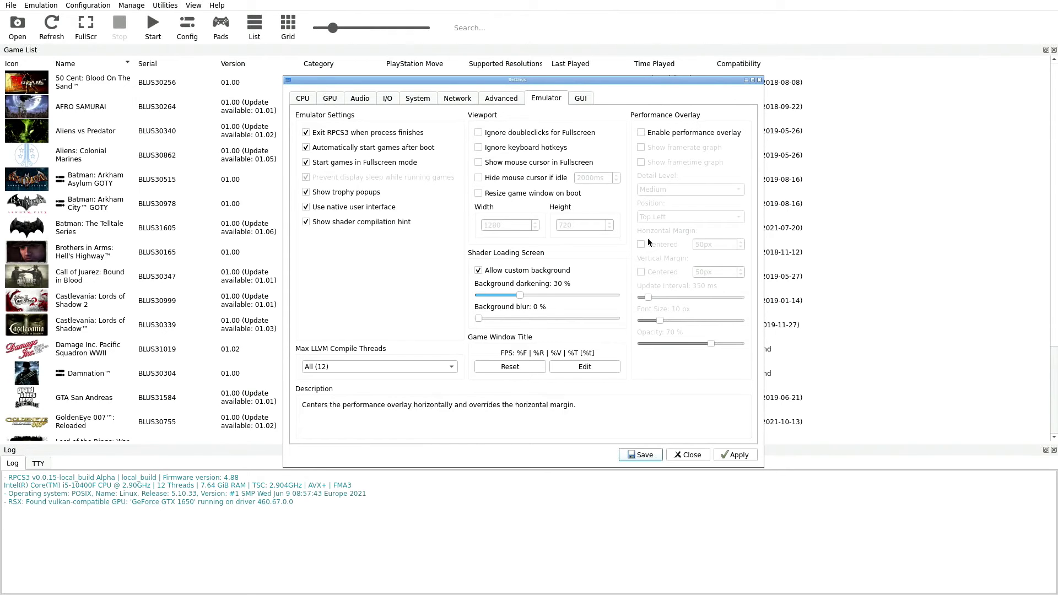
mouse_move(670, 146)
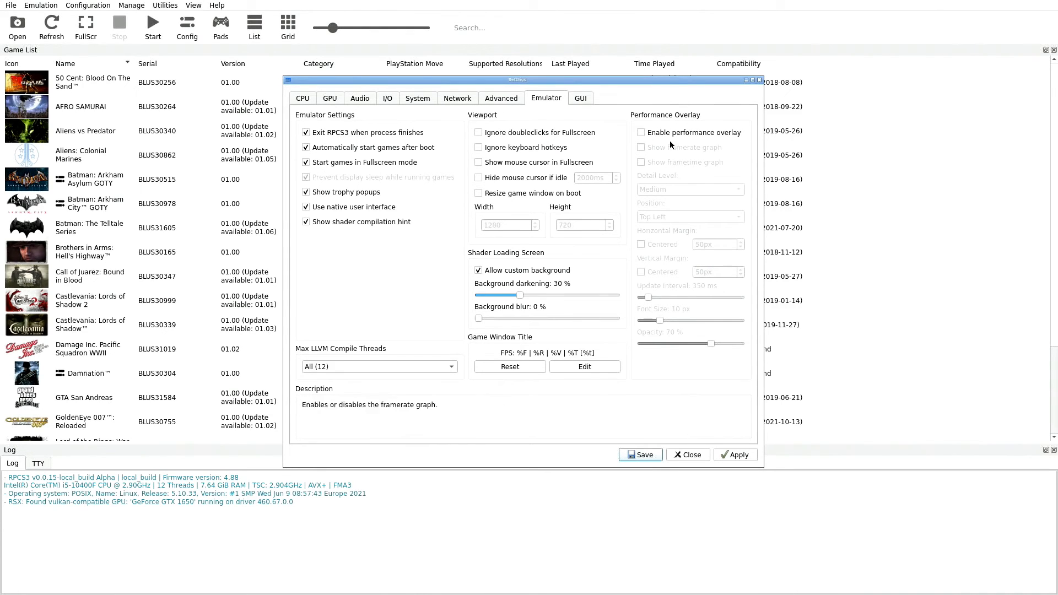
mouse_move(671, 133)
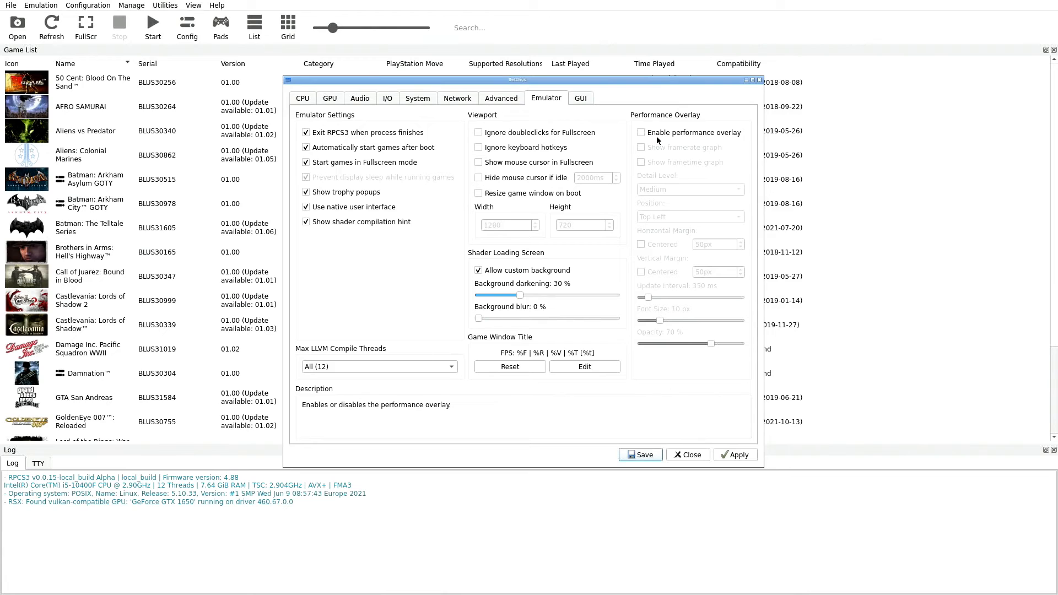
mouse_move(735, 143)
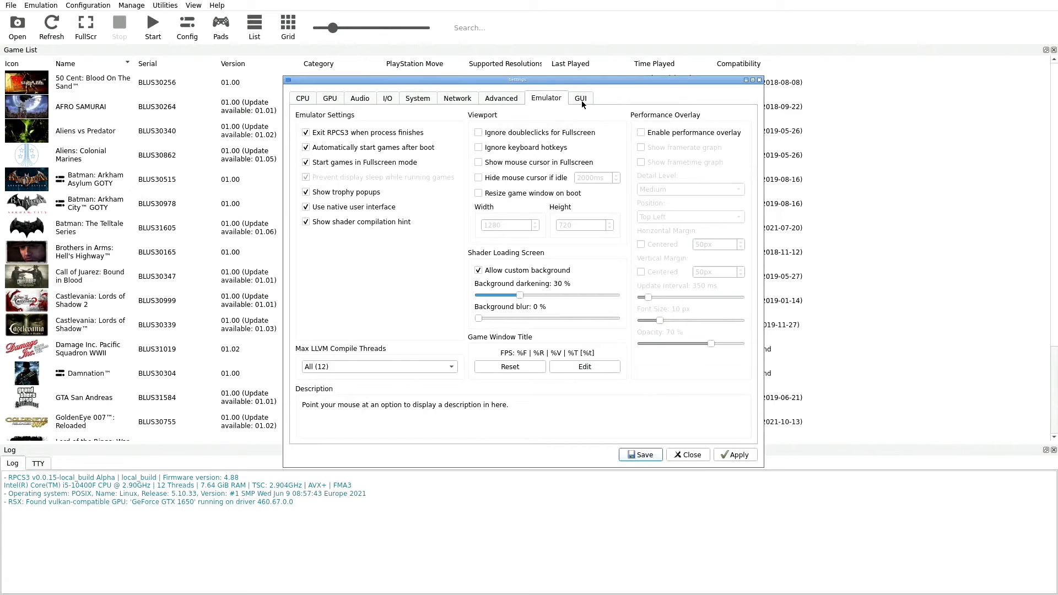
Bring up the GUI settings with Default (Bright) stylesheet and update checks on startup.
click(579, 98)
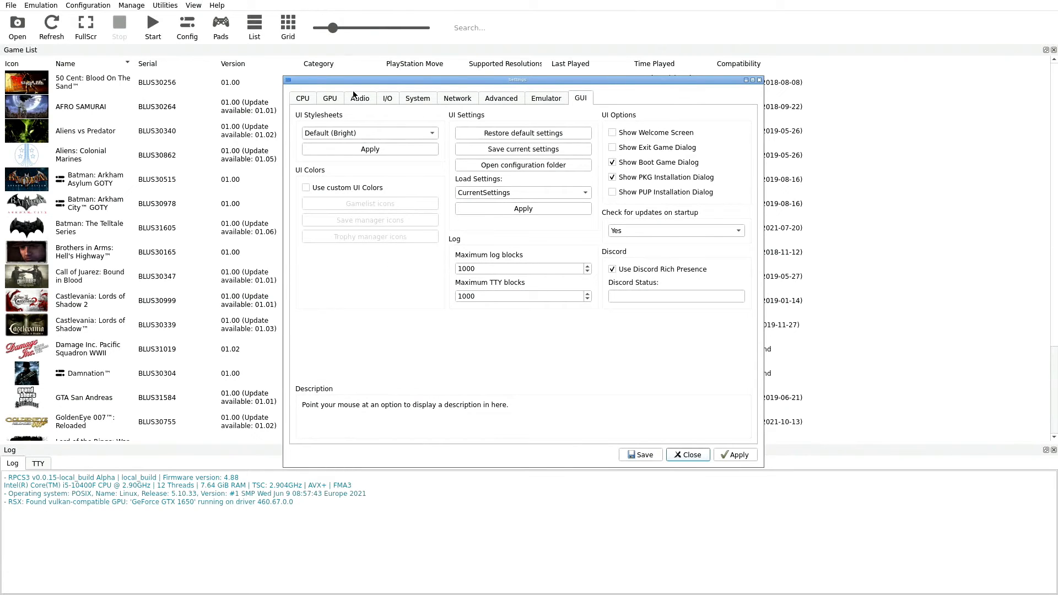
mouse_move(346, 132)
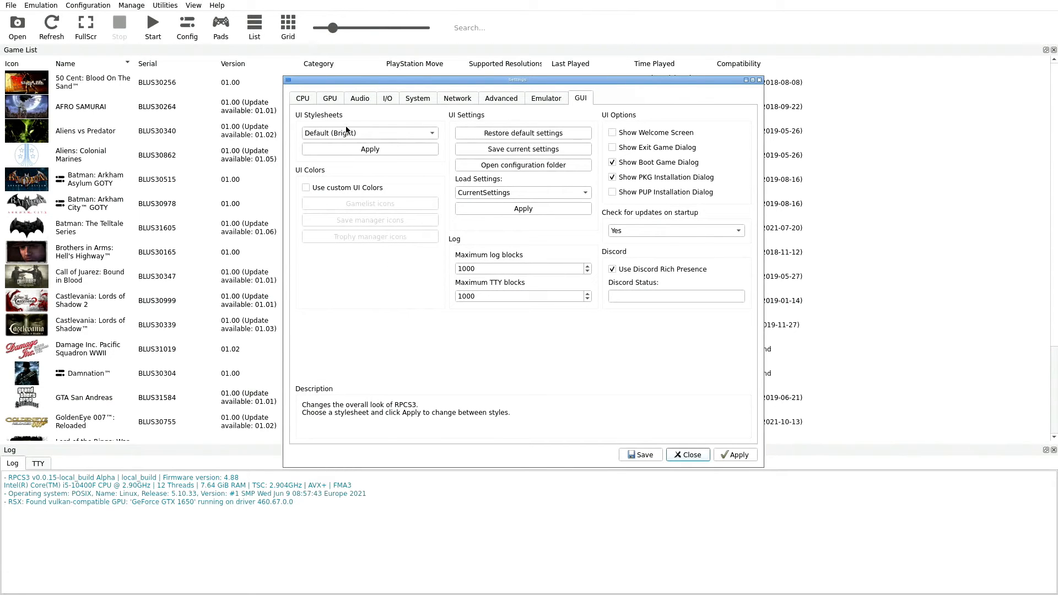
mouse_move(344, 140)
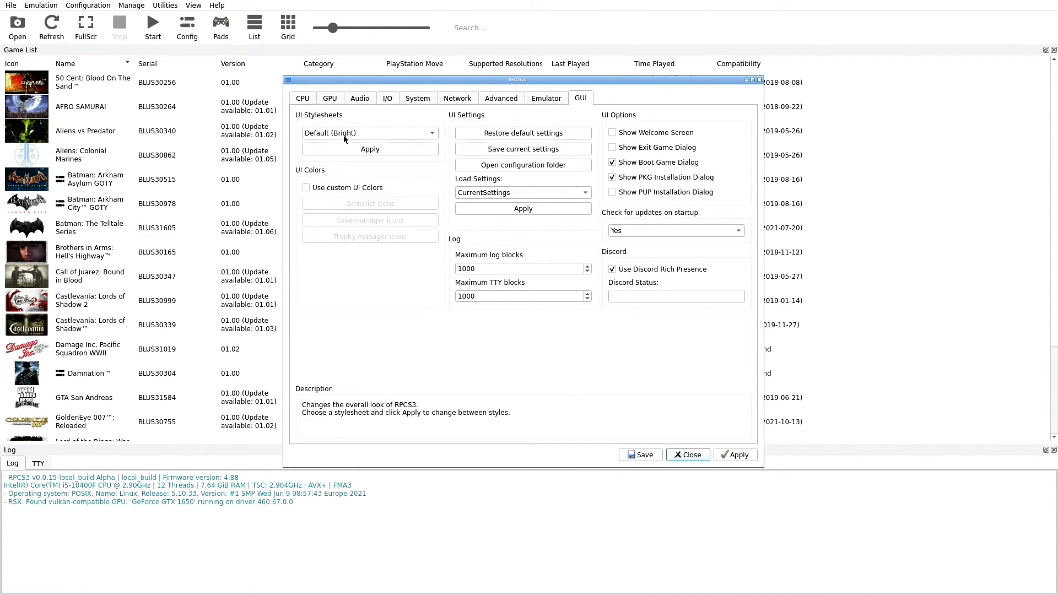
mouse_move(300, 175)
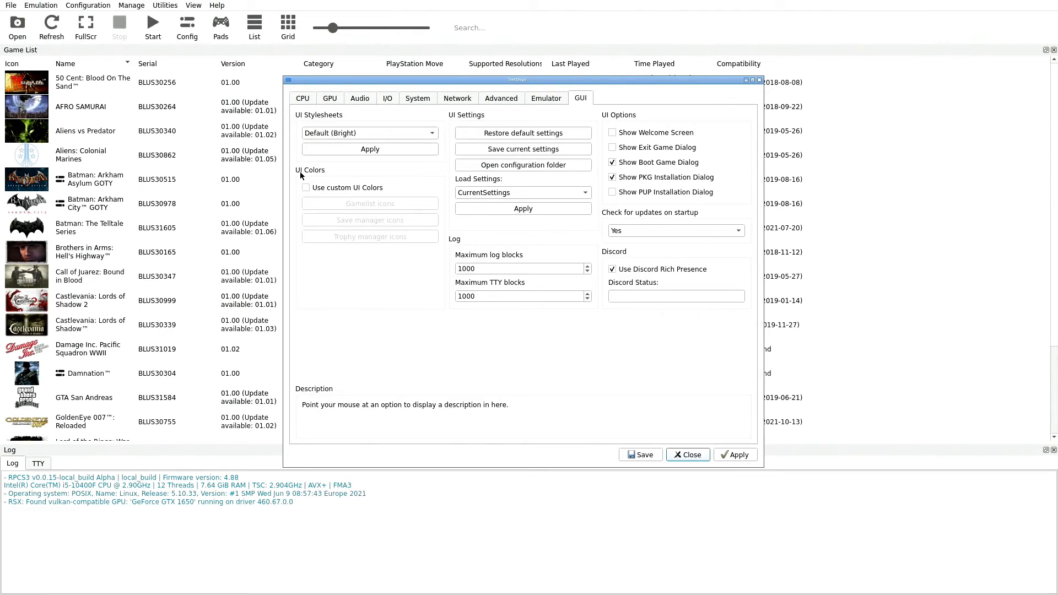
mouse_move(483, 252)
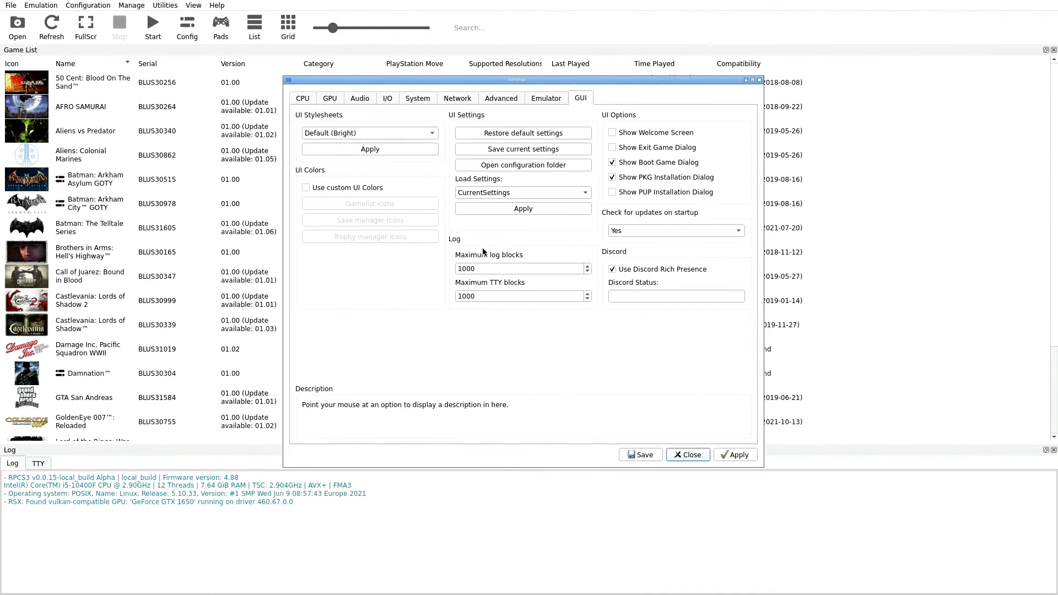
mouse_move(544, 235)
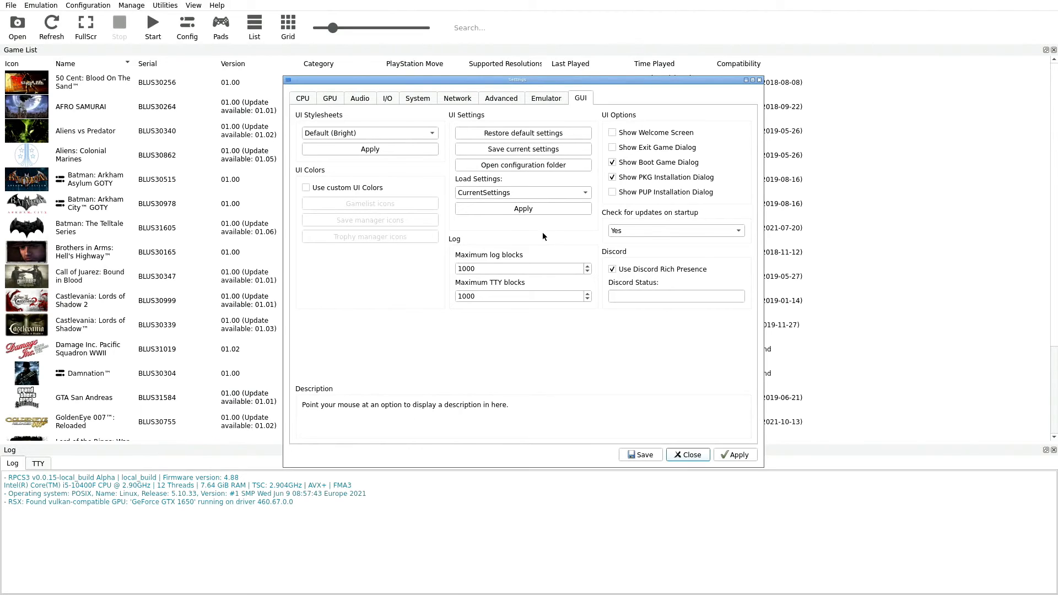
mouse_move(505, 208)
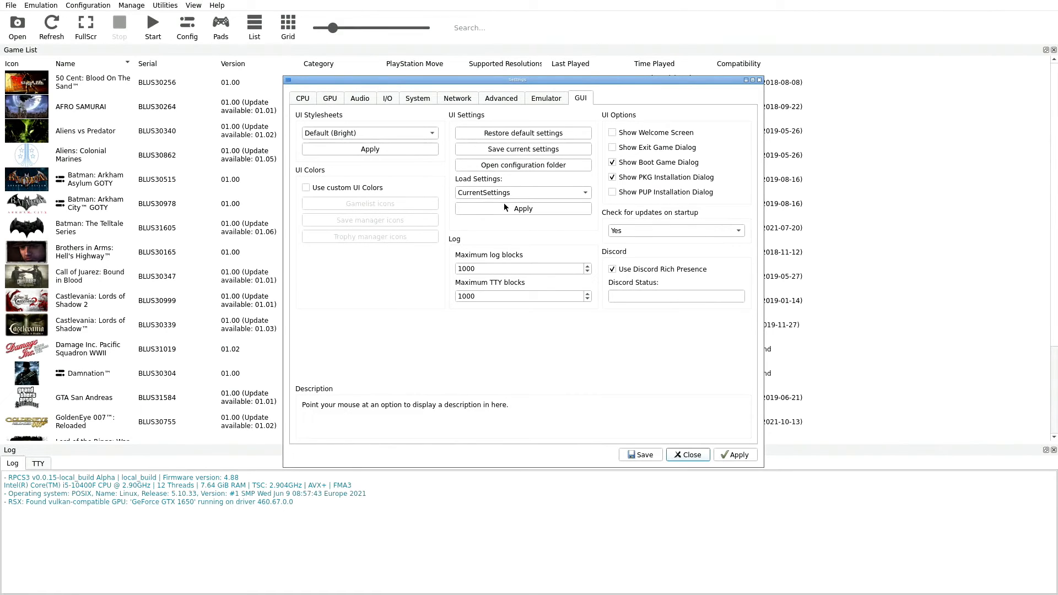
Apply the CurrentSettings configuration profile in the GUI settings.
click(521, 192)
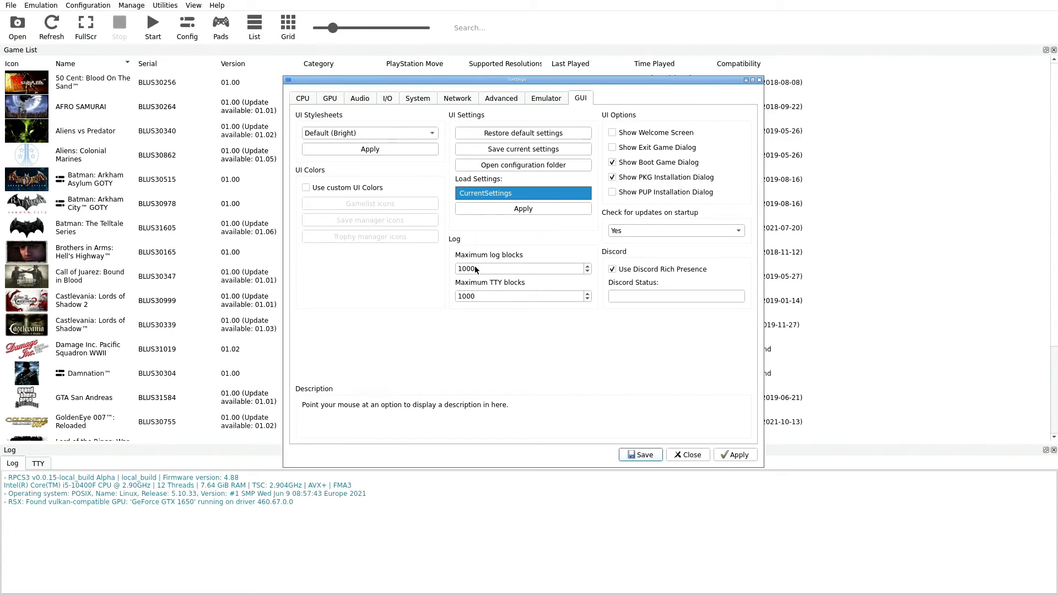
mouse_move(512, 291)
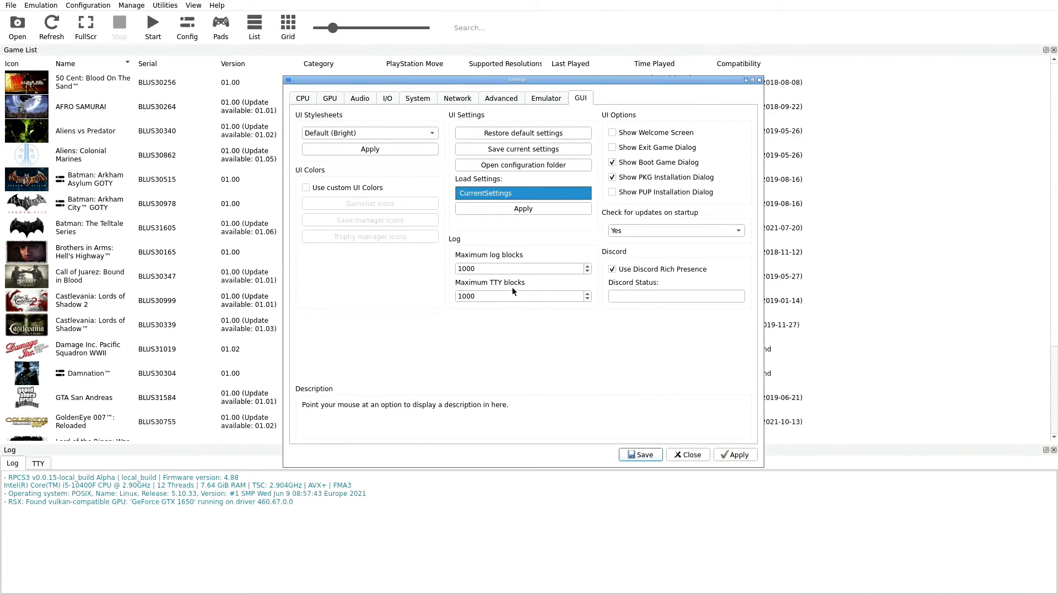
mouse_move(647, 124)
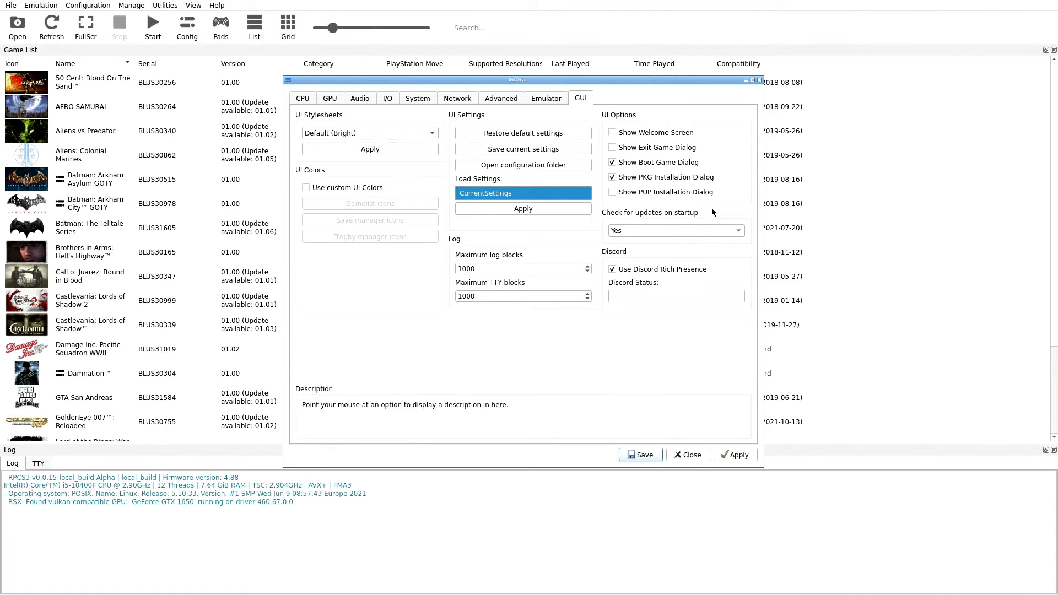
mouse_move(627, 182)
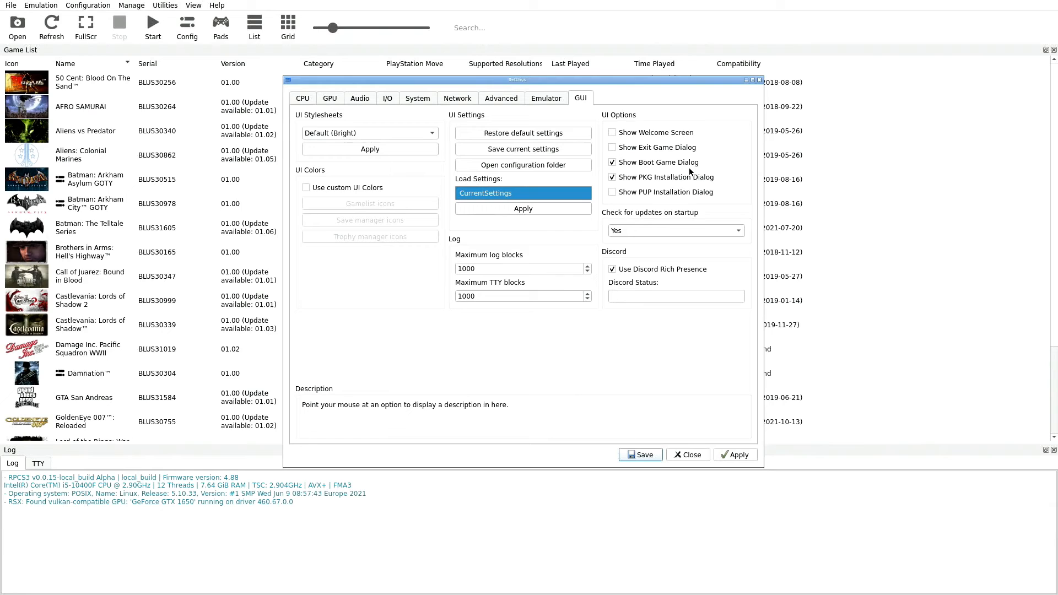
mouse_move(691, 185)
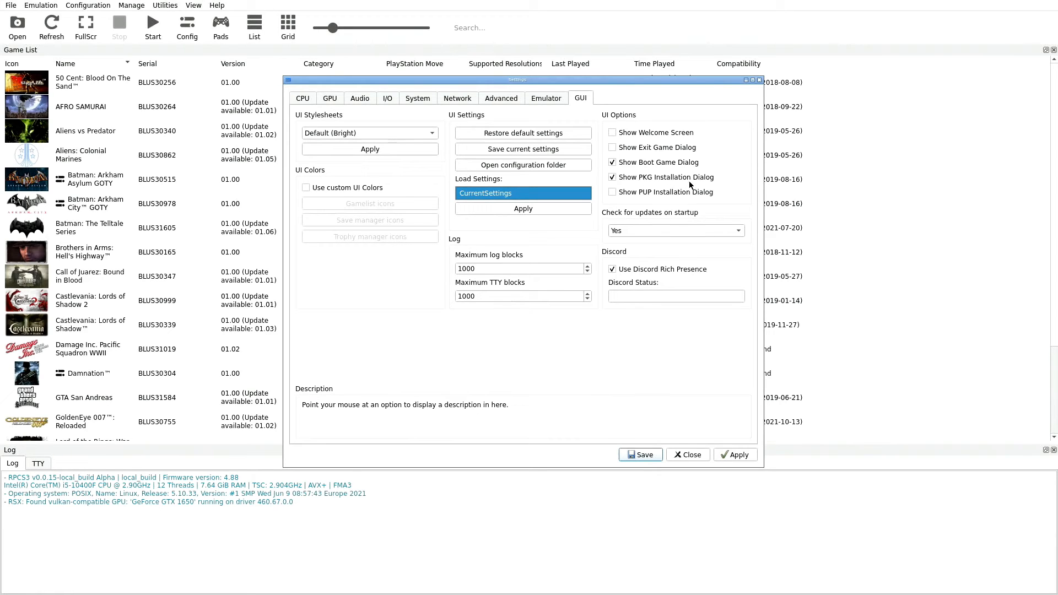
mouse_move(632, 107)
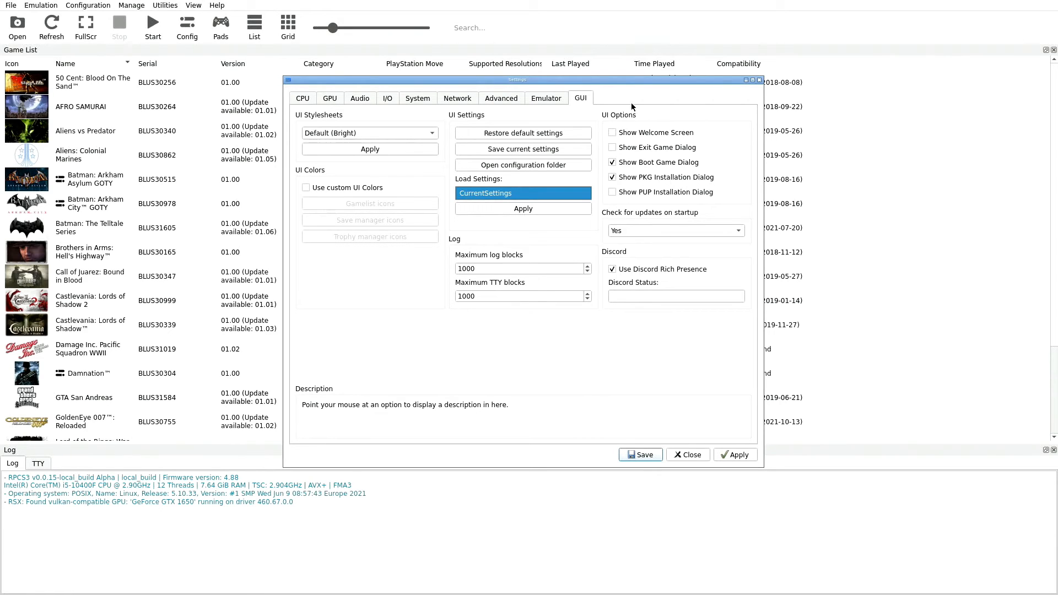
mouse_move(614, 222)
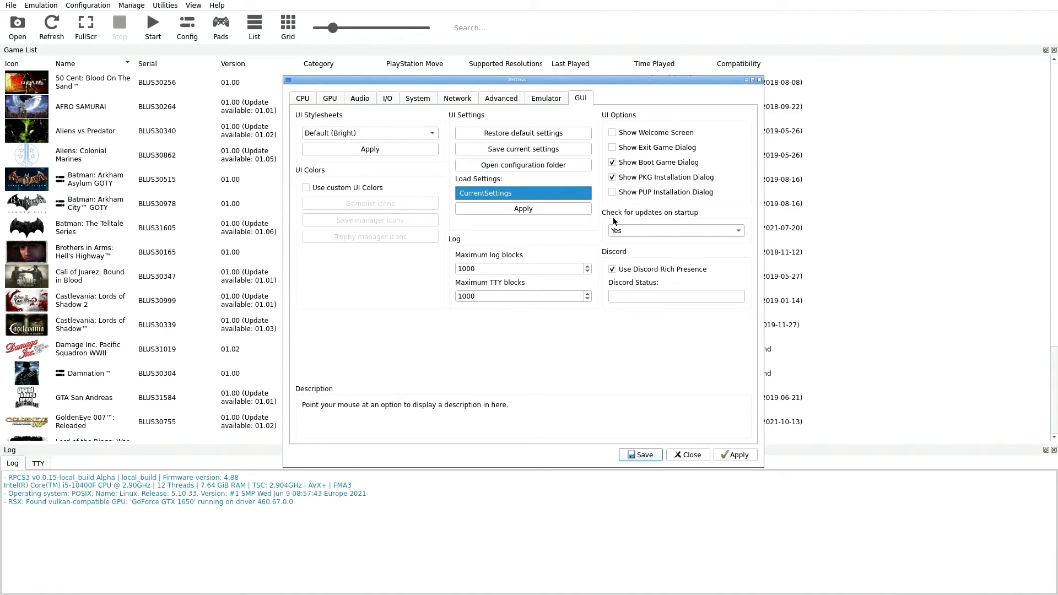
mouse_move(680, 218)
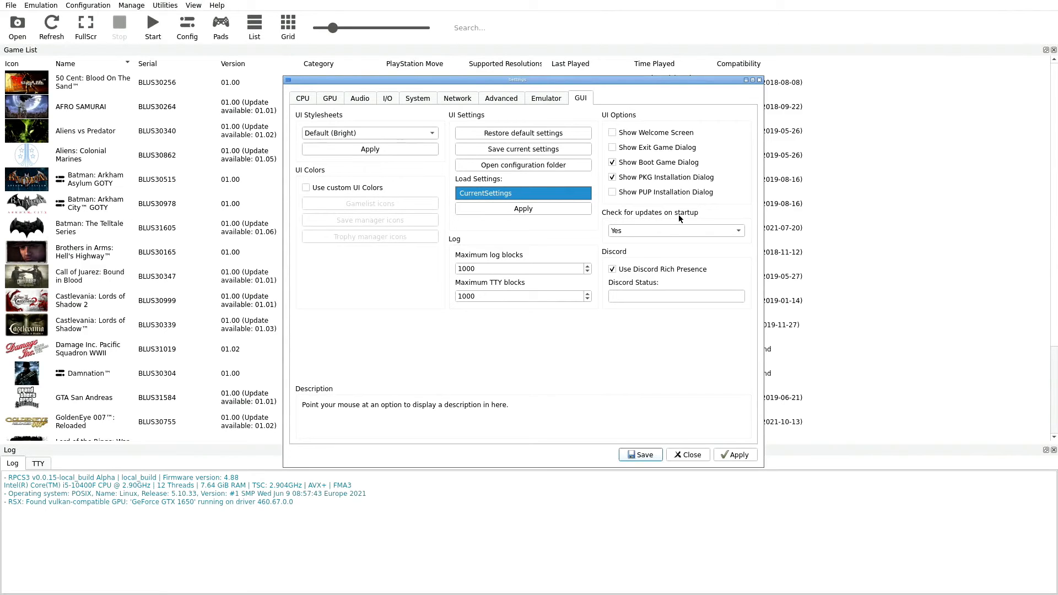
mouse_move(667, 236)
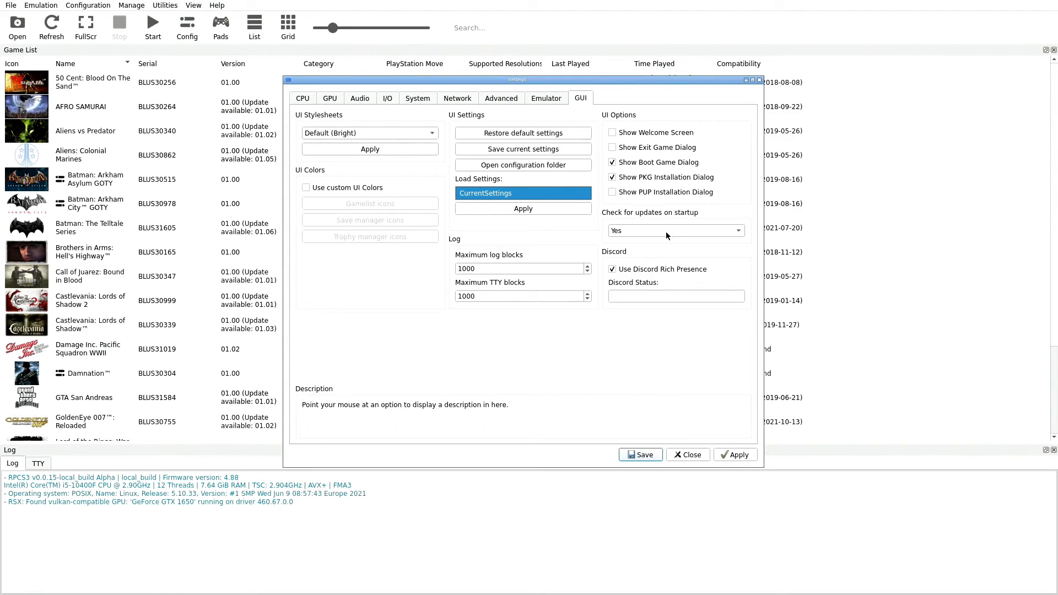
mouse_move(613, 260)
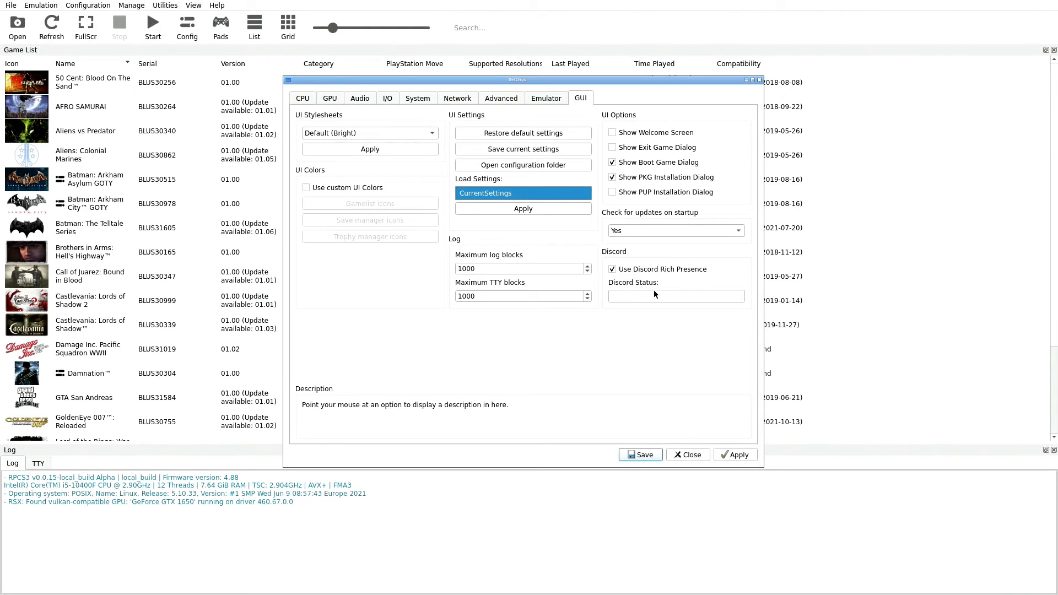
mouse_move(734, 454)
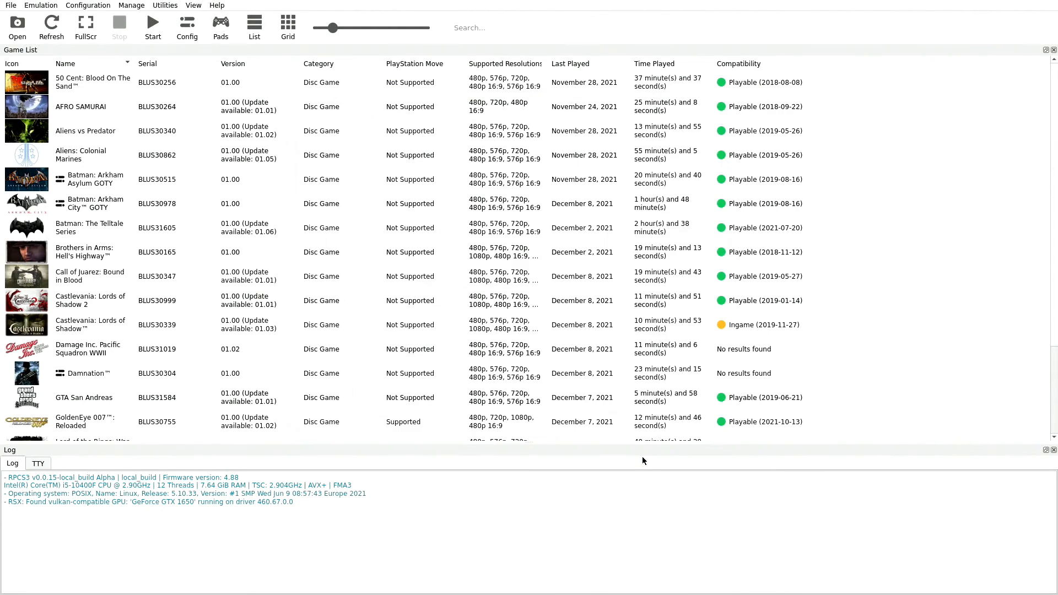
mouse_move(647, 456)
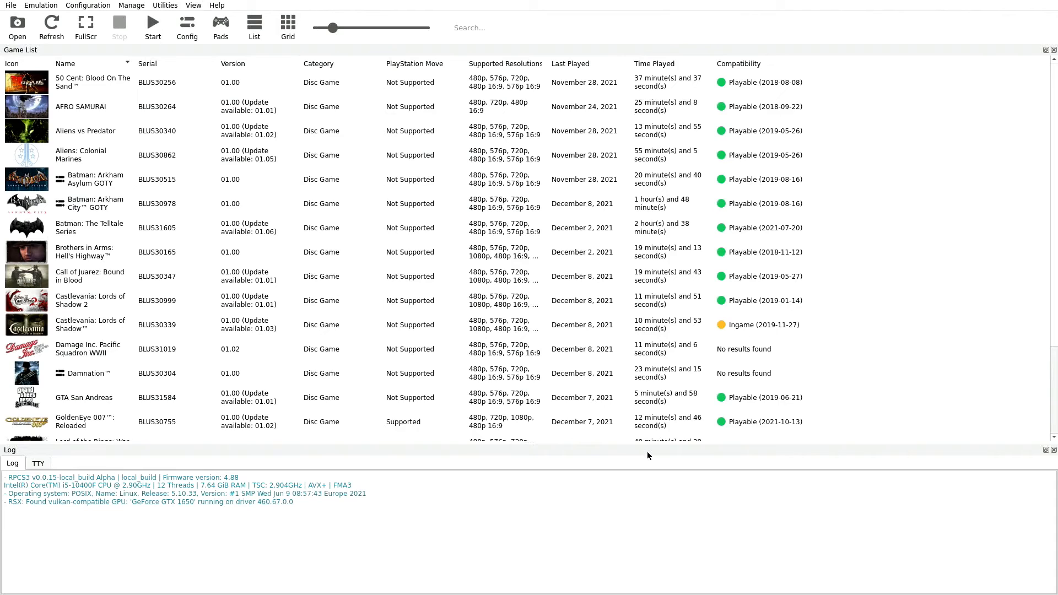
mouse_move(596, 486)
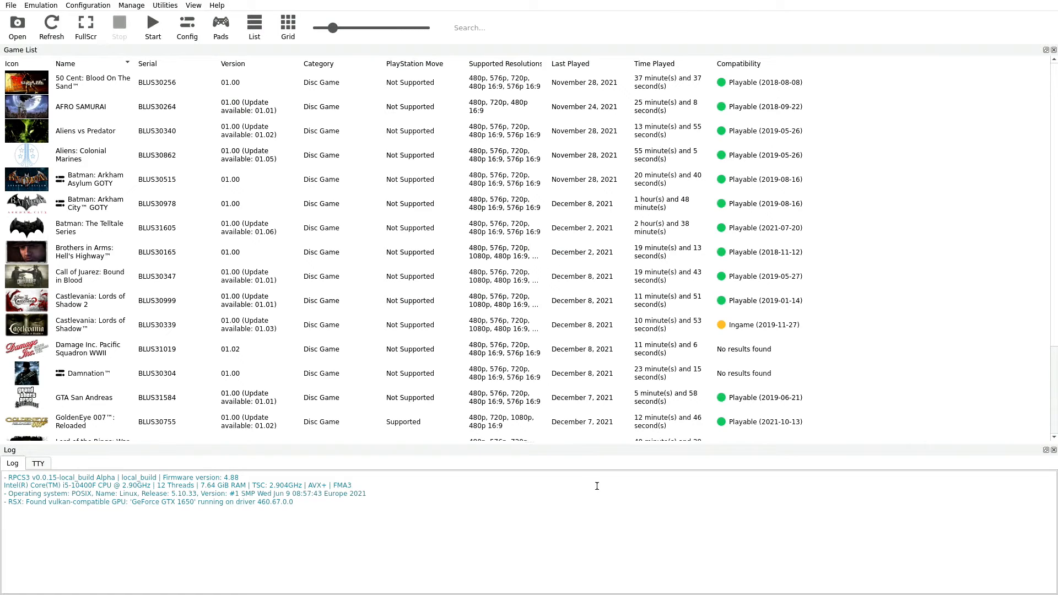
mouse_move(598, 461)
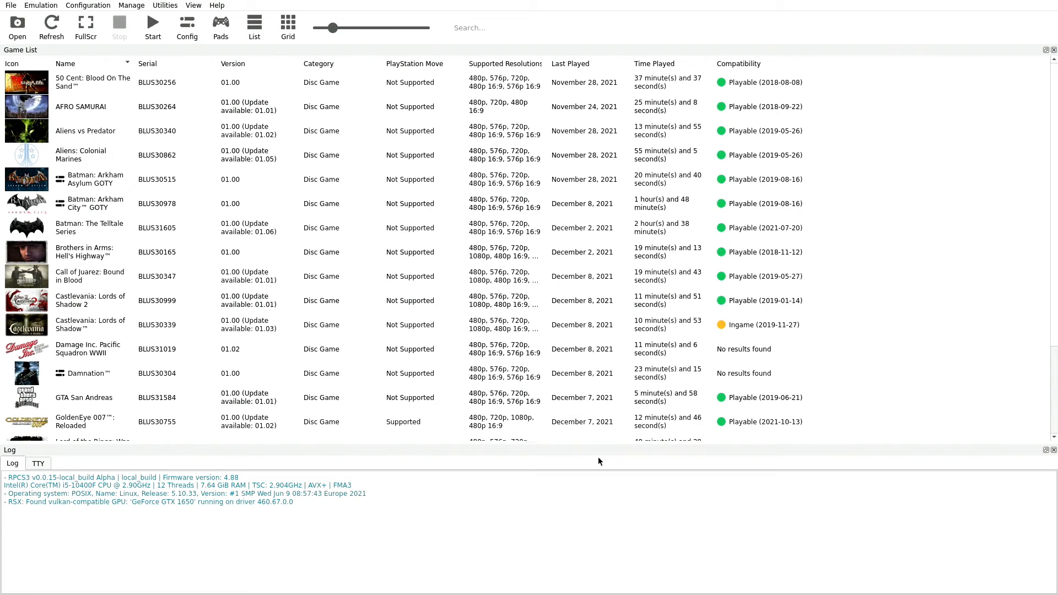
mouse_move(70, 58)
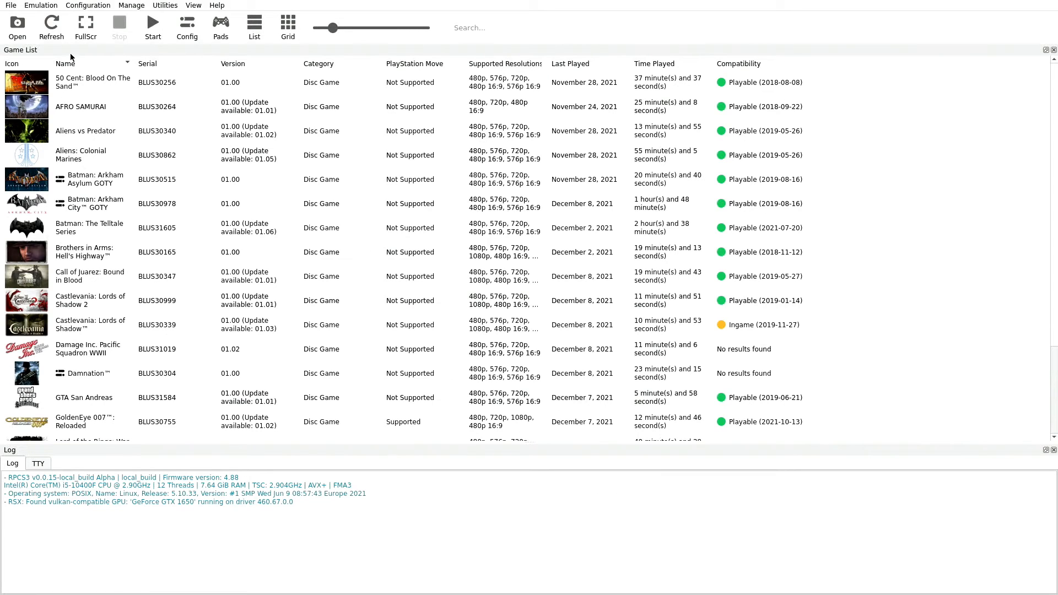
mouse_move(104, 82)
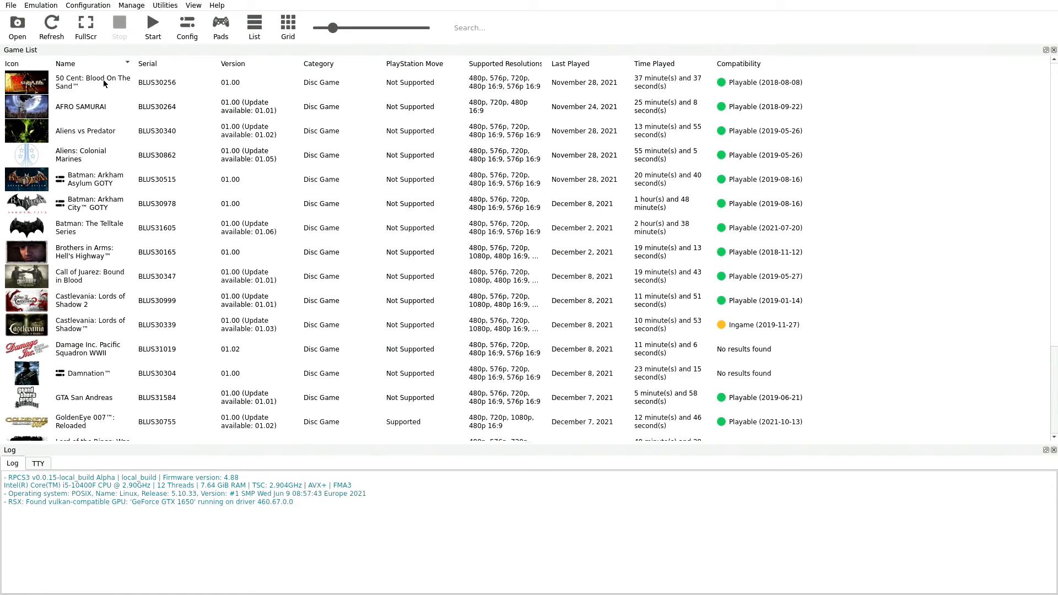
mouse_move(369, 329)
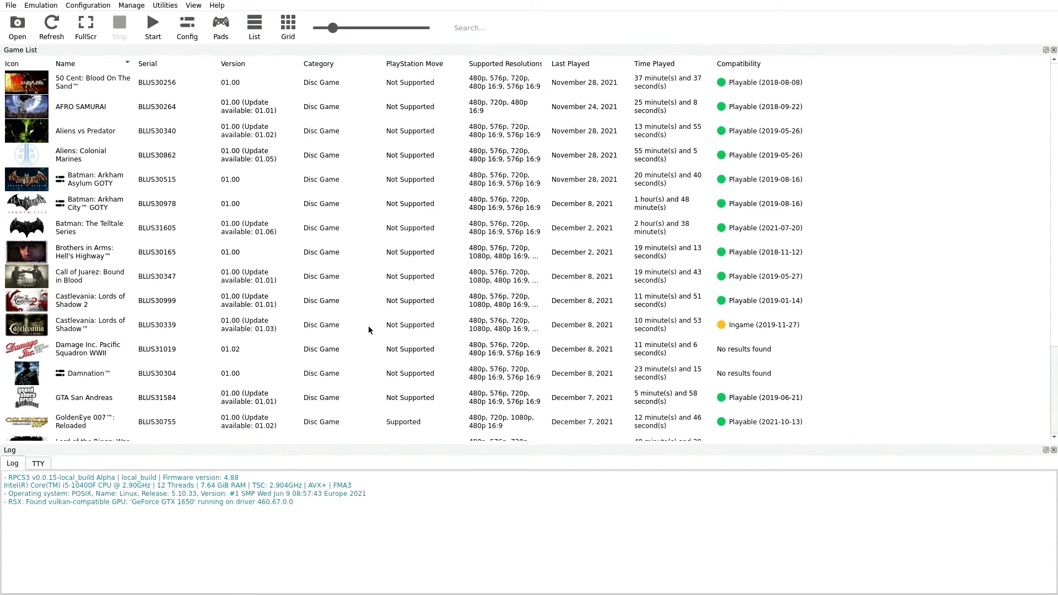
mouse_move(212, 440)
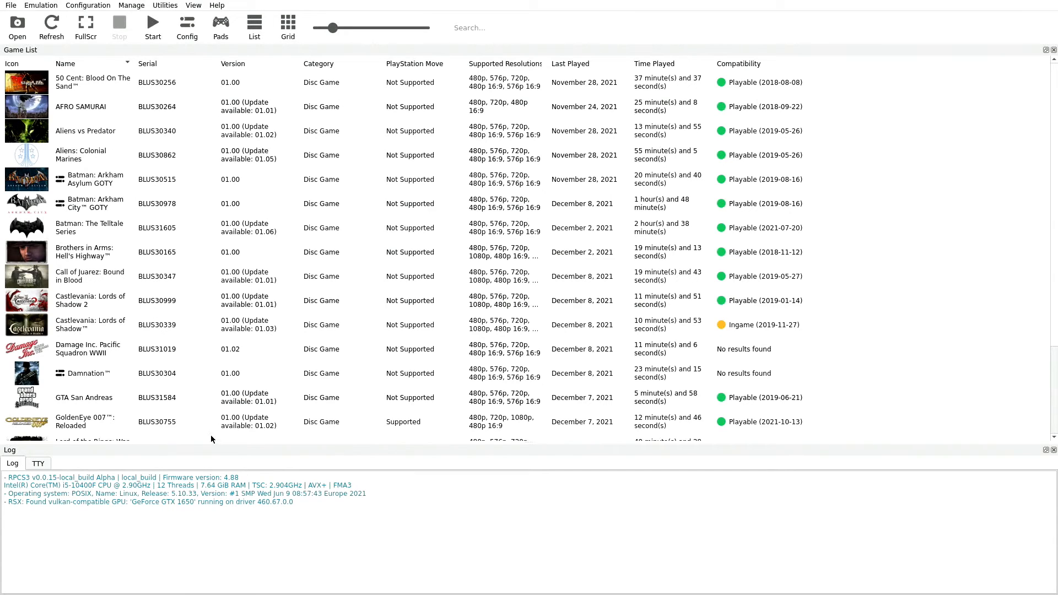
mouse_move(224, 435)
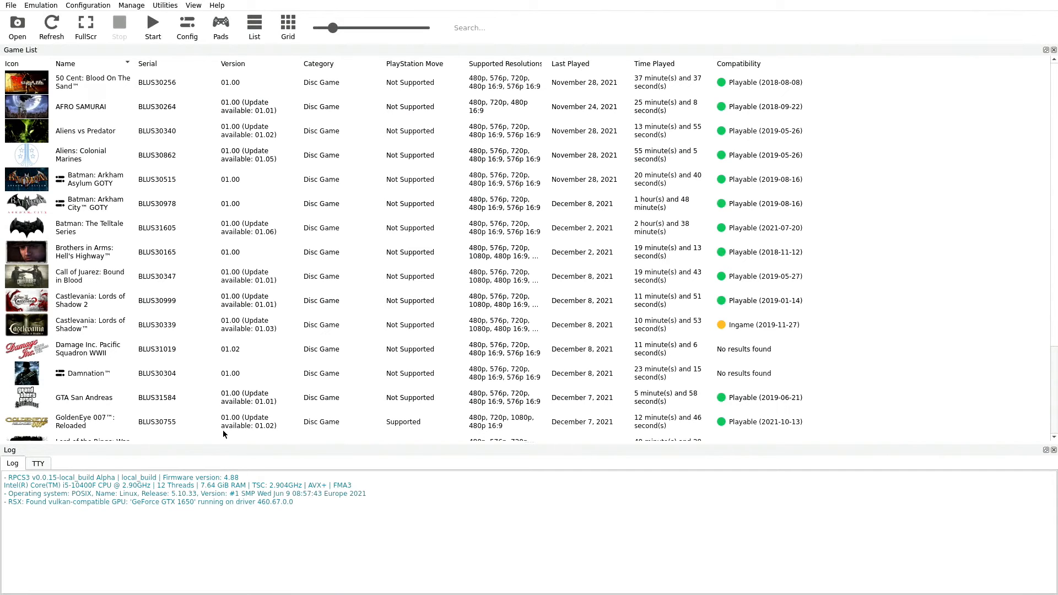
mouse_move(170, 365)
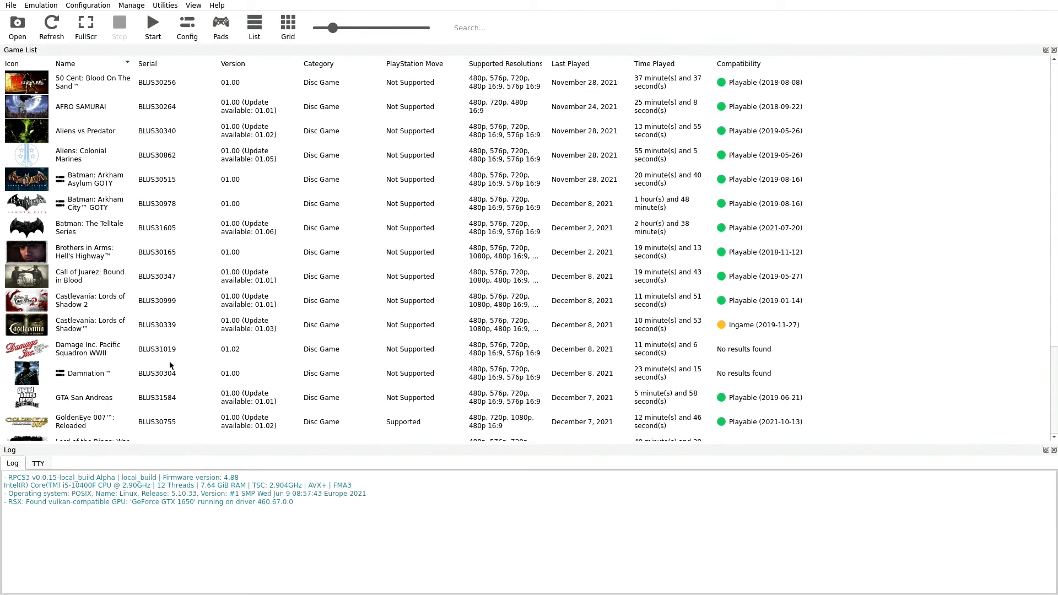
mouse_move(206, 218)
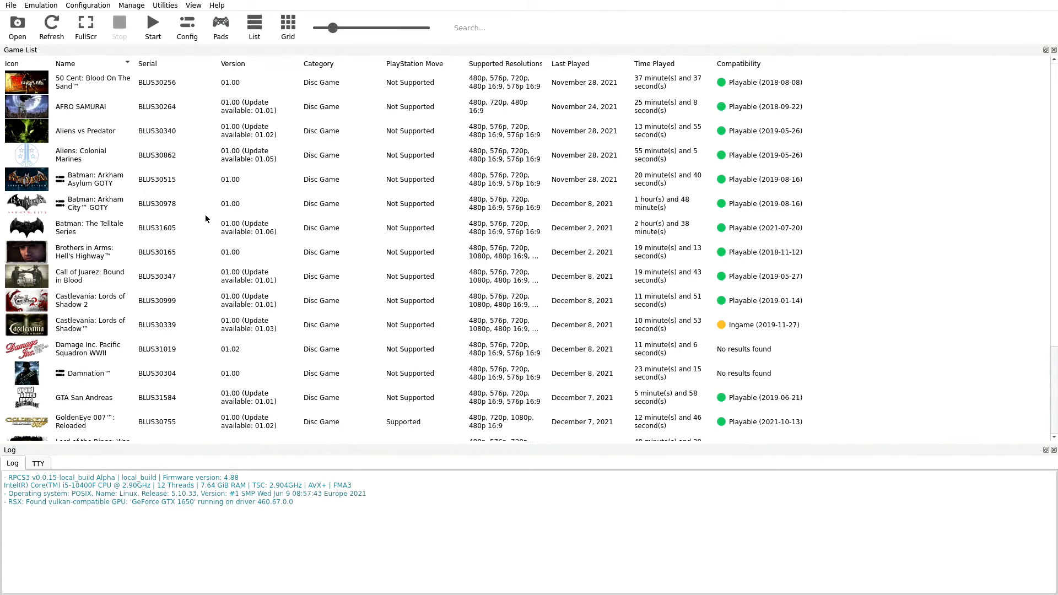
mouse_move(69, 101)
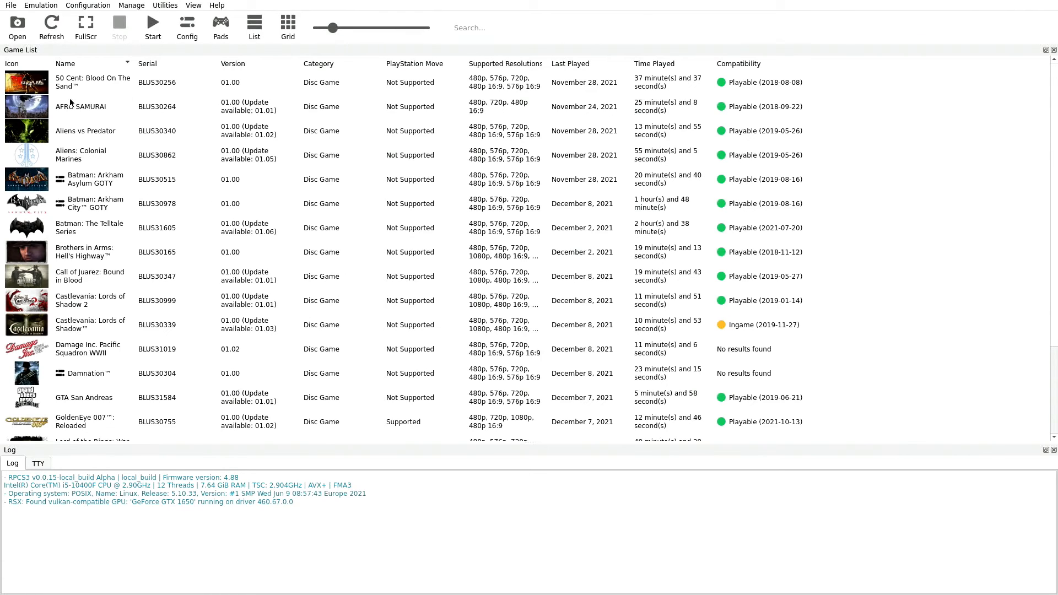
mouse_move(91, 420)
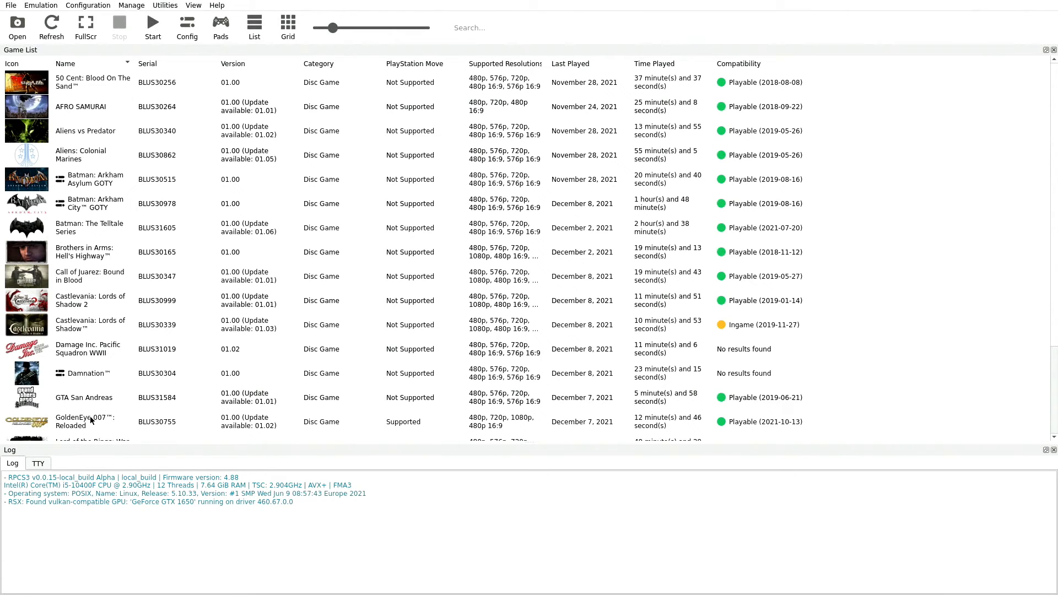
Boot Aliens vs Predator from the game list and let its 95 PPU modules begin compiling.
click(85, 131)
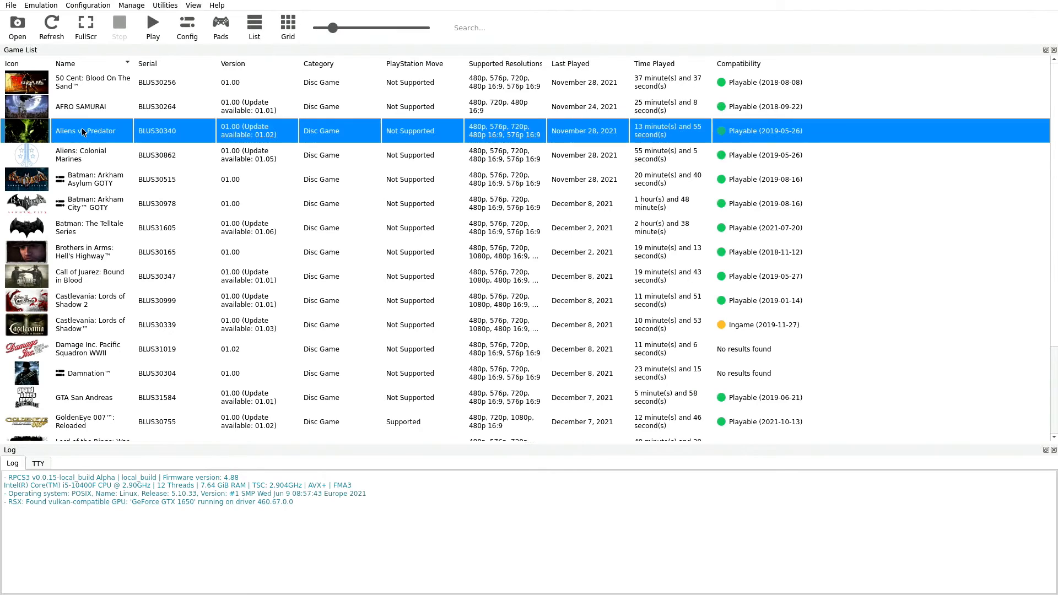
mouse_move(92, 142)
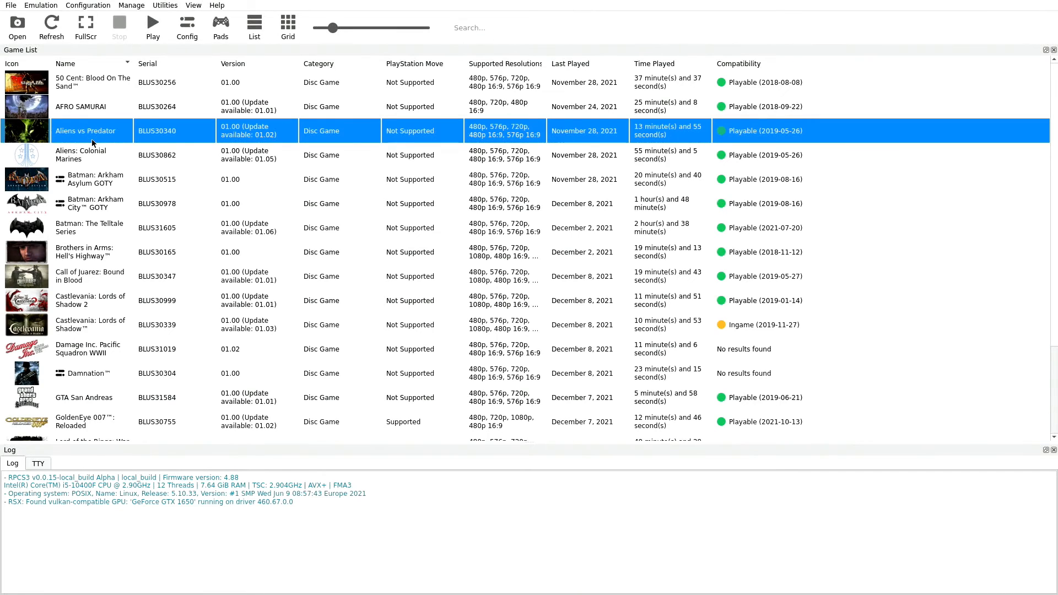
double_click(80, 131)
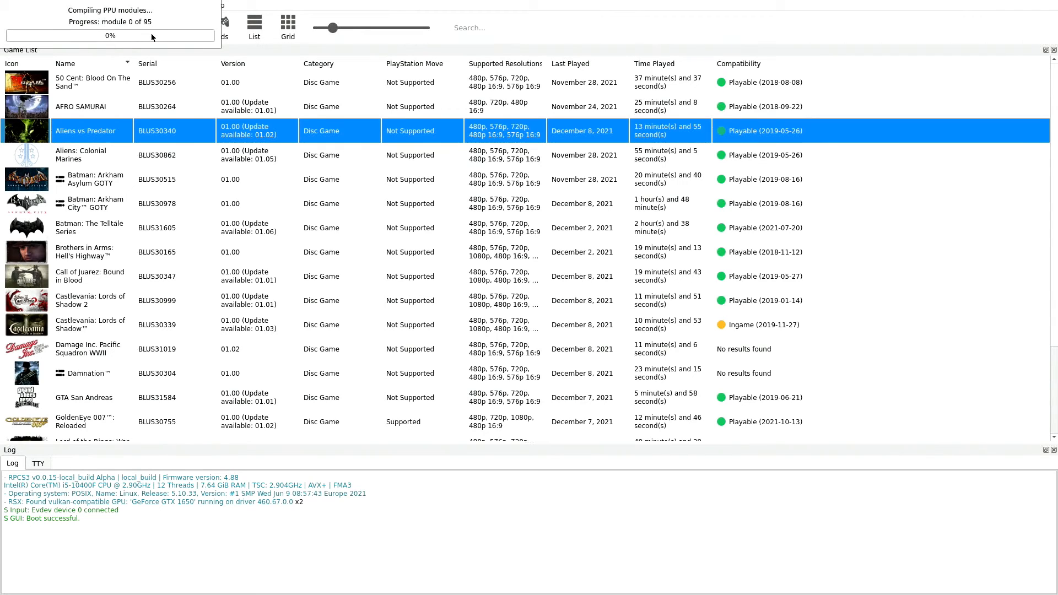
mouse_move(408, 249)
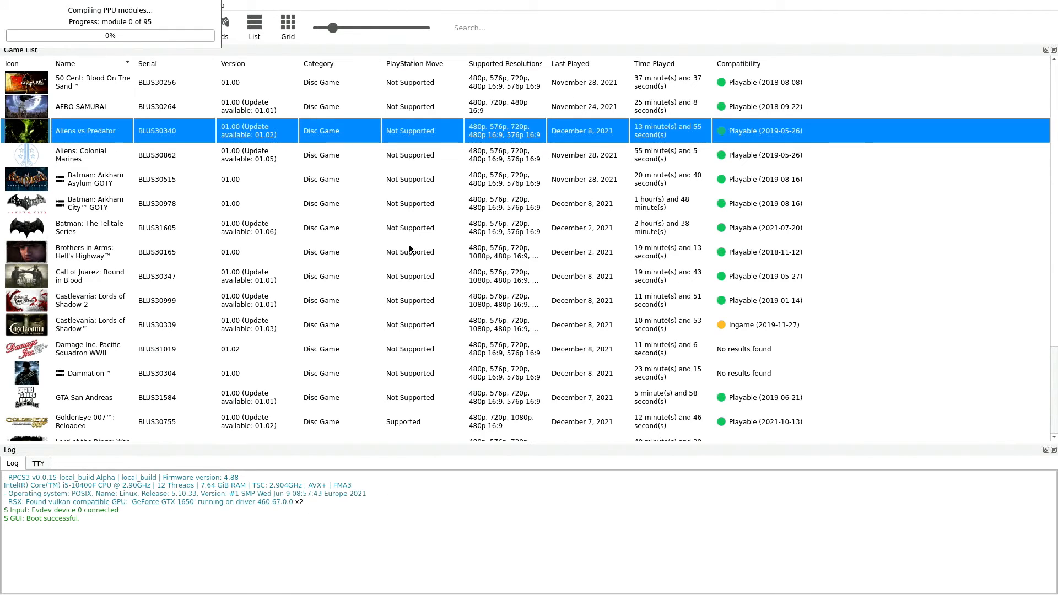
mouse_move(308, 311)
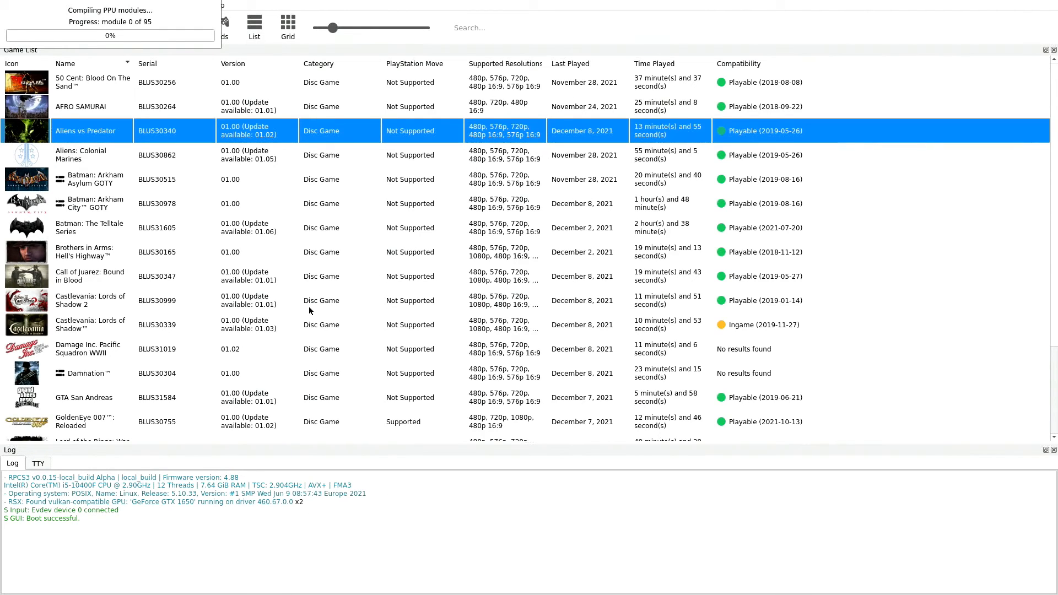
scroll(down, 3)
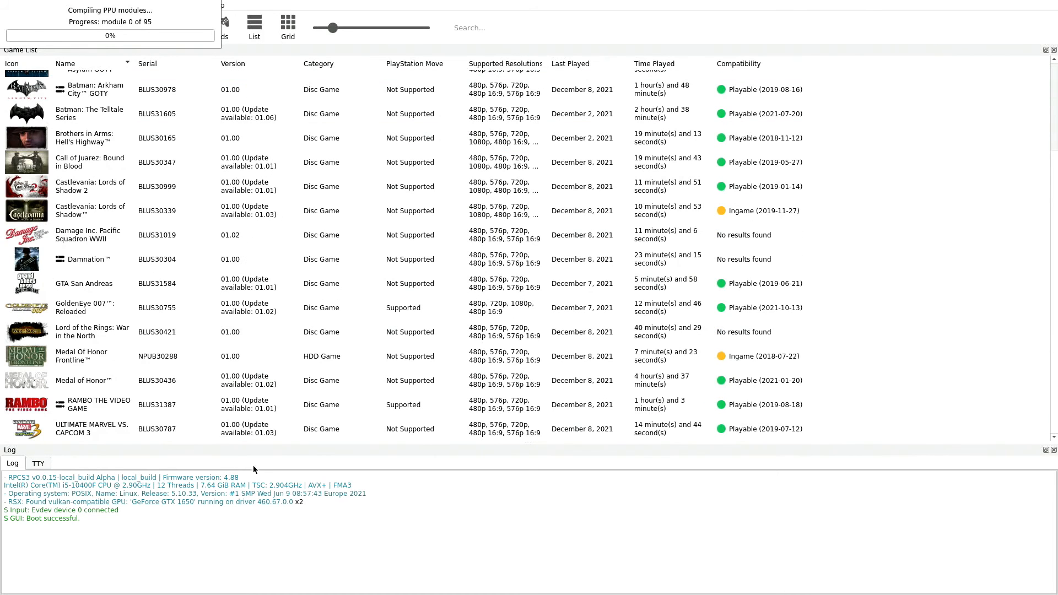
scroll(up, 3)
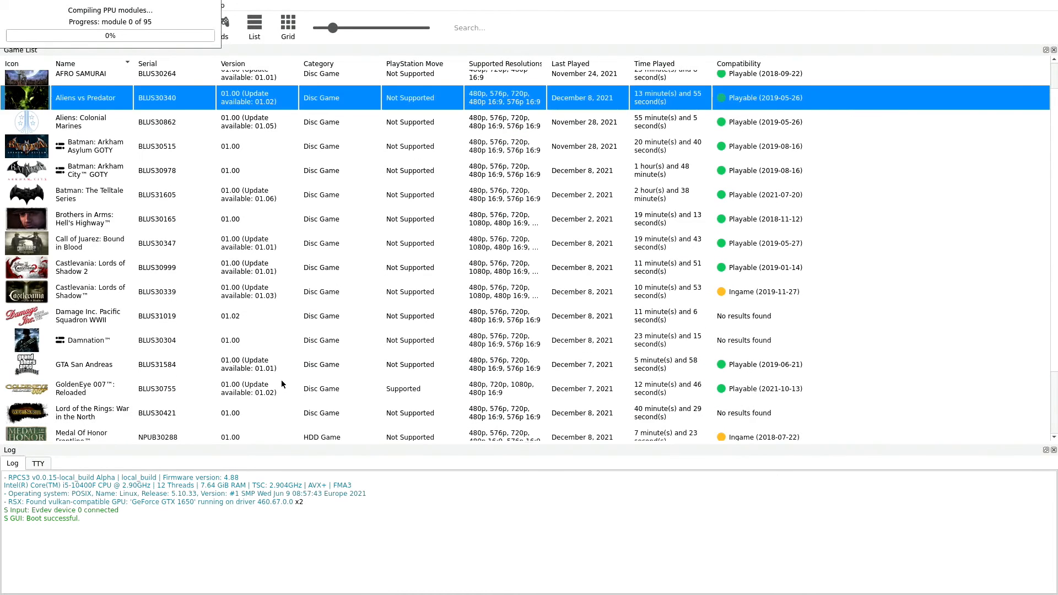
scroll(up, 3)
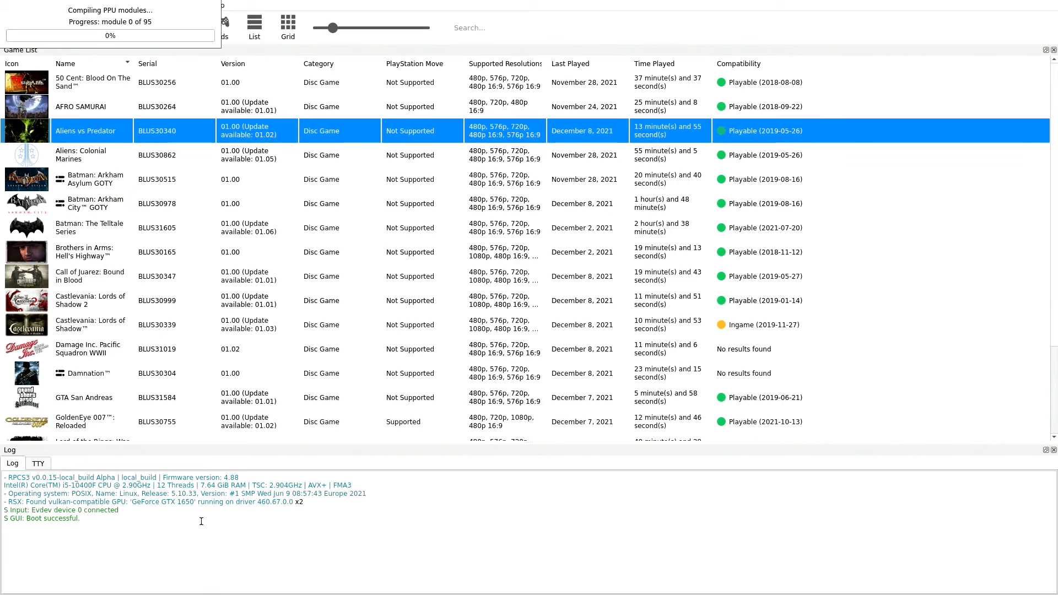
mouse_move(273, 425)
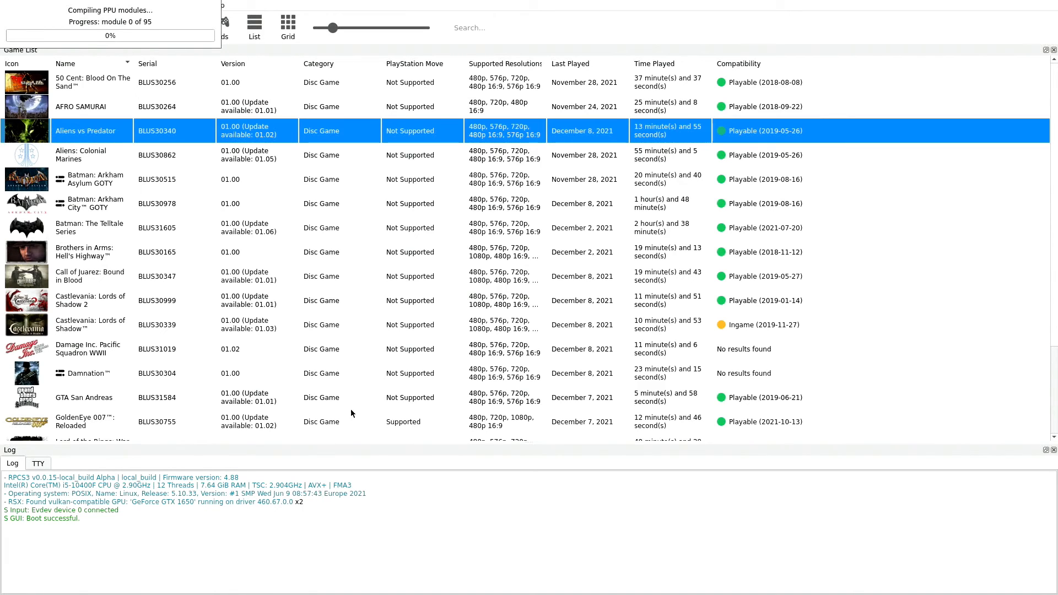
mouse_move(93, 448)
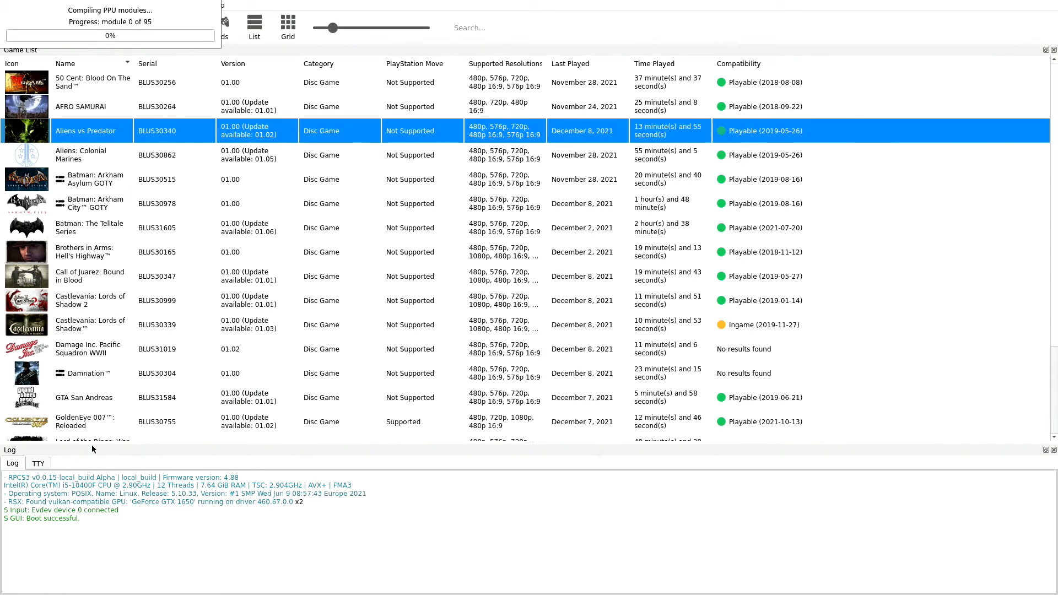
mouse_move(100, 289)
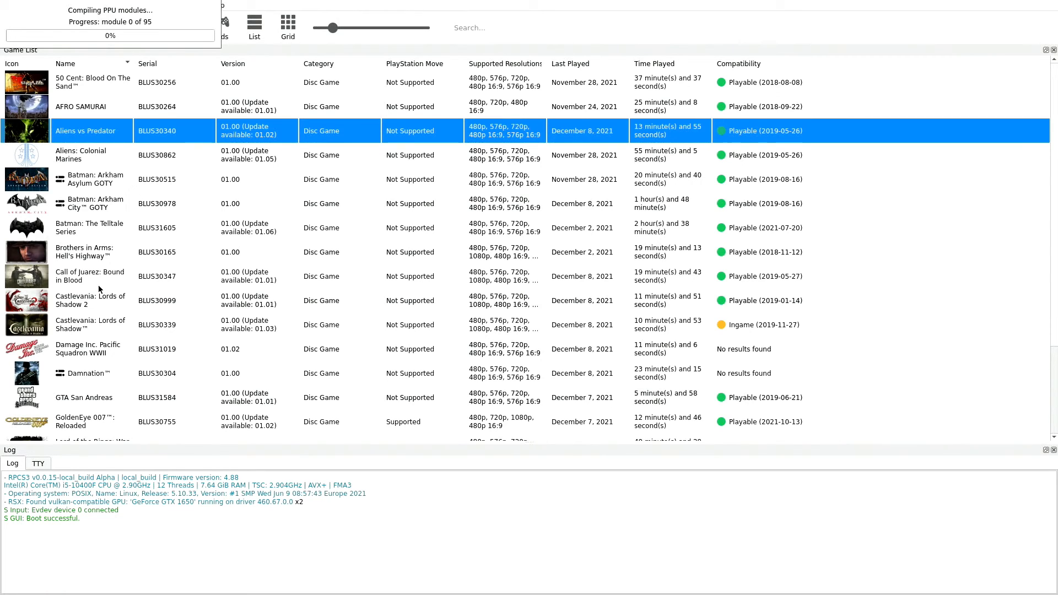